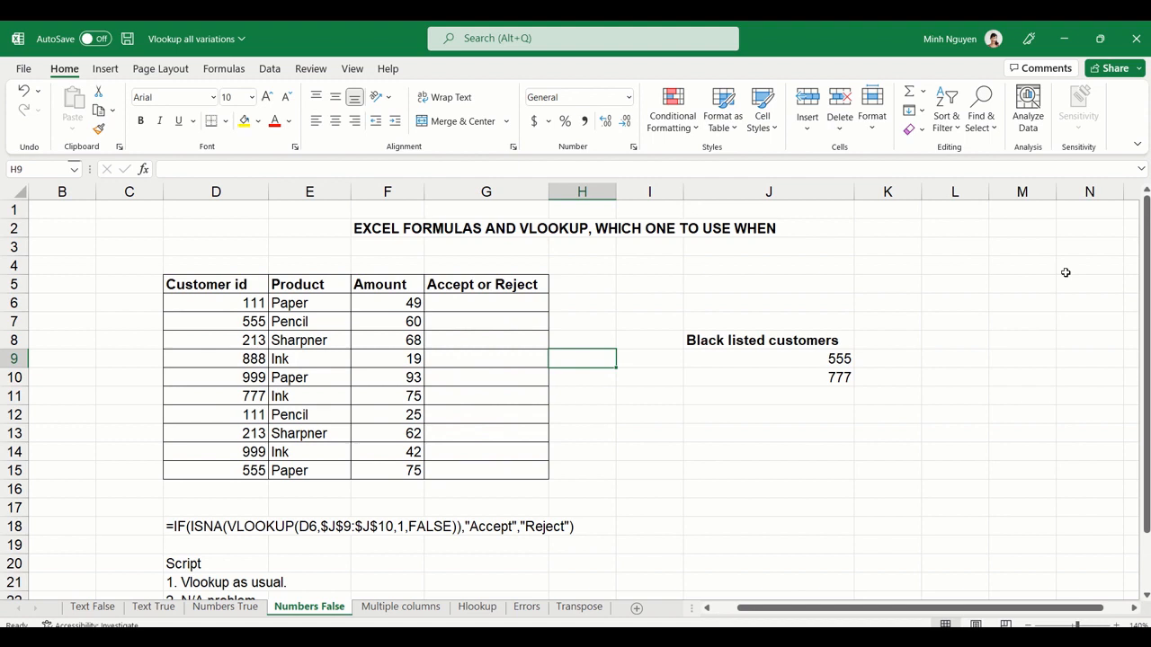
mouse_move(241, 297)
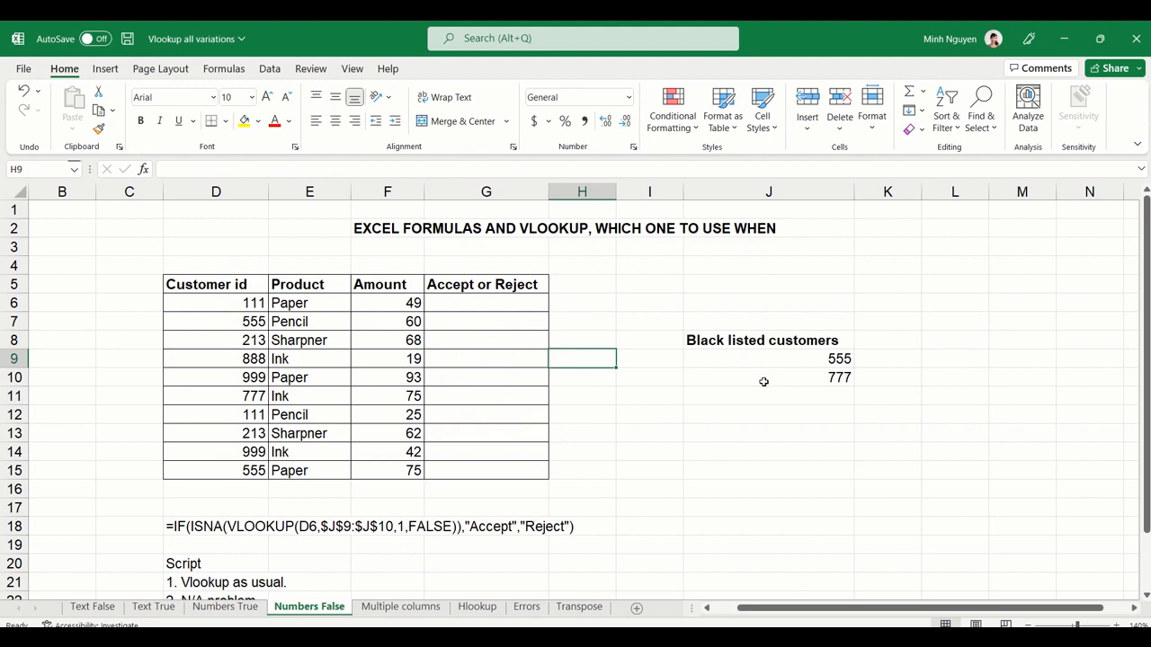
mouse_move(194, 306)
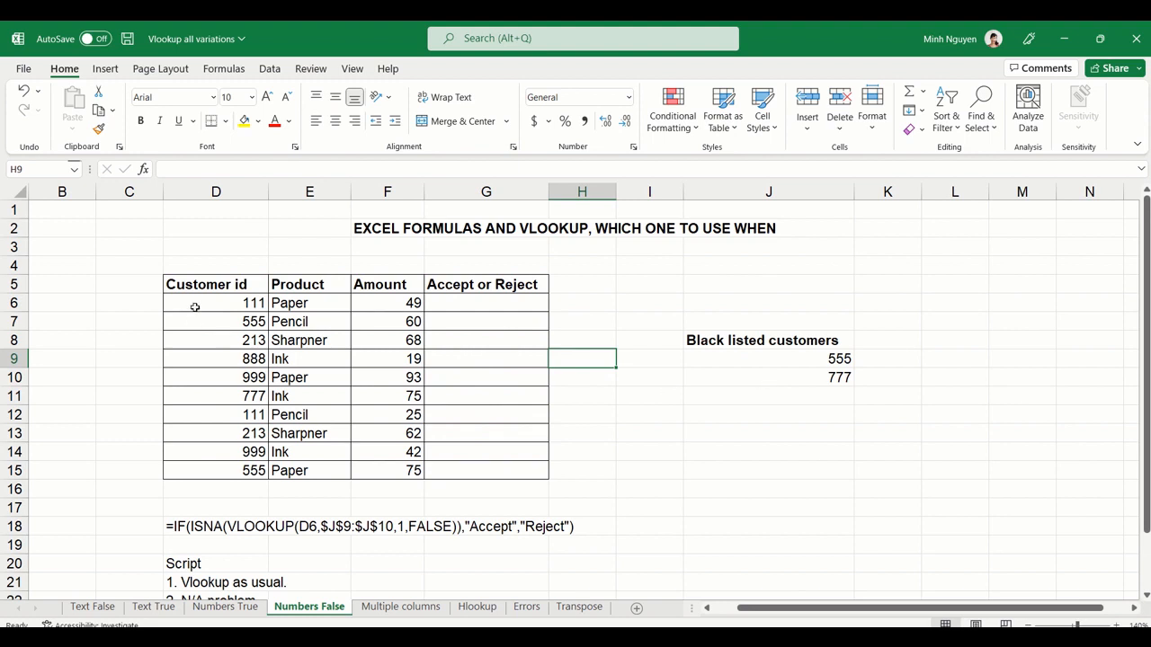
mouse_move(766, 360)
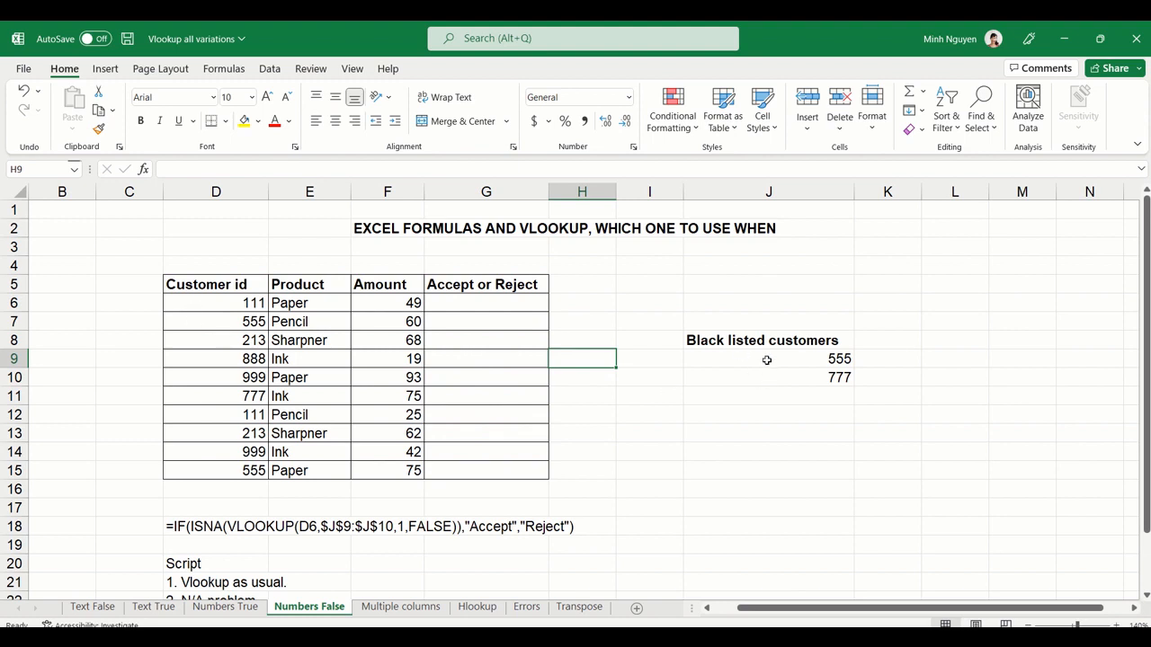
mouse_move(764, 362)
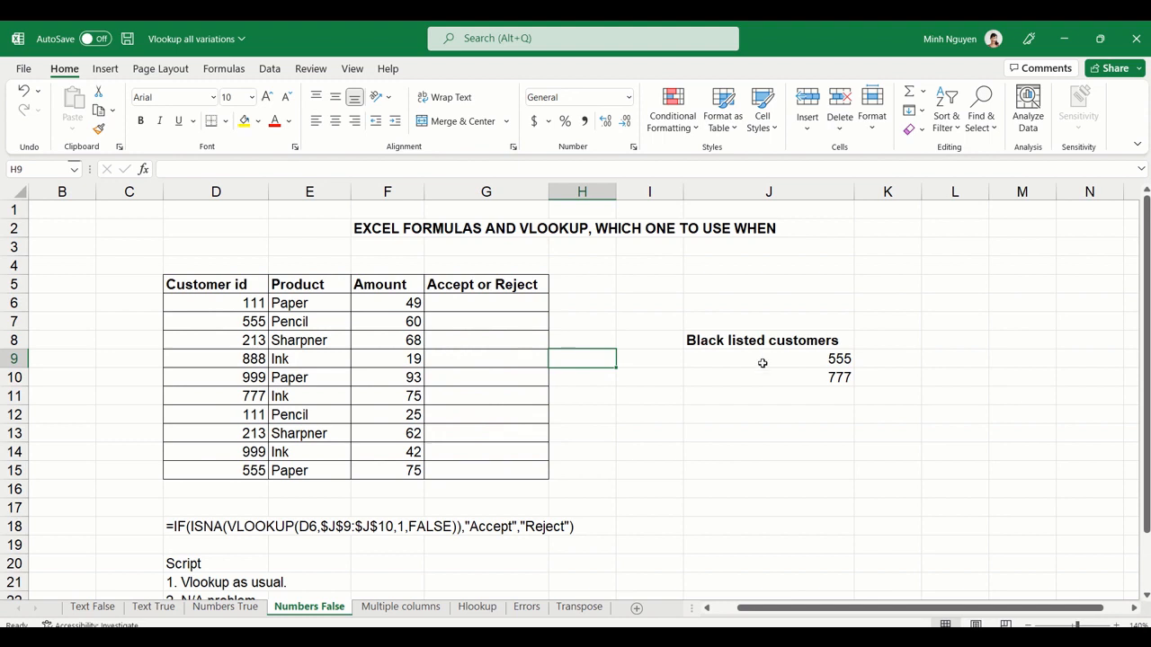
mouse_move(769, 367)
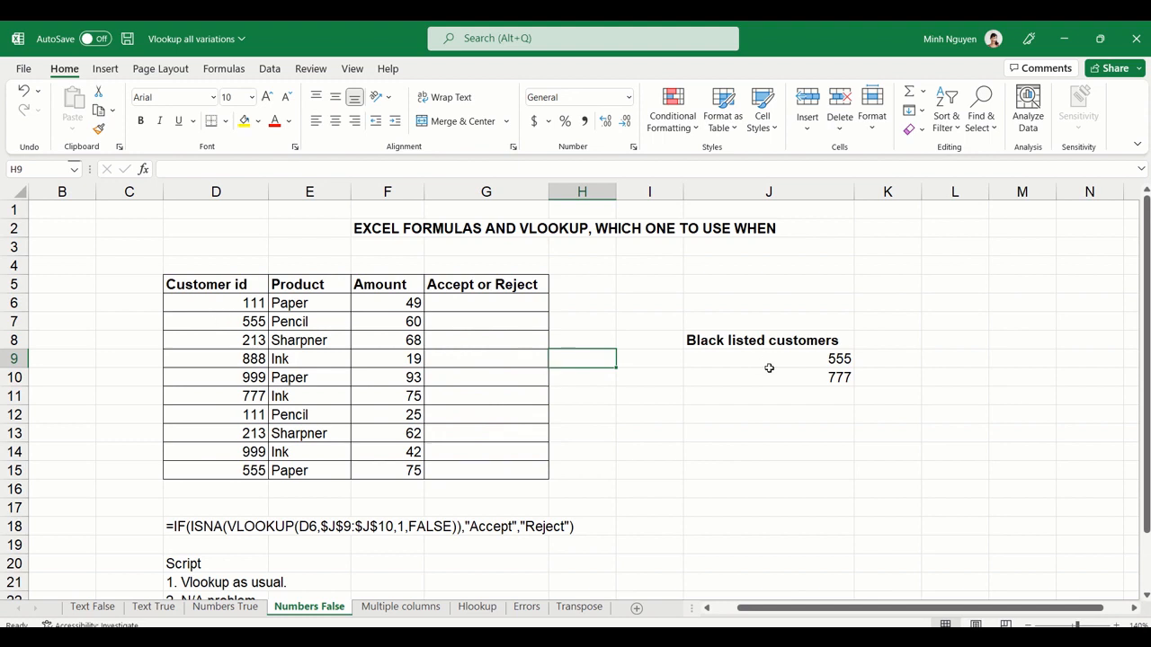
mouse_move(498, 308)
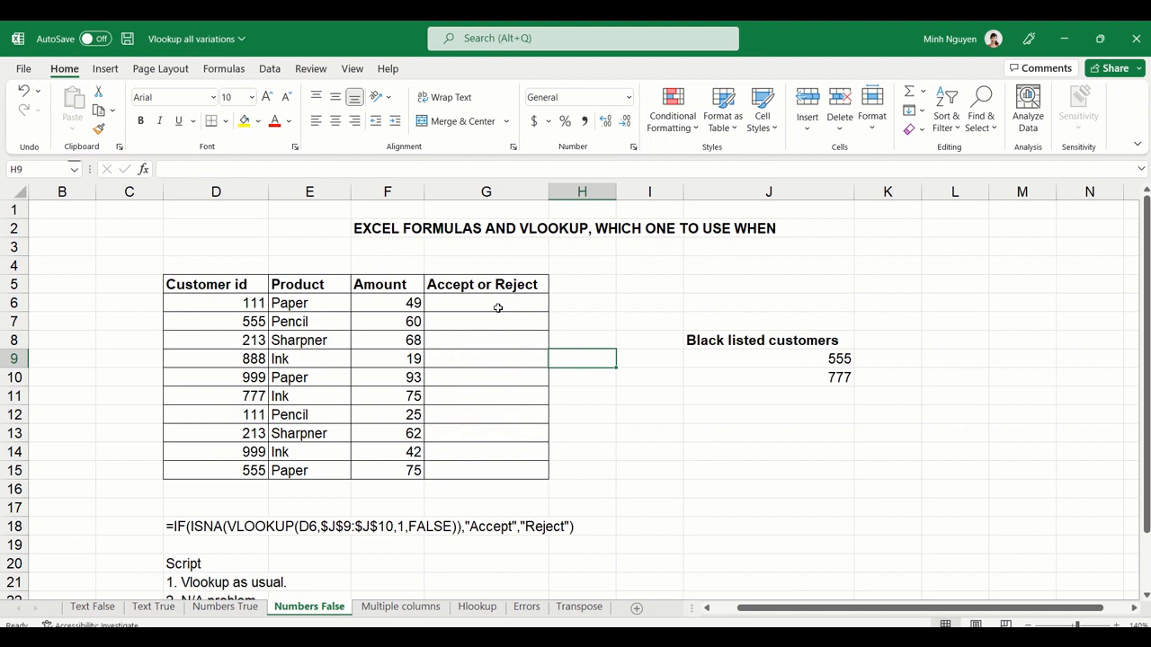
Begin a VLOOKUP in G6 using customer id D6 as the lookup value
click(485, 302)
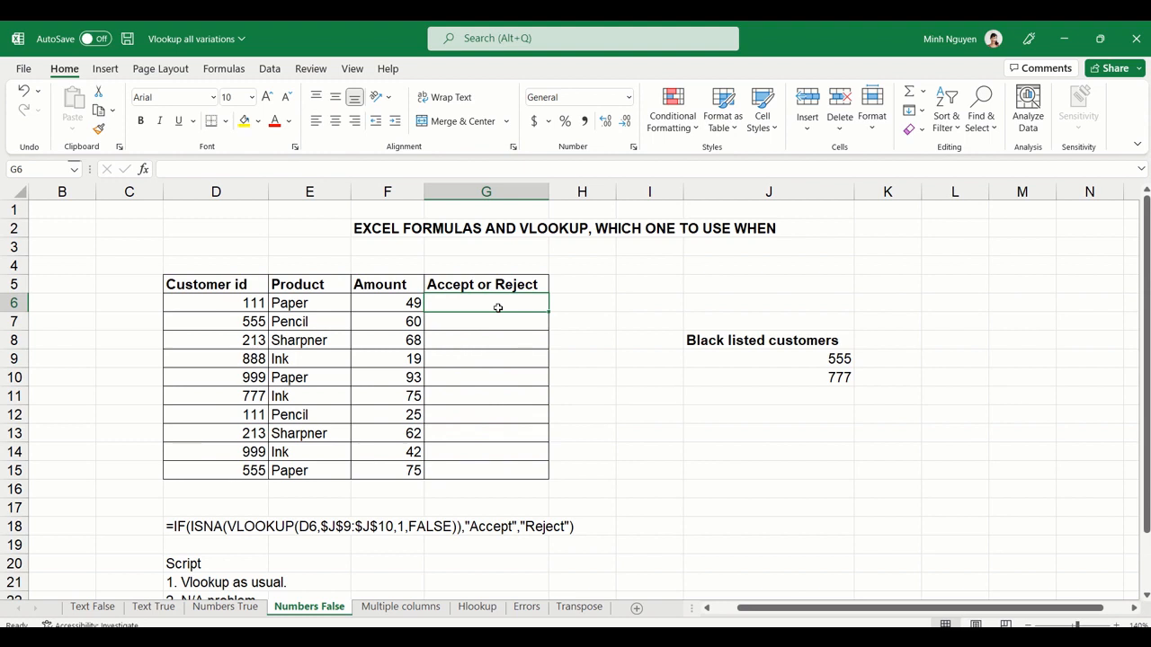
text(=VLOOKUP()
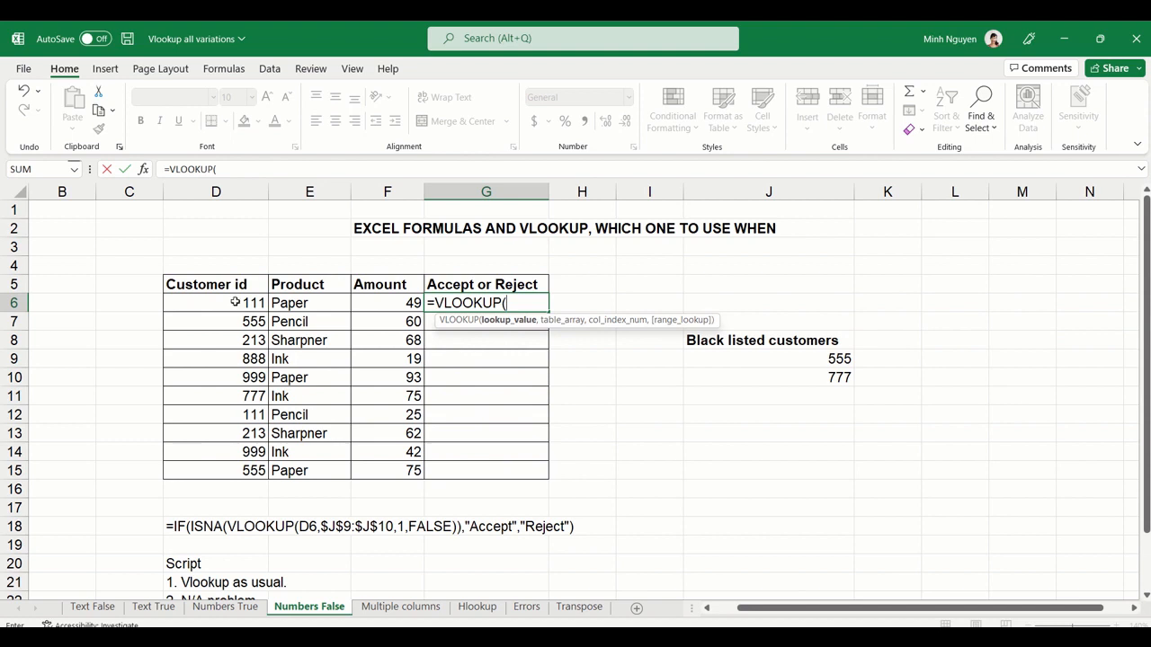
click(216, 302)
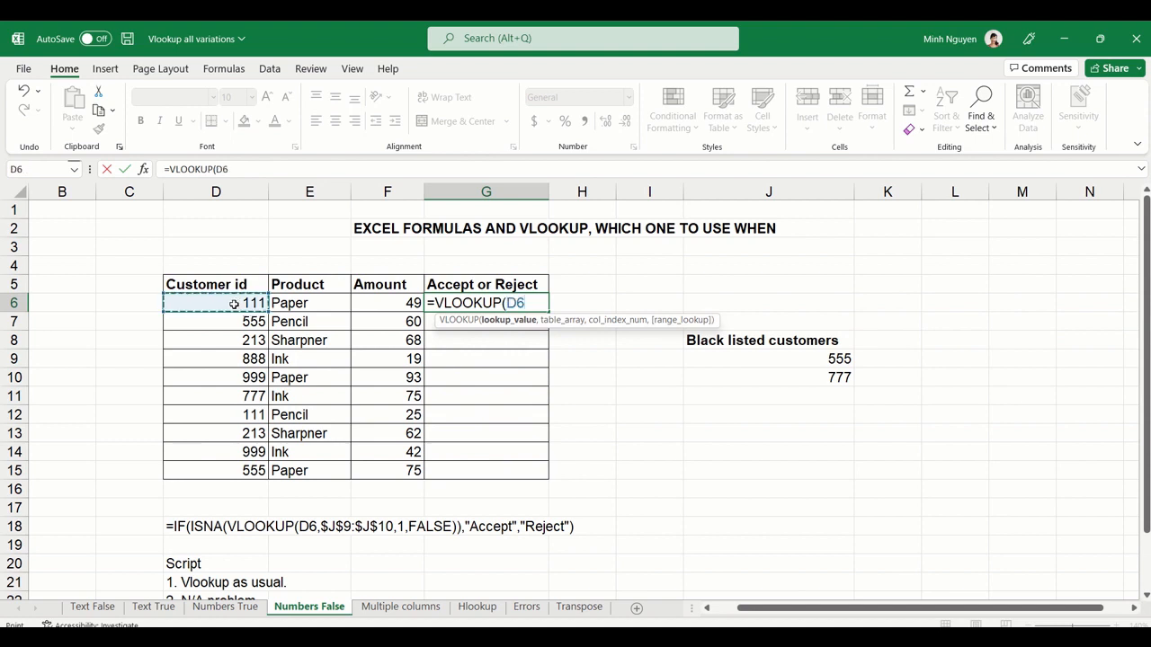
text(,)
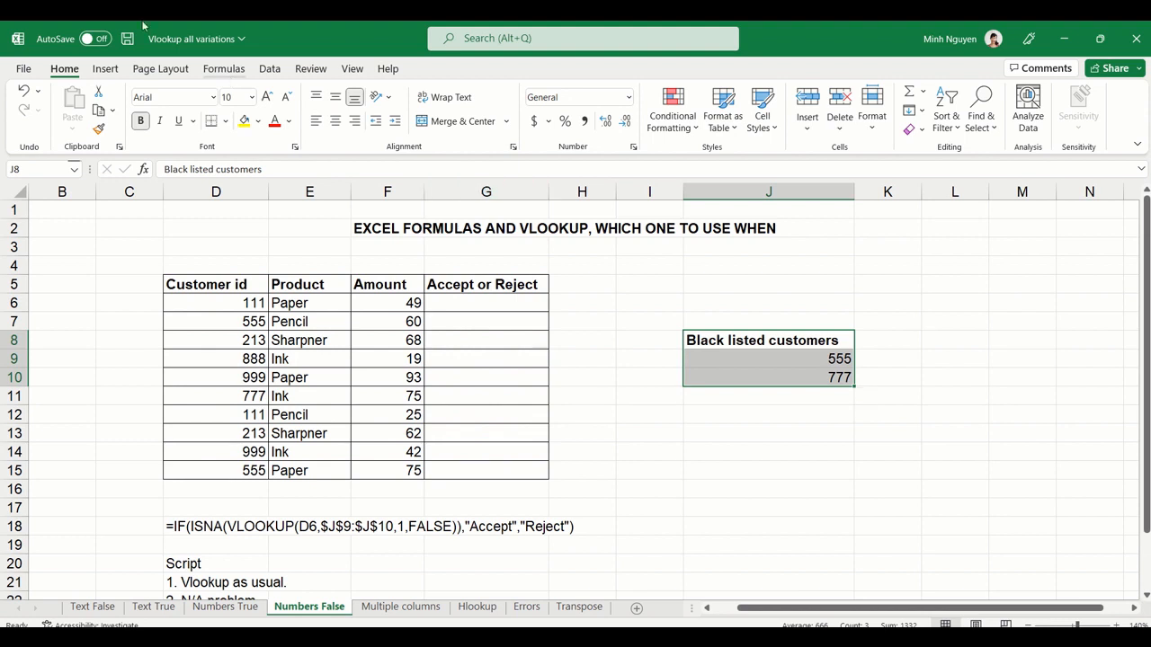
Convert the Black listed customers range J8:J10 into a table with headers, then return to G6
click(105, 68)
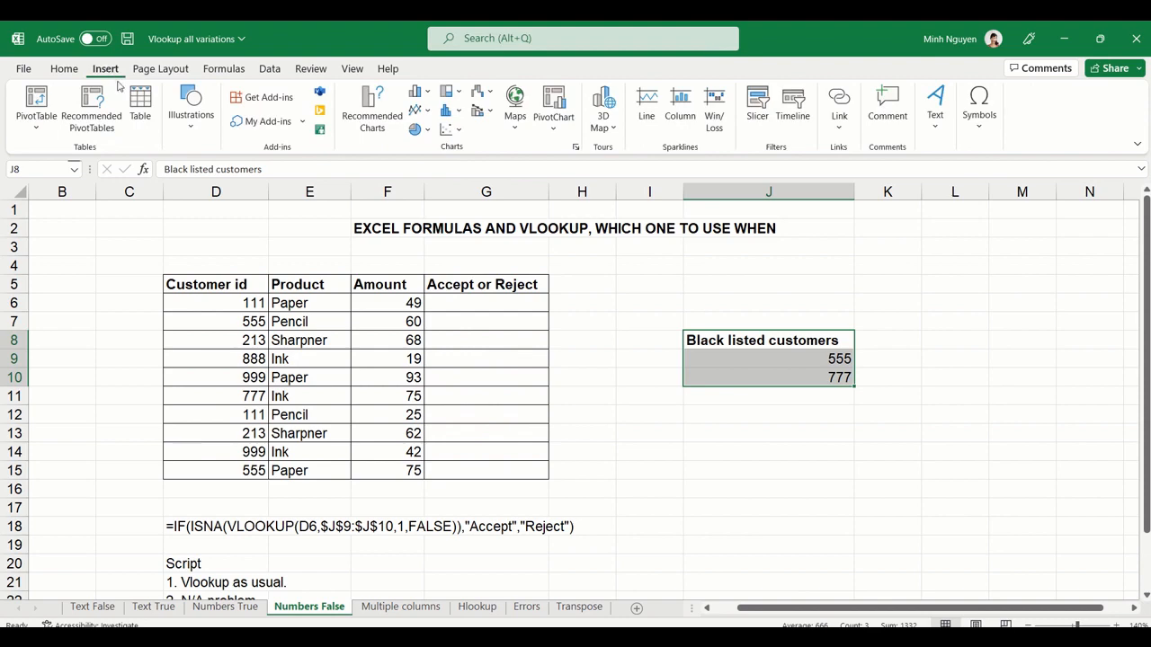
click(141, 103)
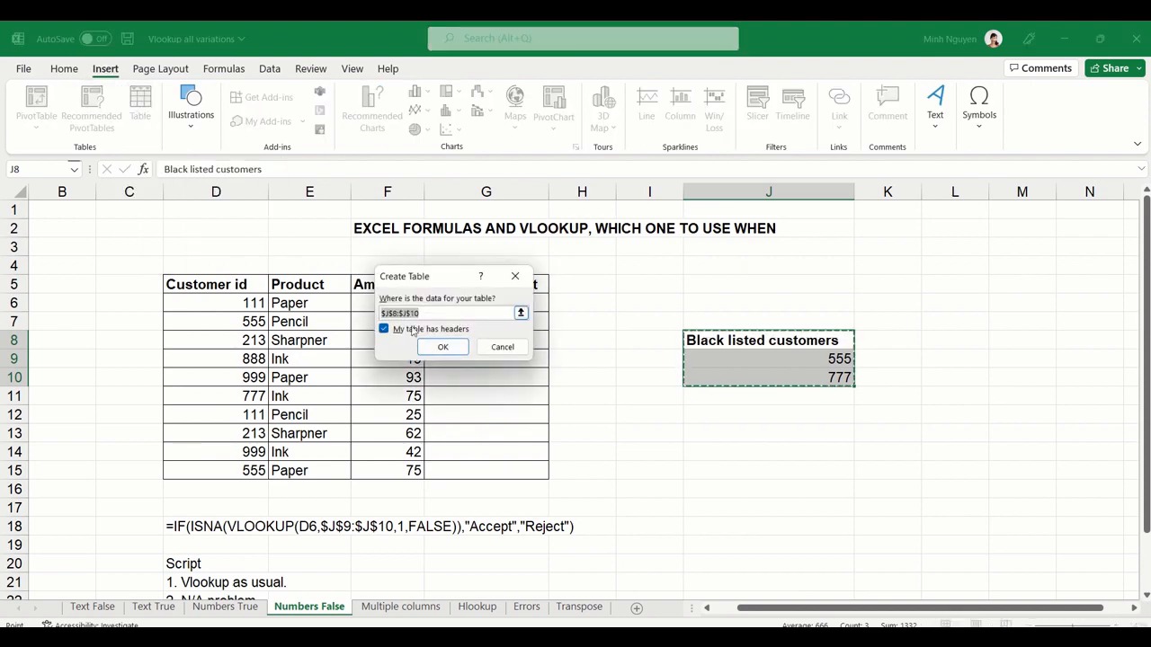
click(442, 347)
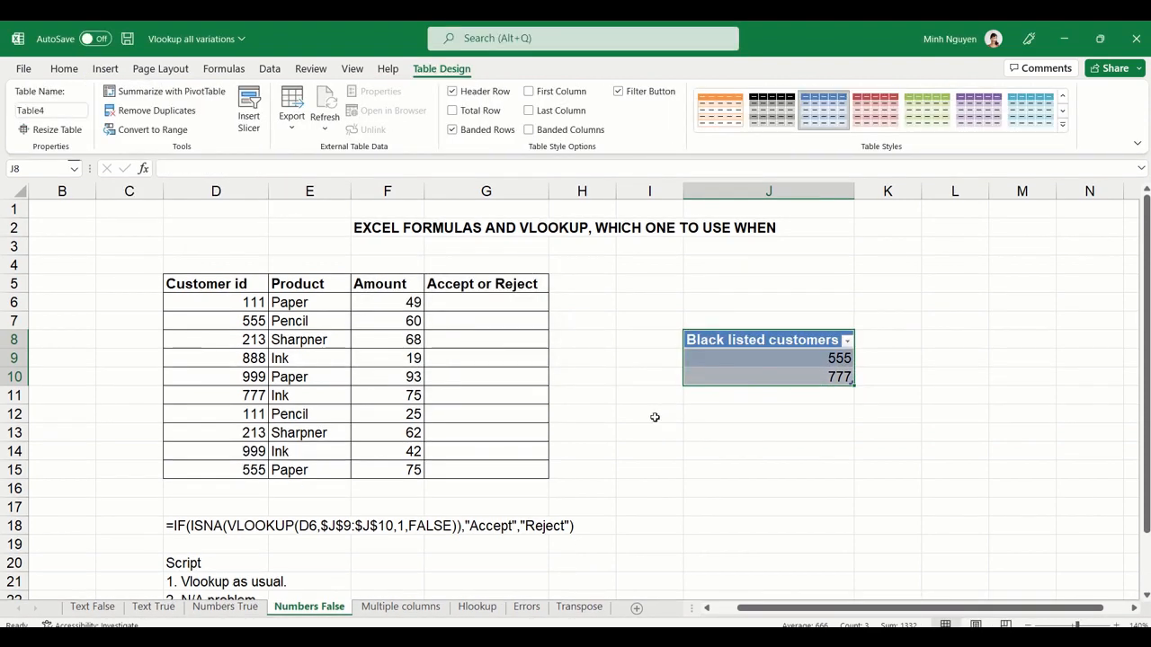
click(464, 302)
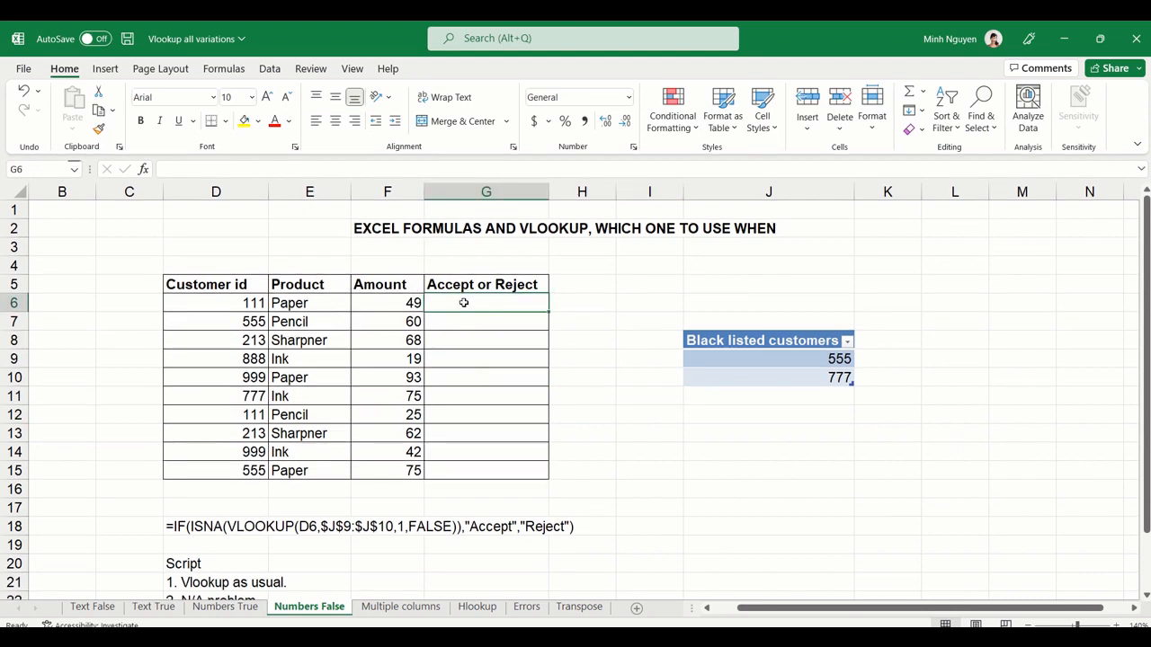
Enter =VLOOKUP(D6,Table4[Black listed customers],1,FALSE) in G6 so 555 and 777 match and others give #N/A
text(=VLOOKUP()
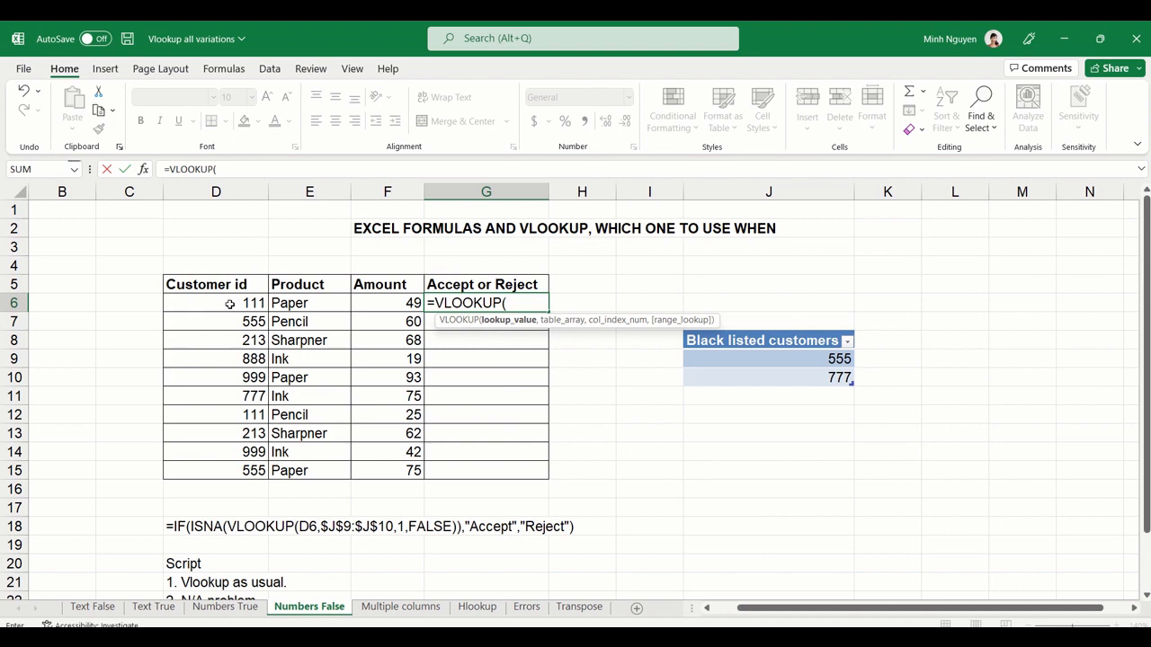
click(216, 303)
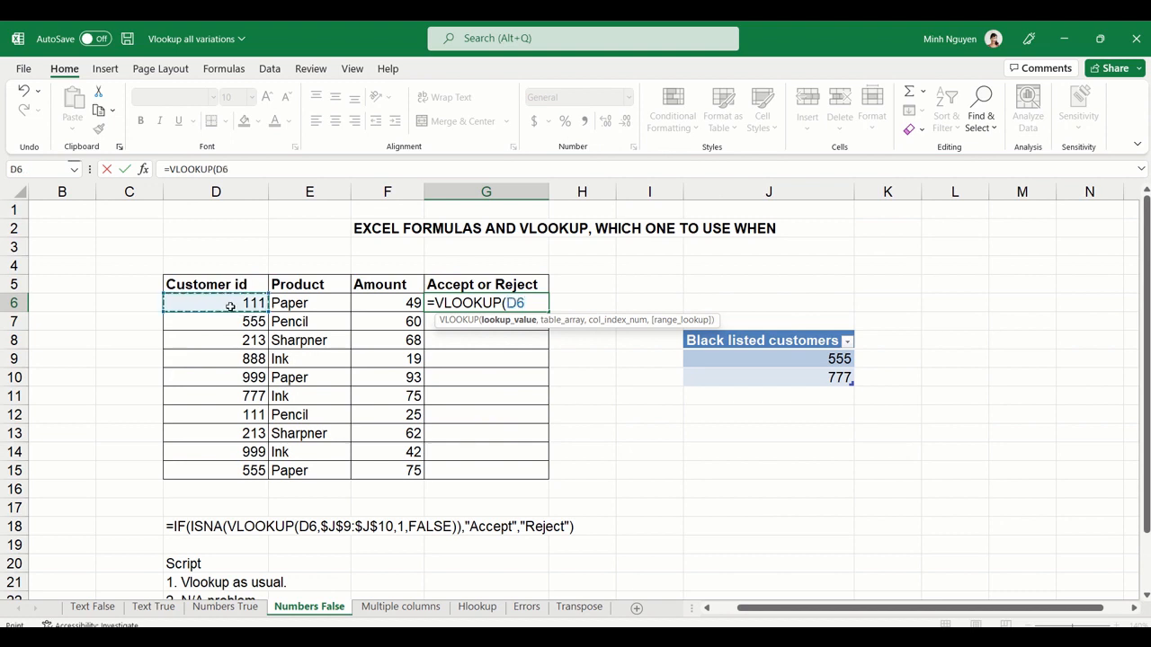
text(,Table4[Black listed customers)
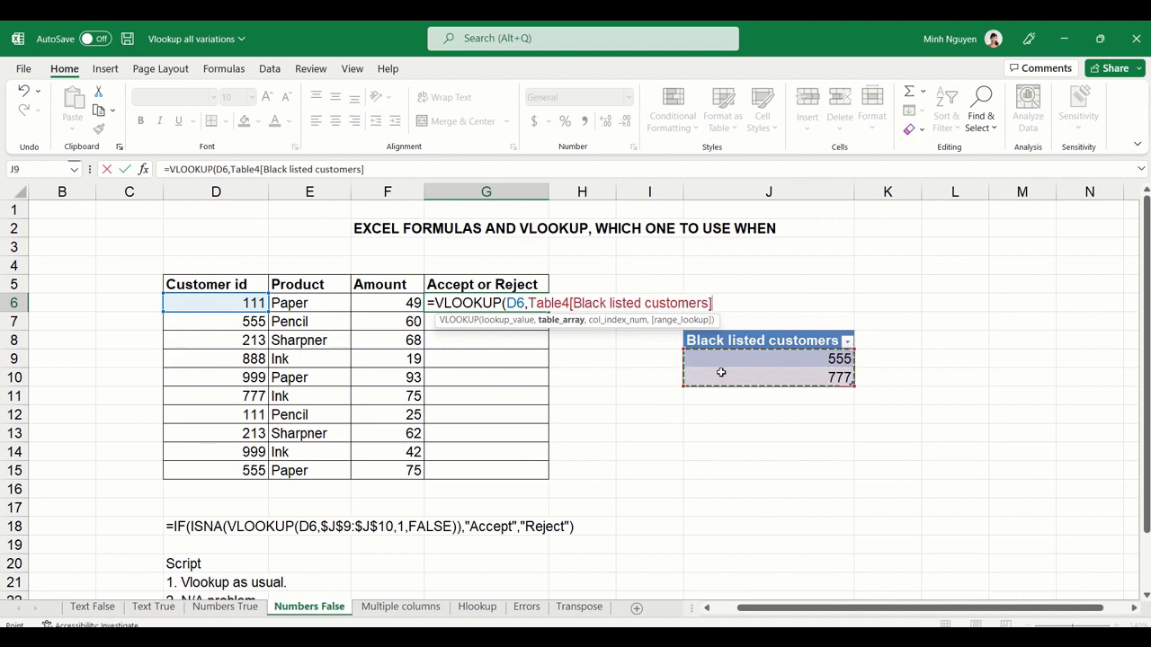
text(,)
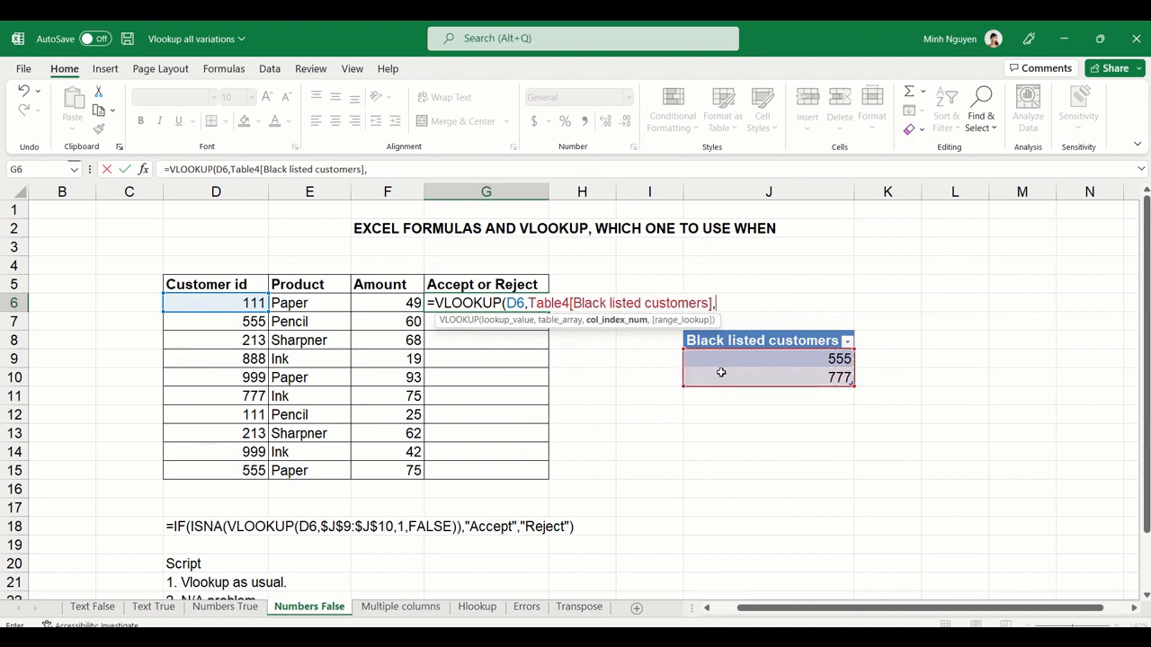
text(1)
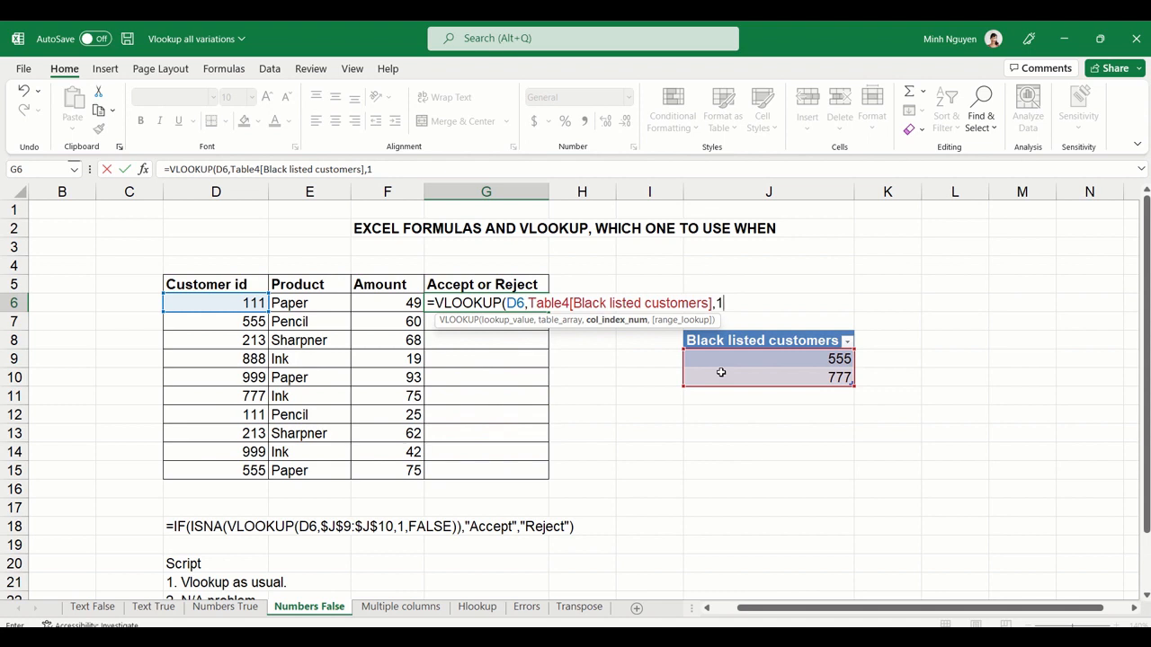
text(,)
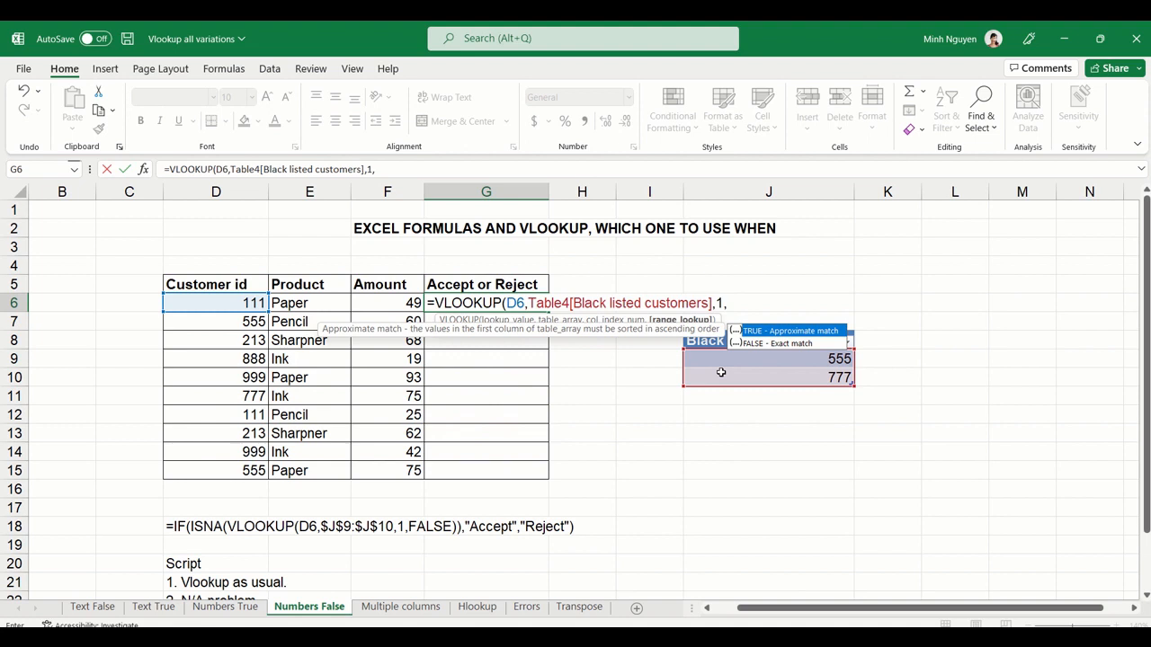
text(false)
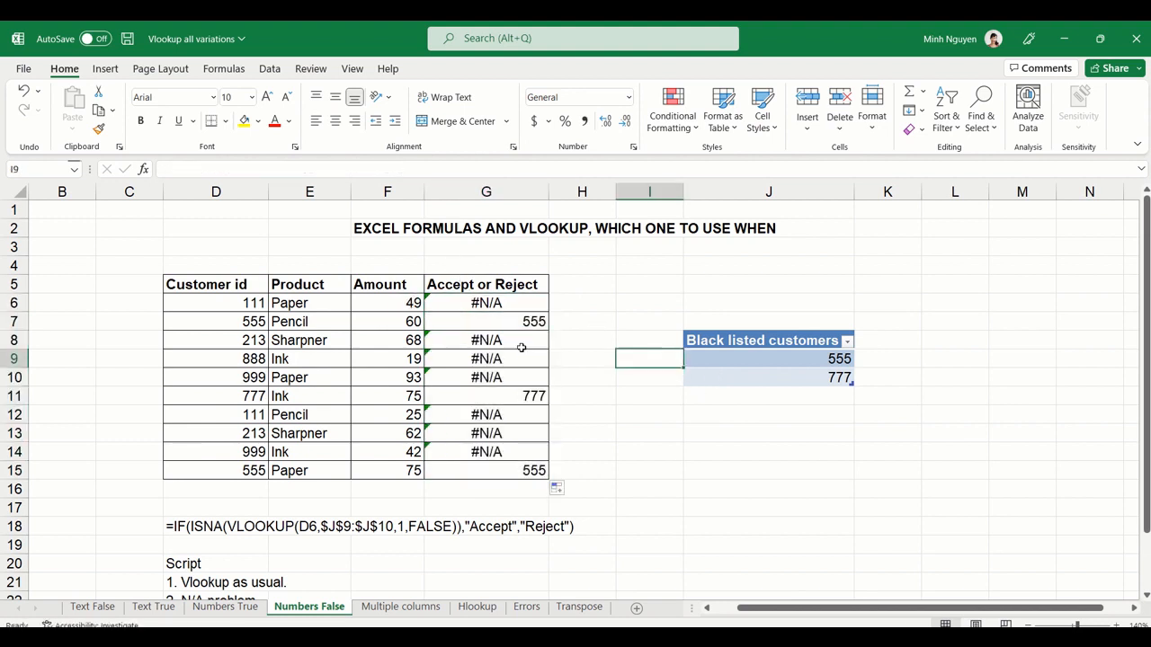
click(215, 320)
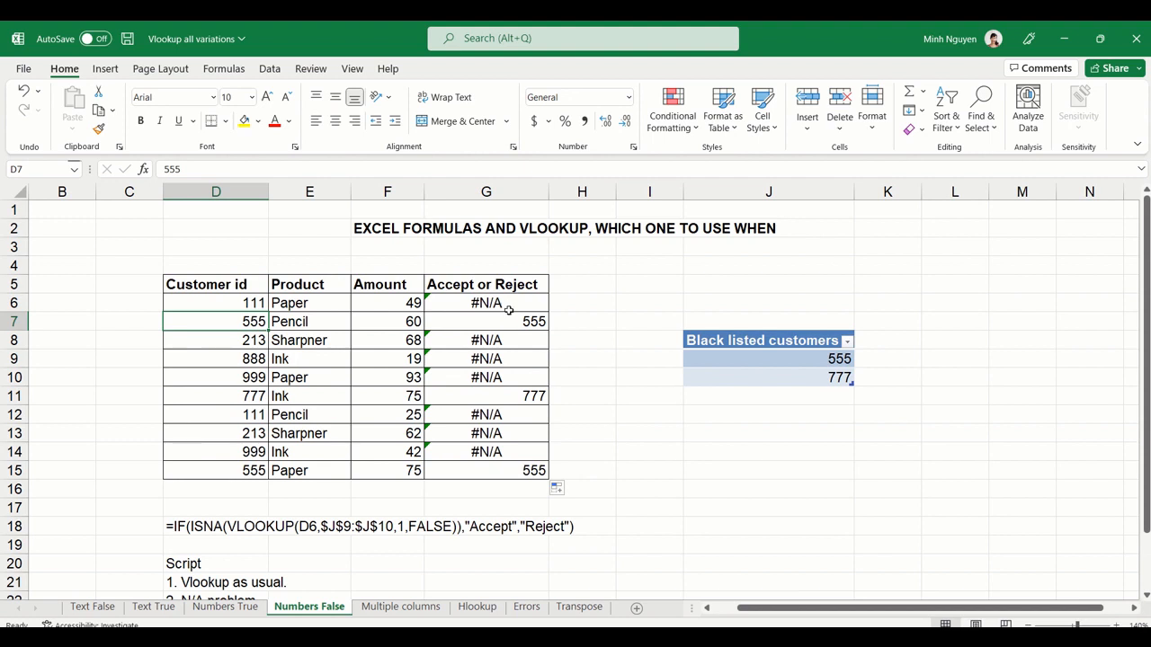
mouse_move(518, 304)
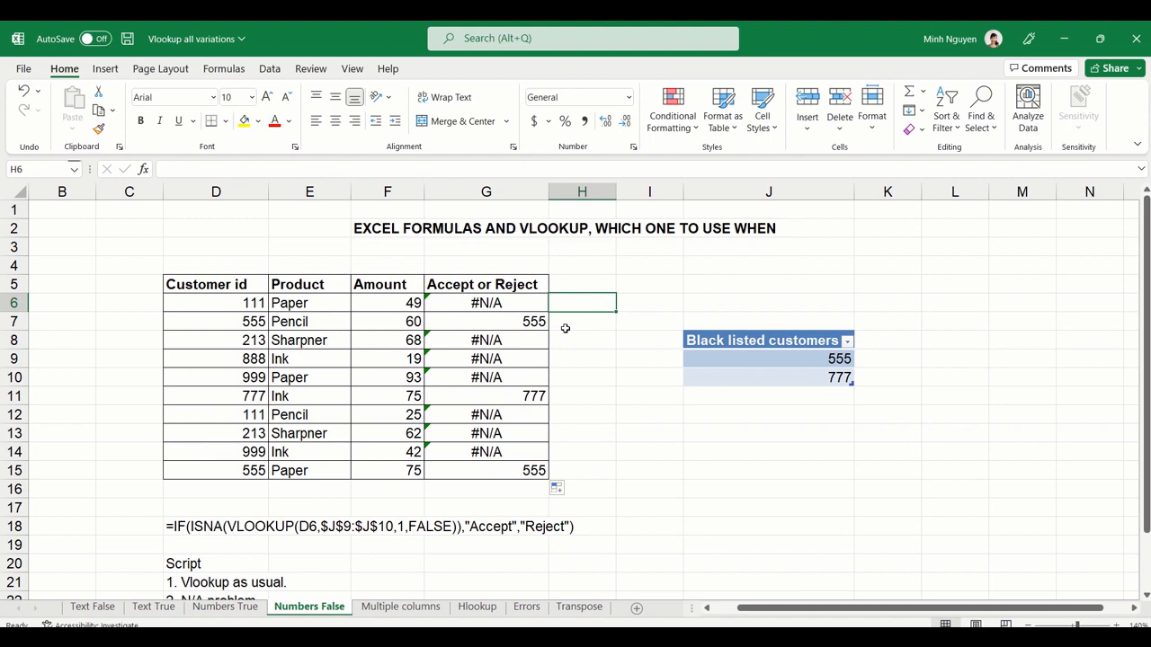
Try an IF on G6 testing "#N" to return "Accept" or "Reject" in the adjacent column
text(=IF()
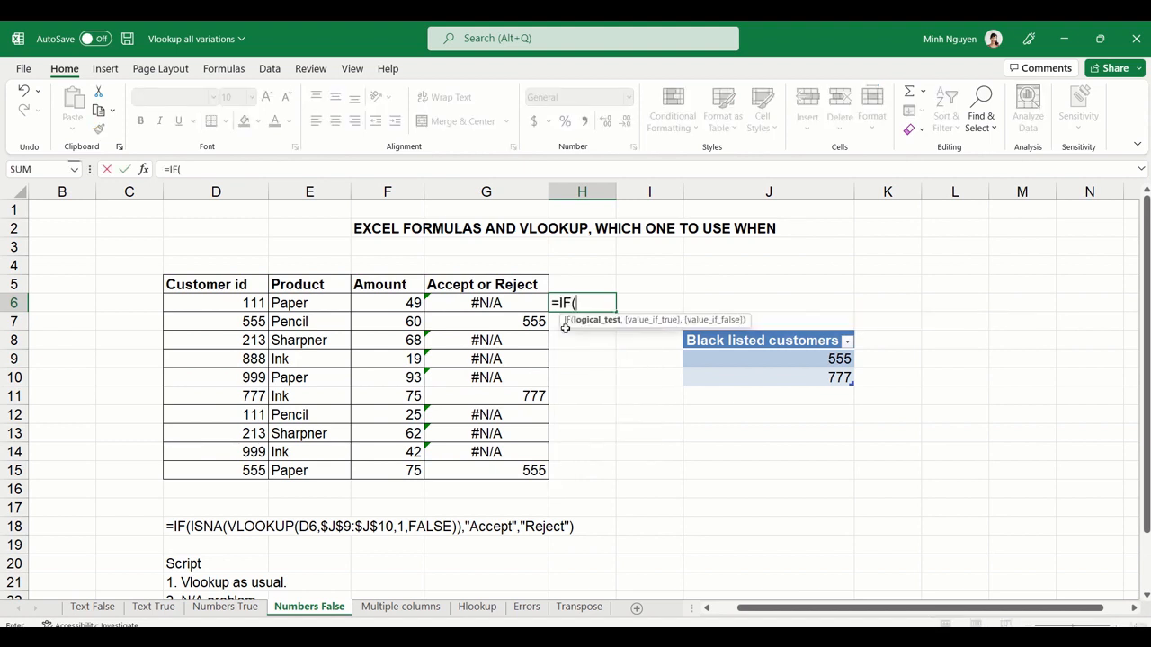
click(486, 302)
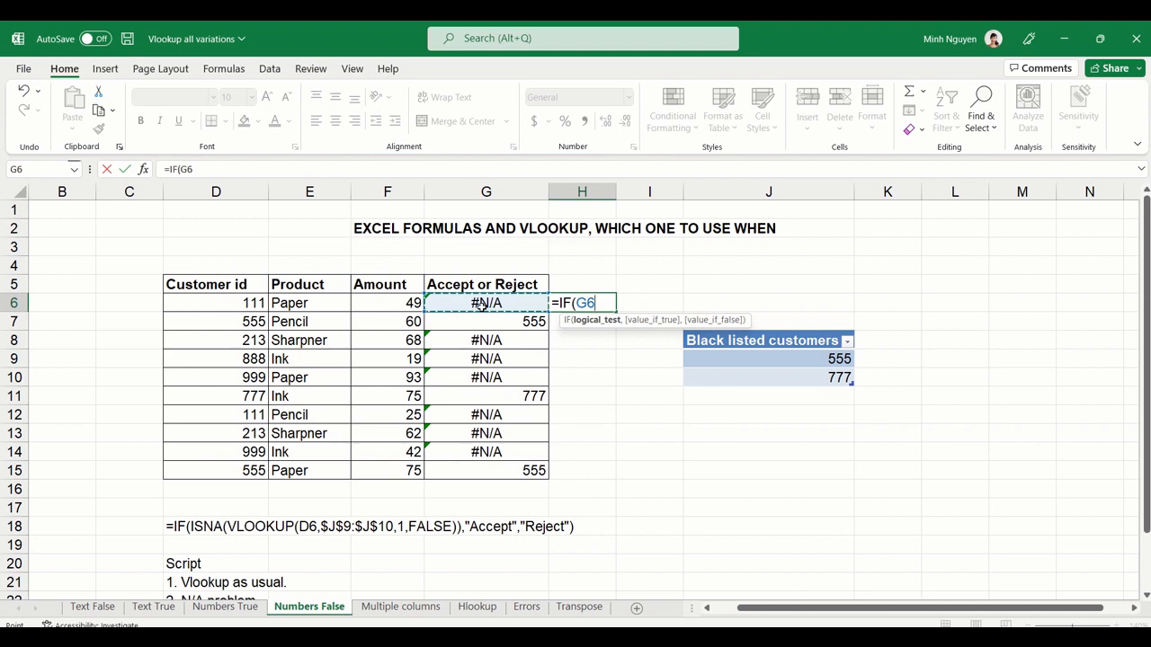
text(=")
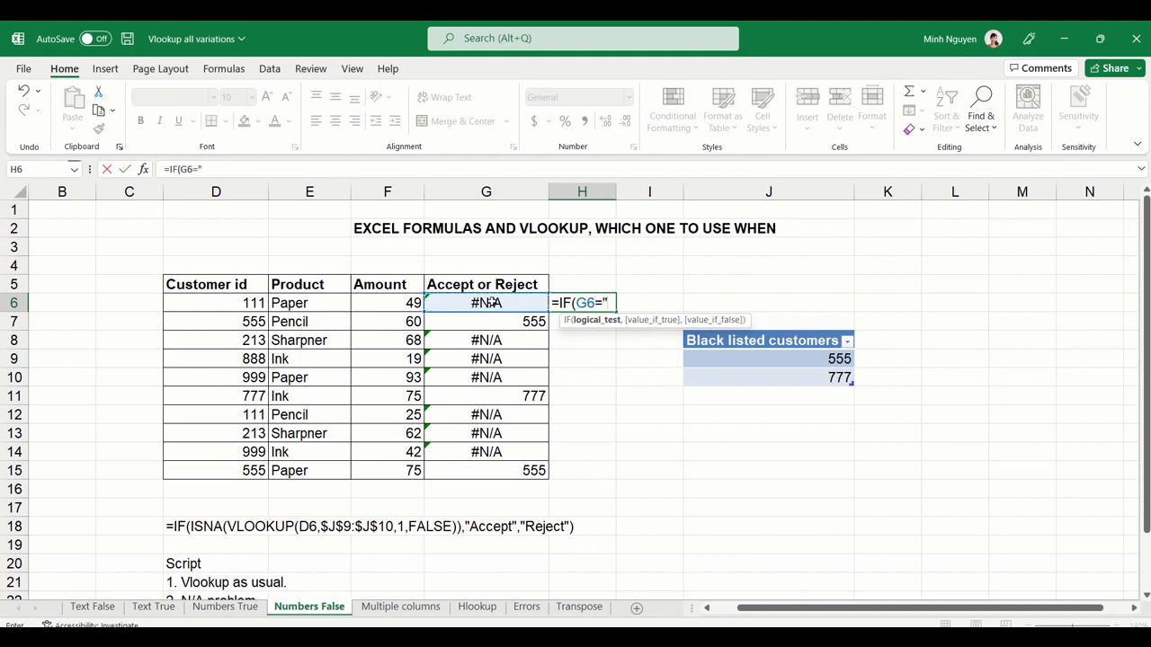
text(#N/A)
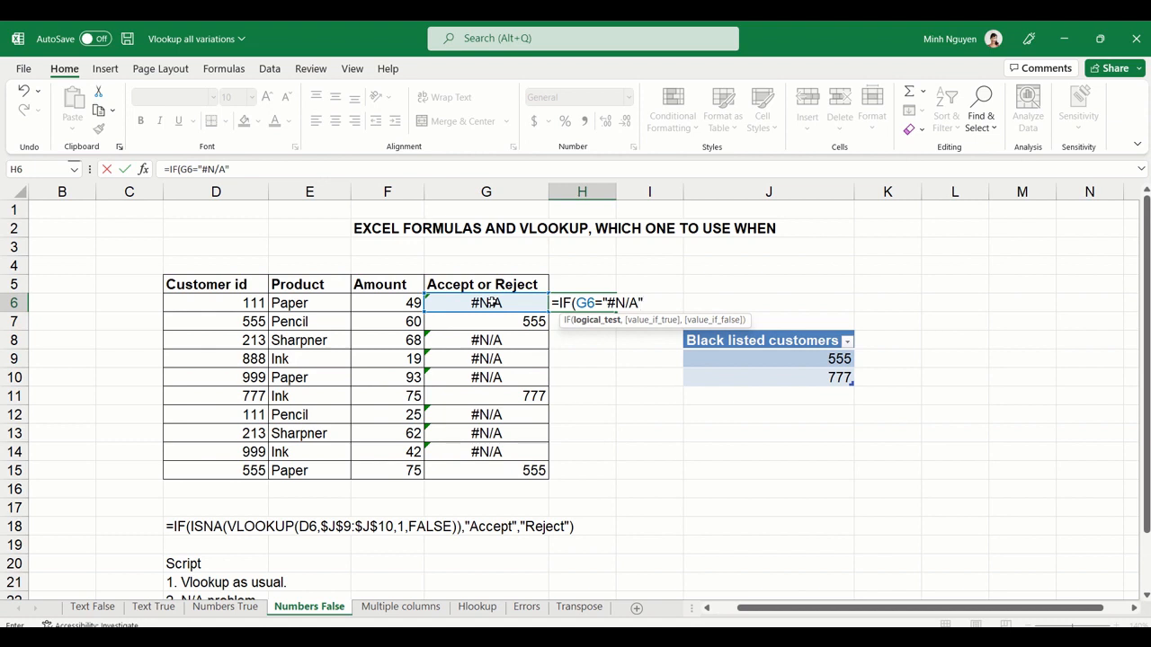
text(,)
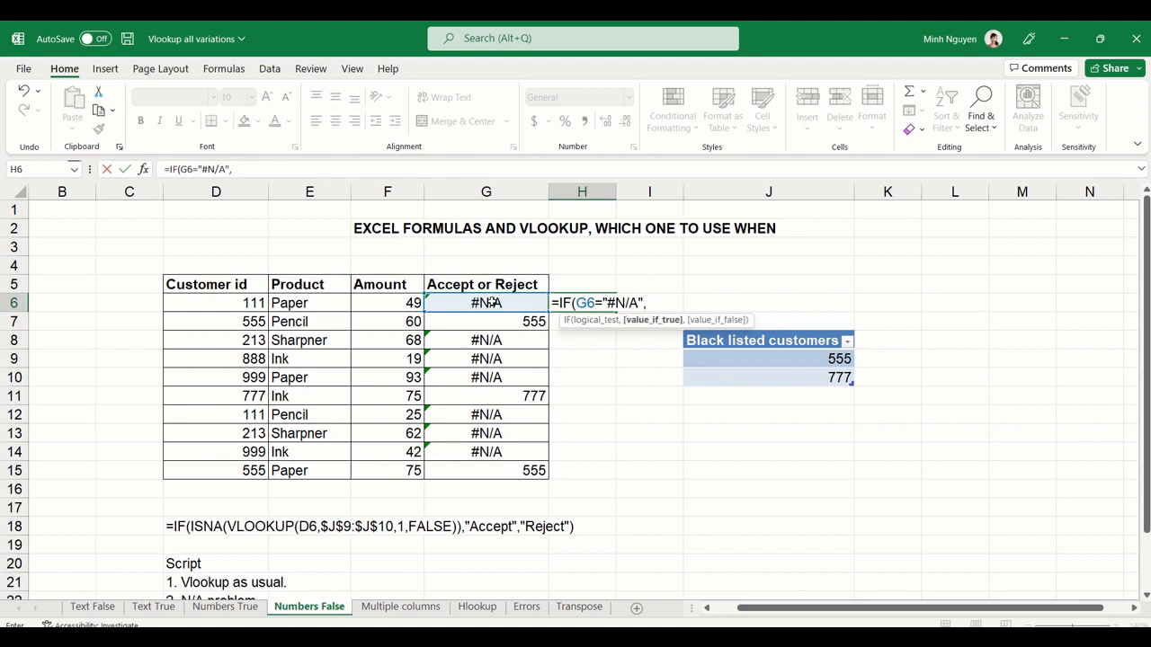
text("Accept)
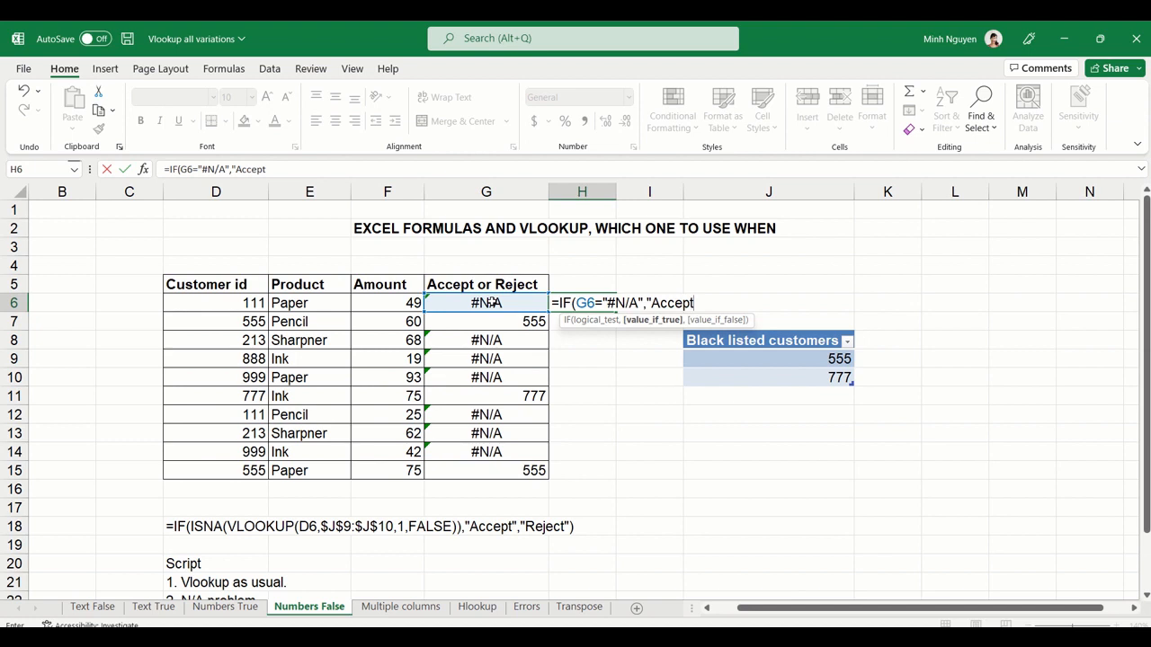
text(,")
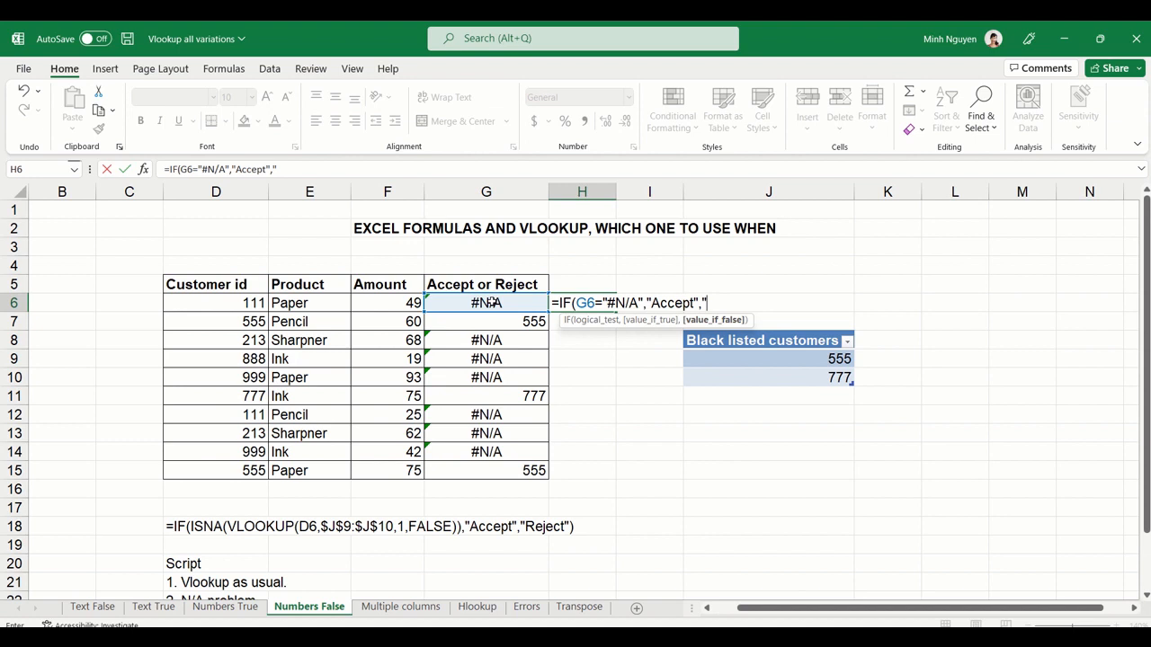
text(Rejec)
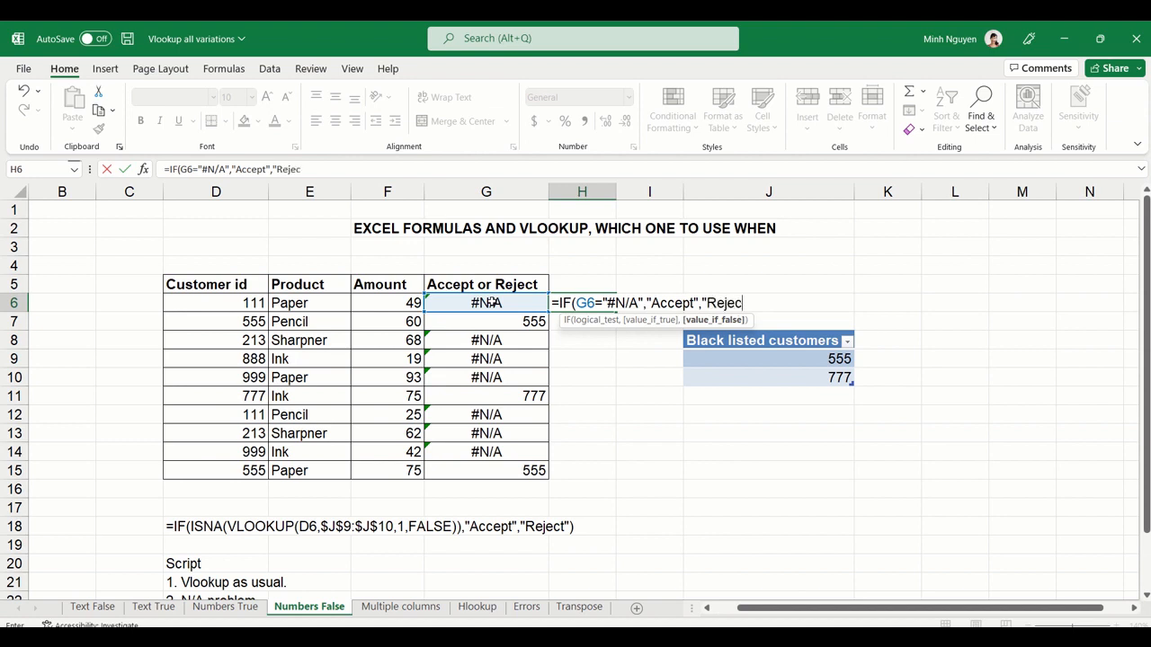
text(t"))
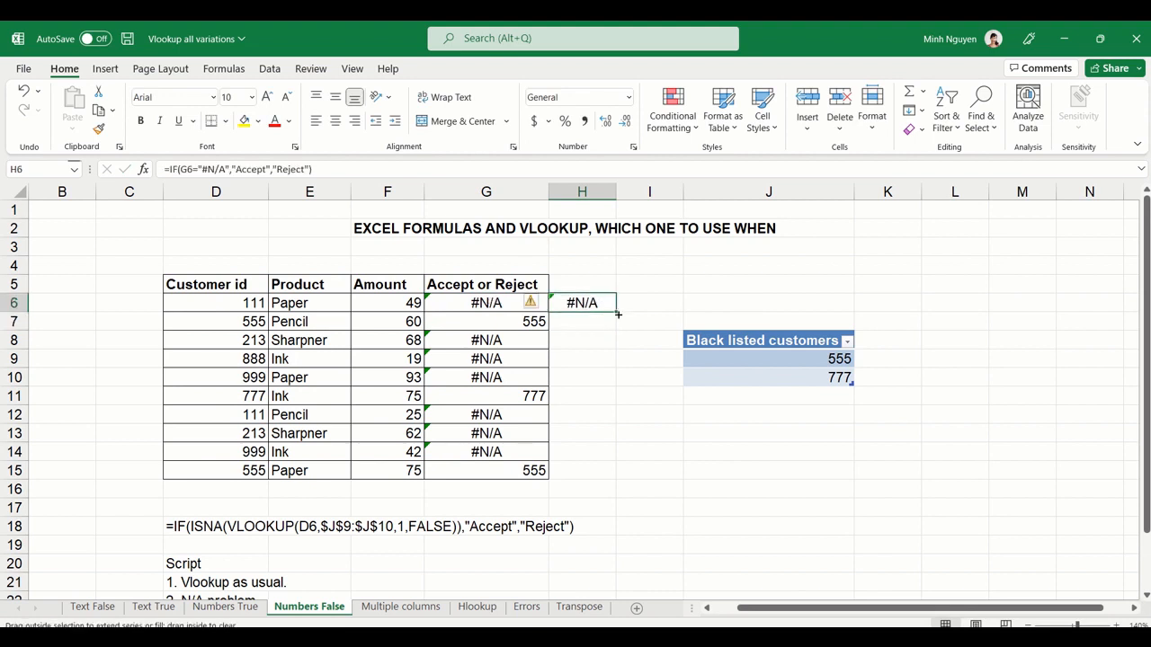
Clear the old results in G6:H15 and start a reference to G5
drag(615, 310, 615, 475)
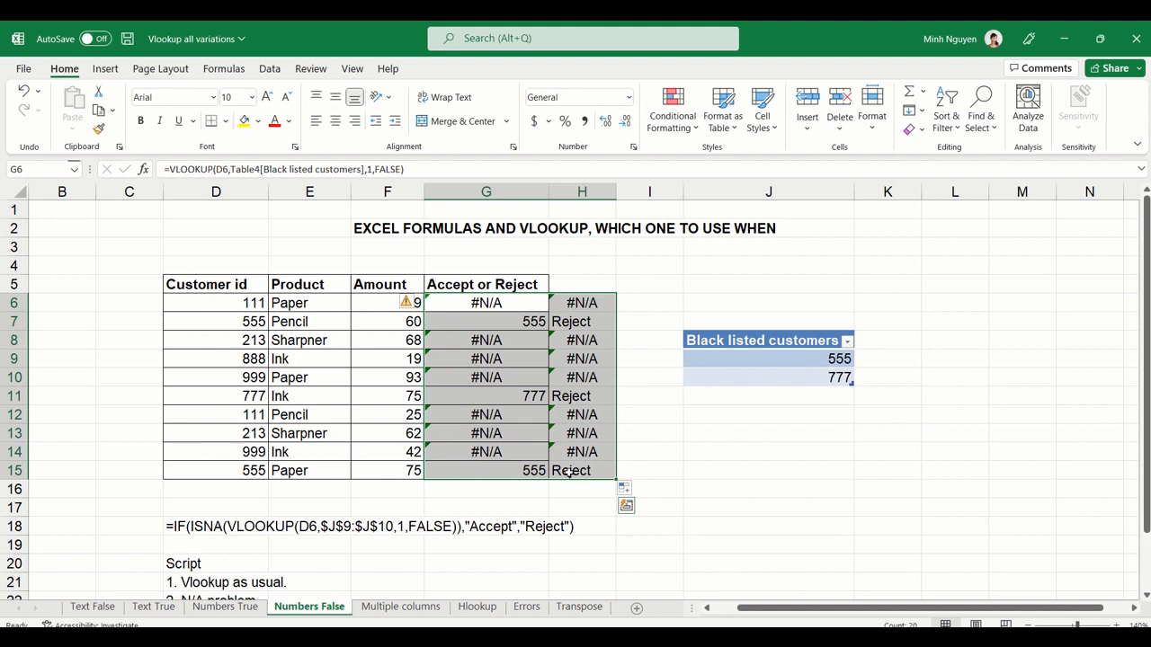
key(Delete)
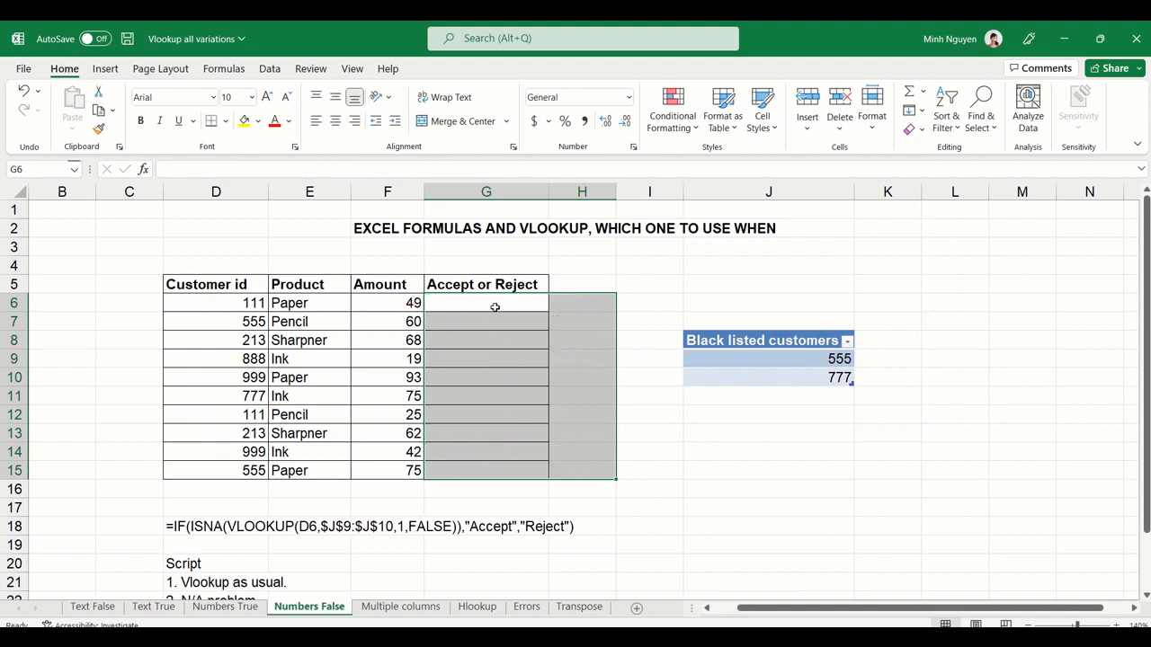
text(=G5)
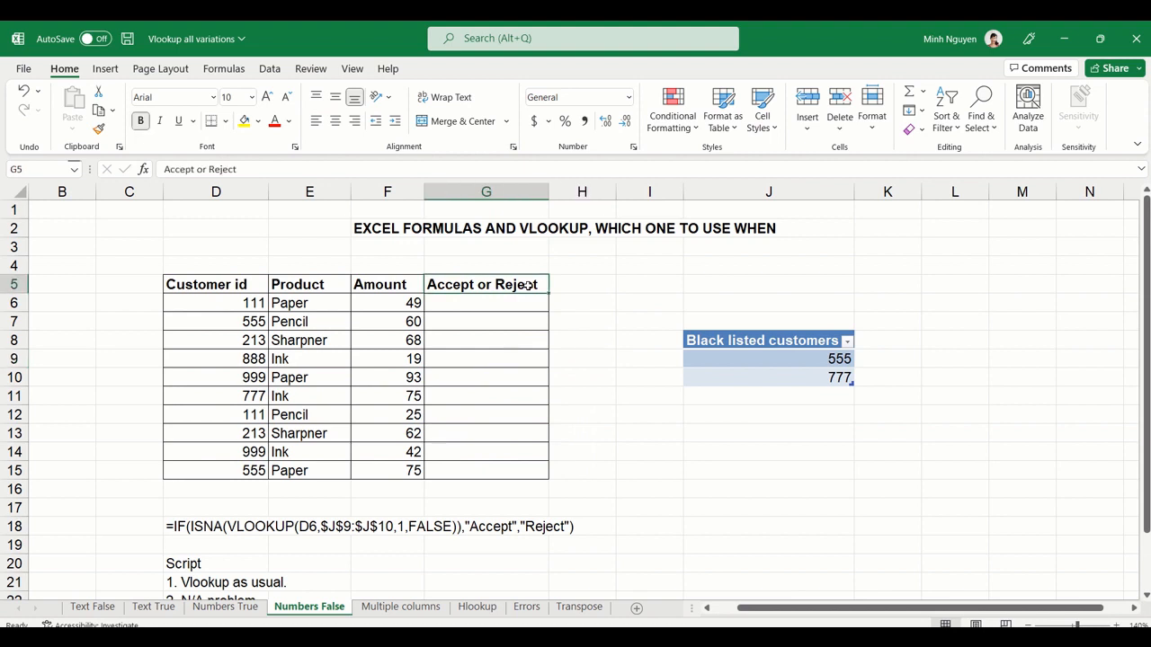
Enter =OR(D6=$J$9,D6=$J$10) in G6 comparing the customer id to both blacklisted ids
text(=o)
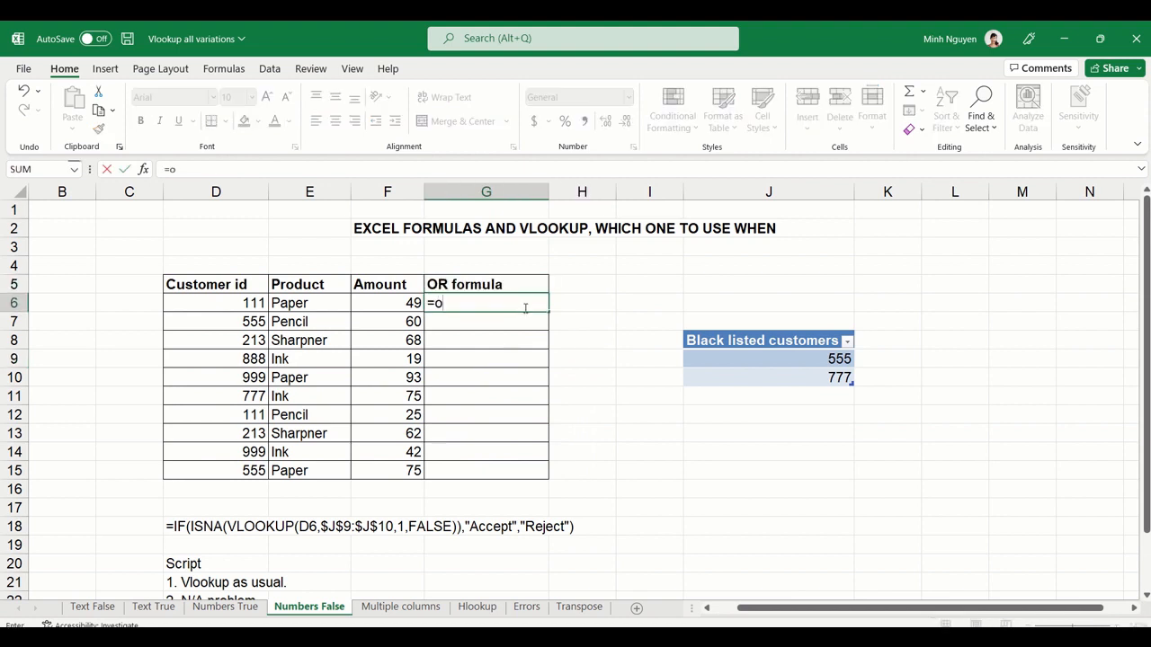
text(r)
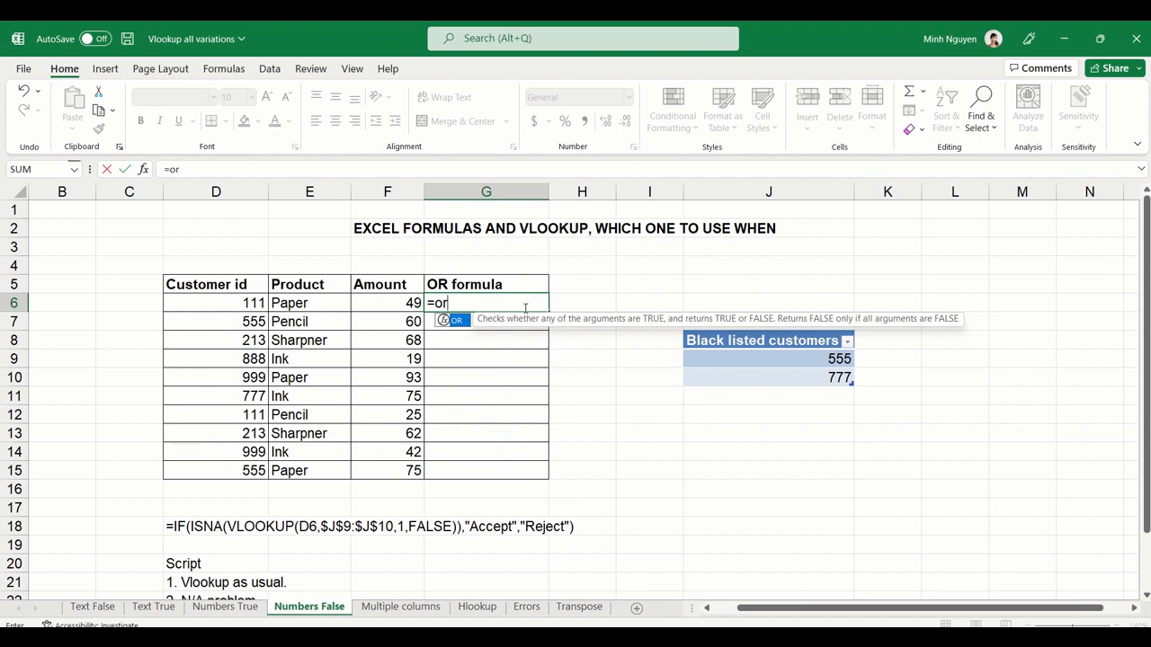
text(()
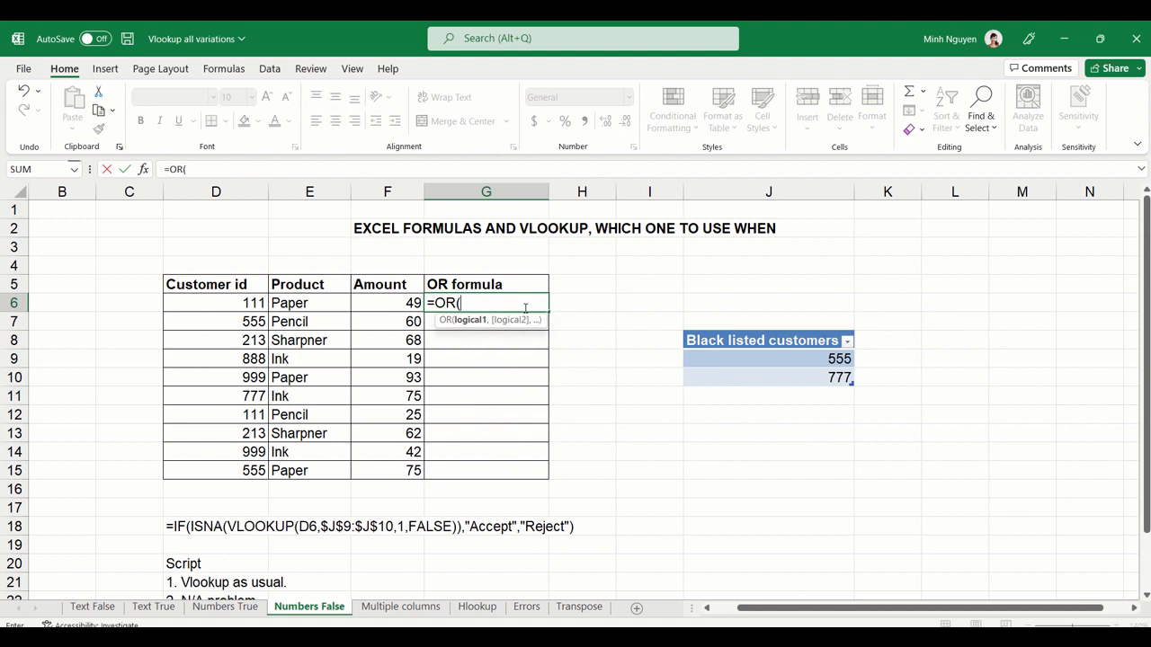
click(216, 302)
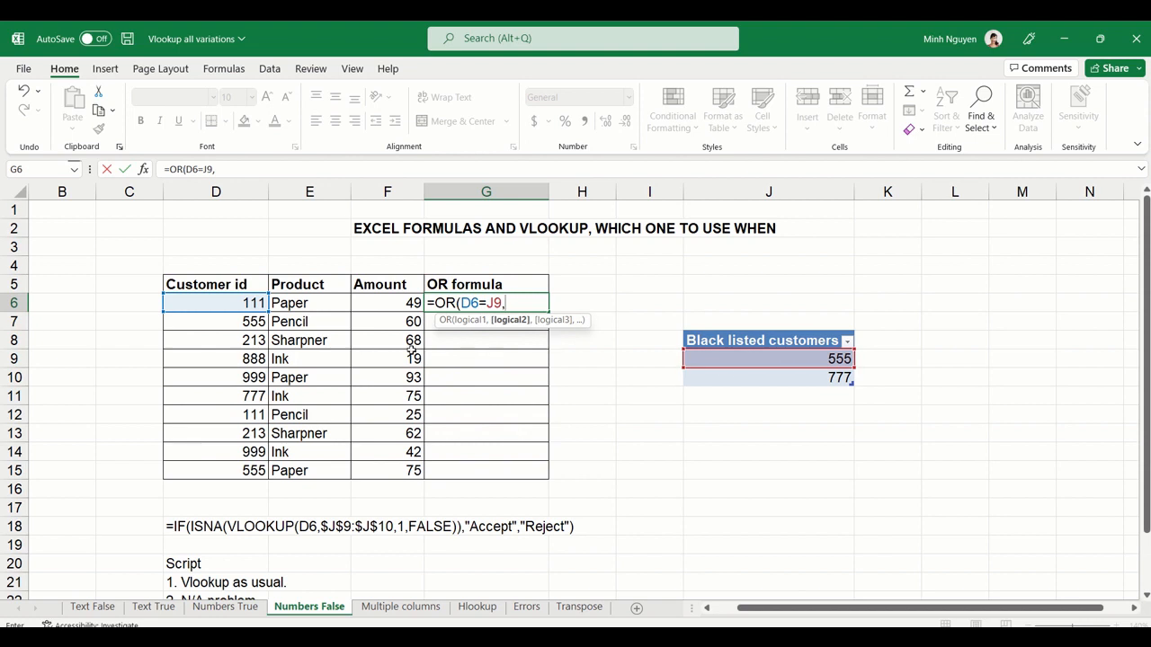
click(216, 303)
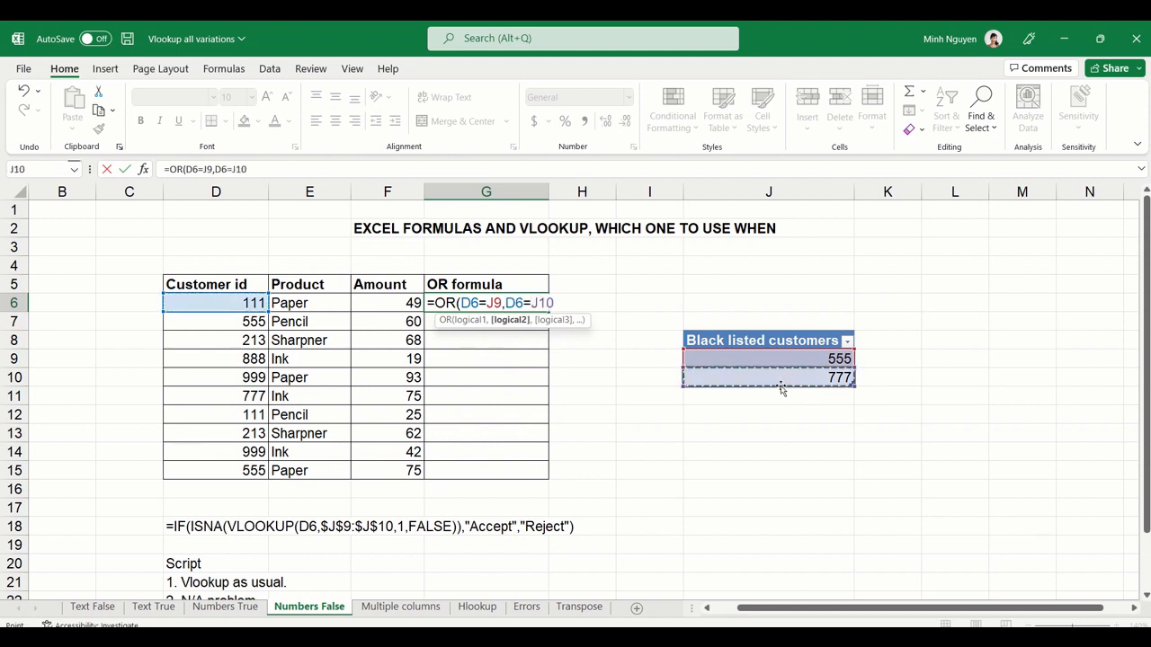
mouse_move(770, 389)
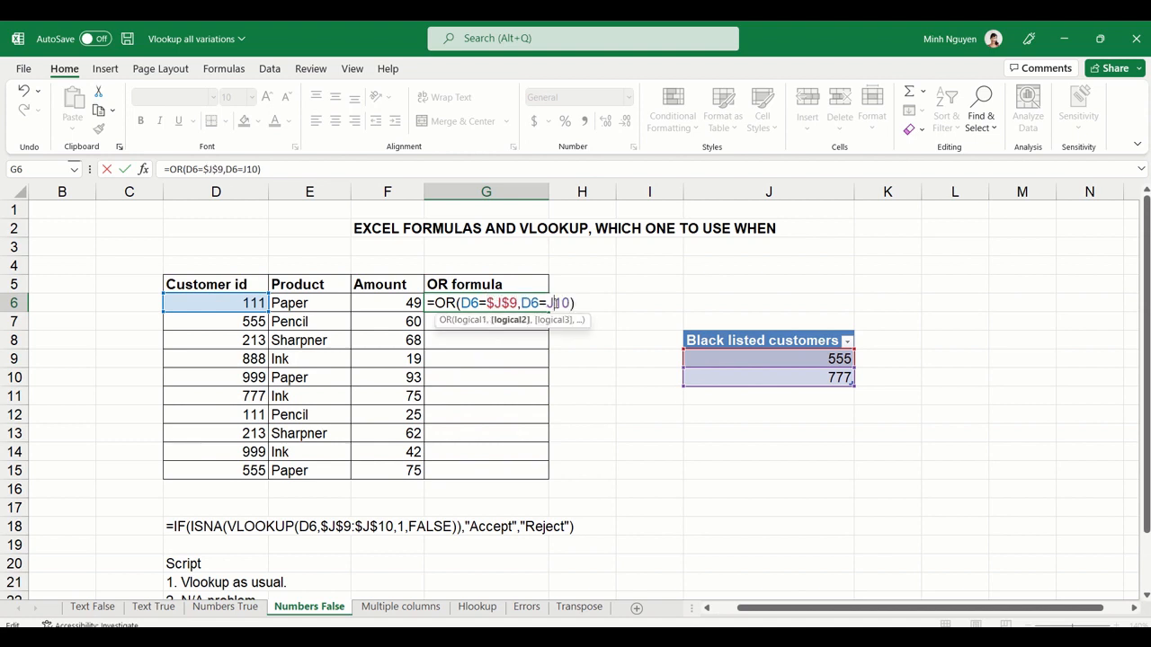
text($J$10)
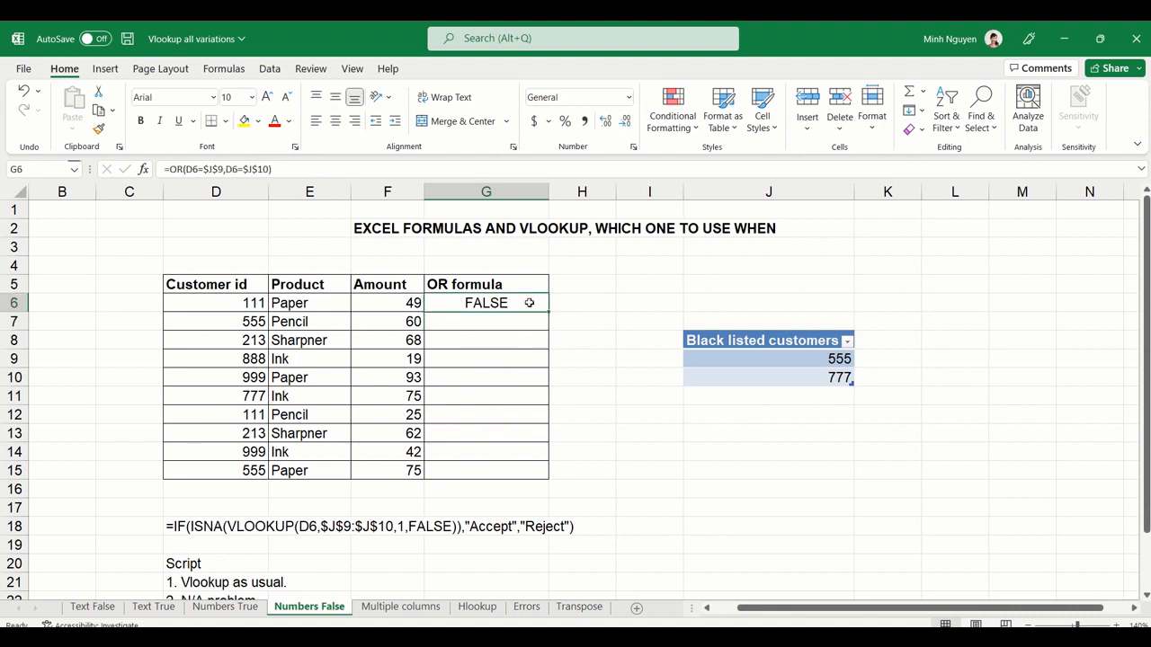
Fill the OR formula down to G15 and check row 7, giving TRUE for 555 and 777
drag(528, 302, 529, 471)
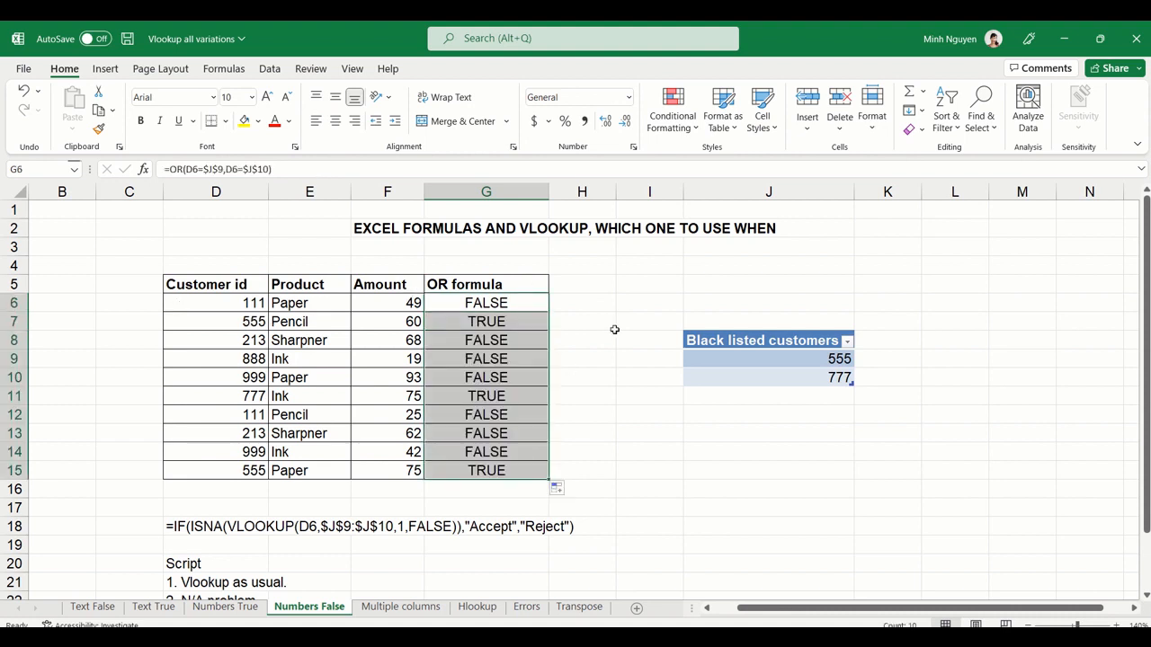
click(486, 302)
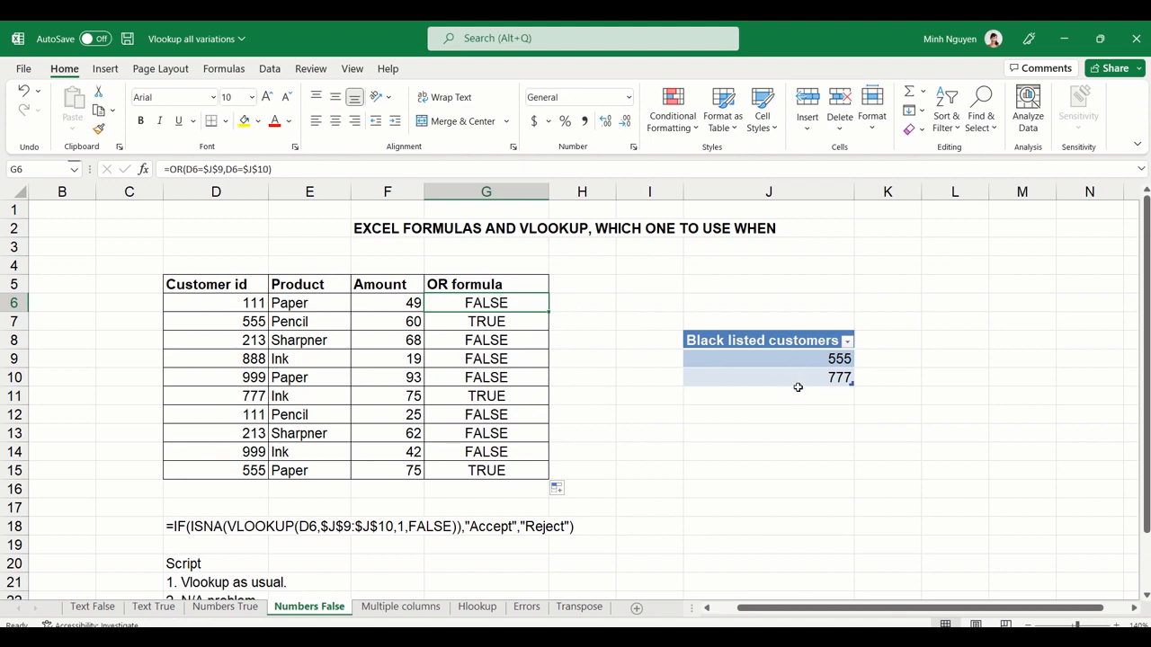
mouse_move(486, 331)
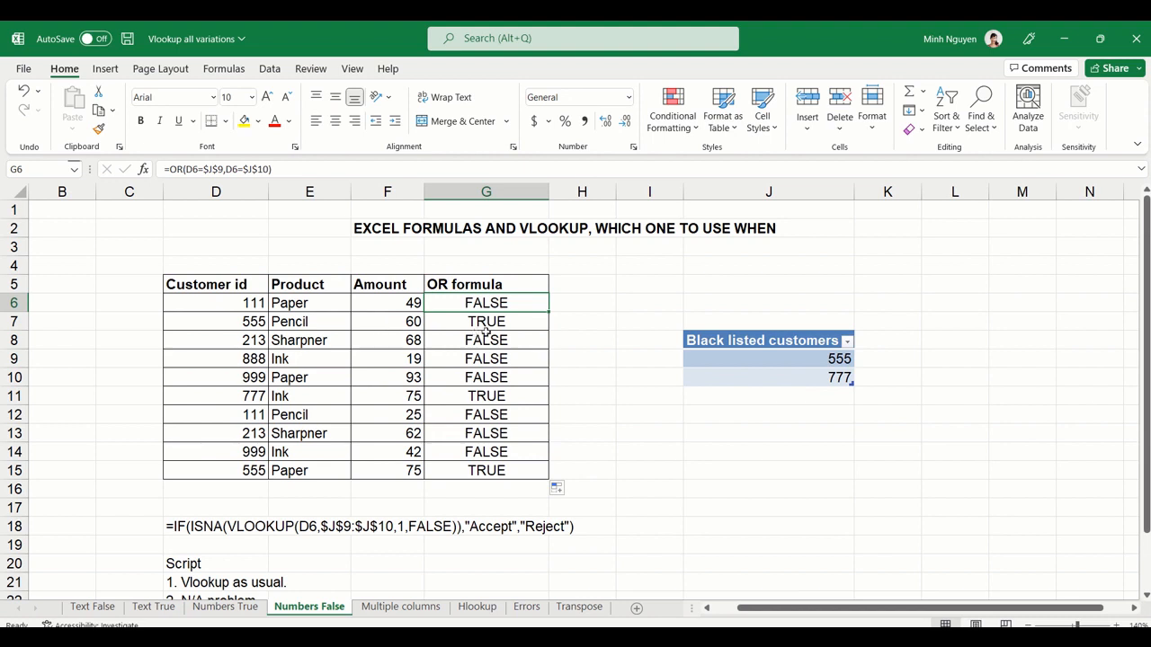
click(486, 320)
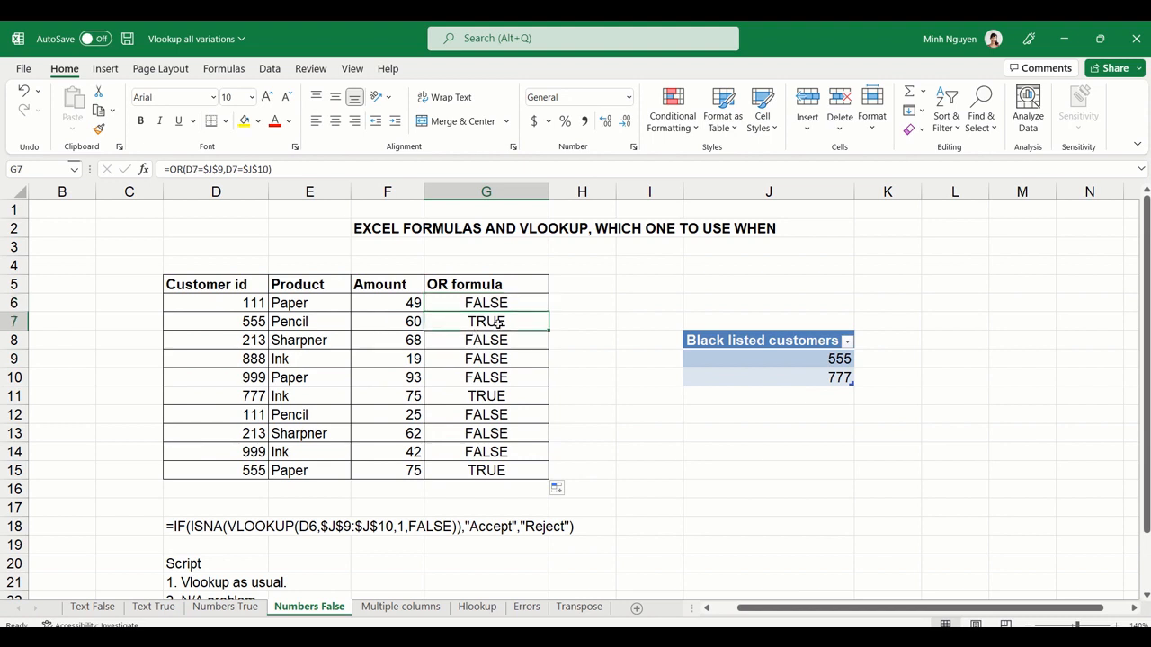
mouse_move(493, 372)
text(Accept or Reject)
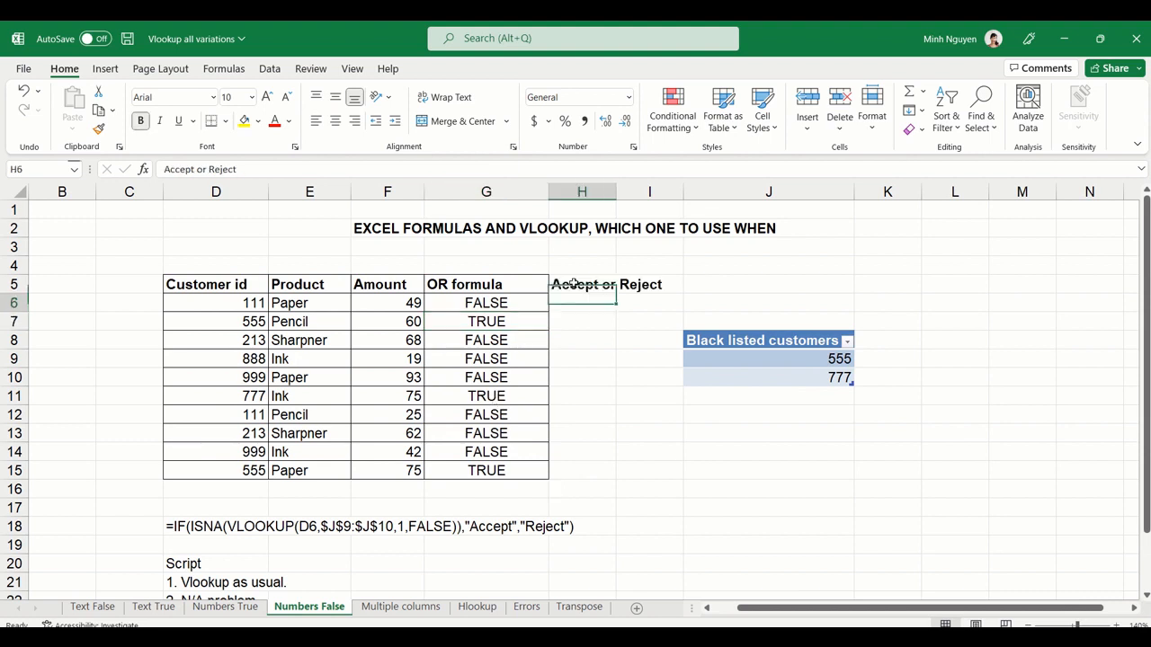
Enter =IF(G6=FALSE,"Accept","Reject") in H6 and select it for copying down
text(=)
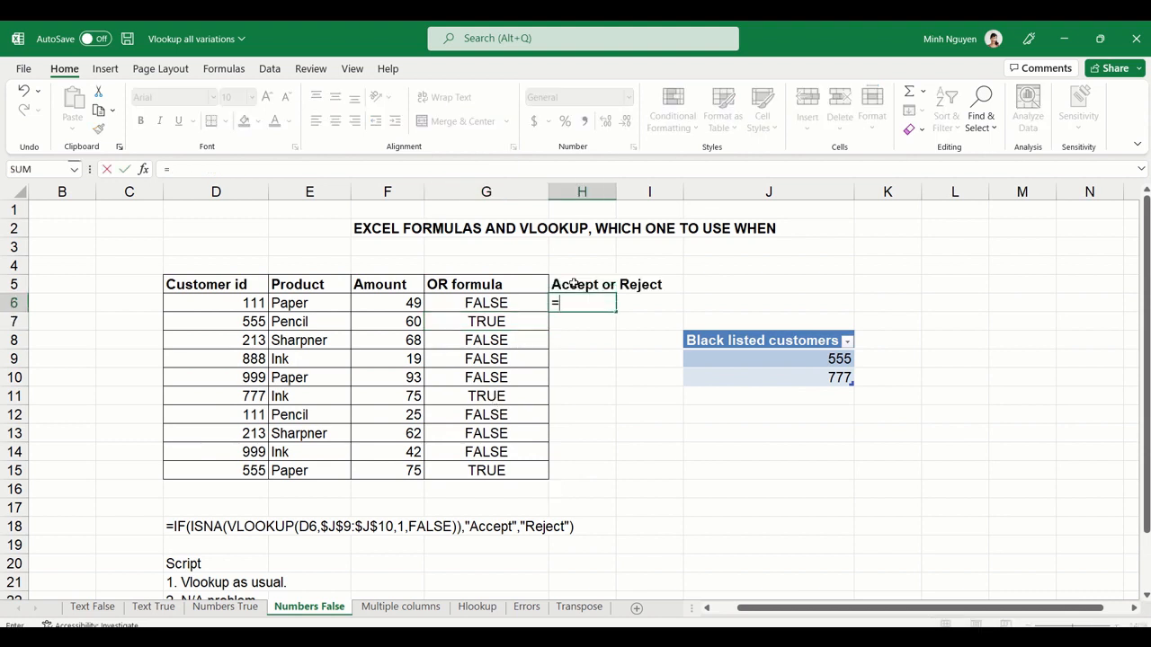
text(i)
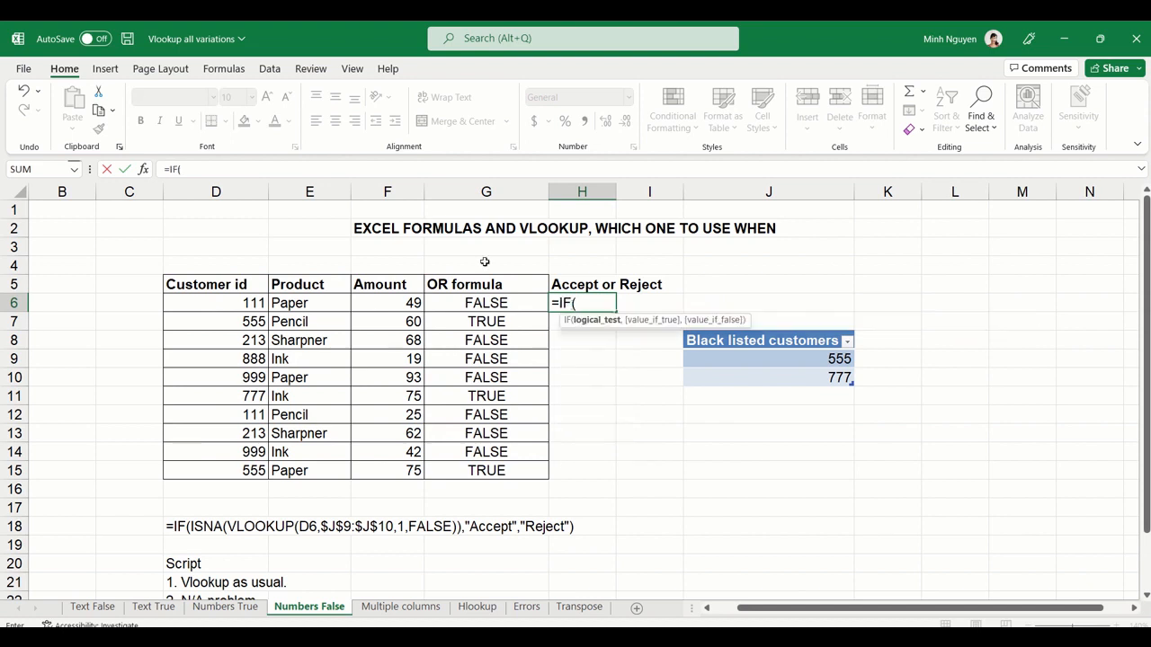
click(485, 302)
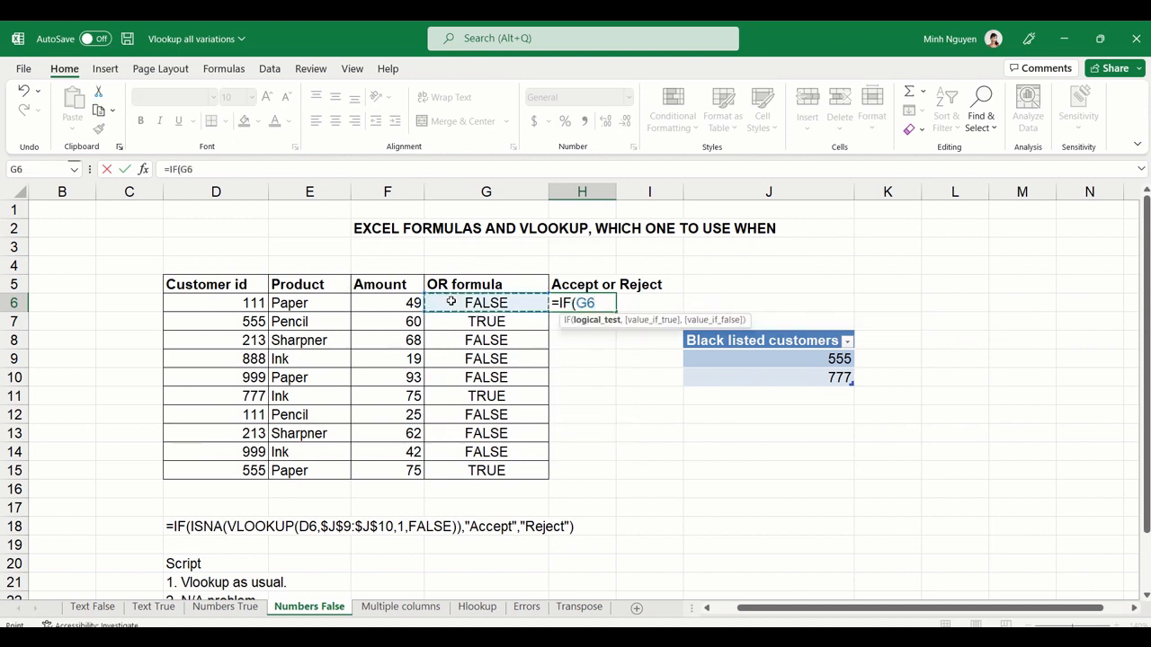
text(=)
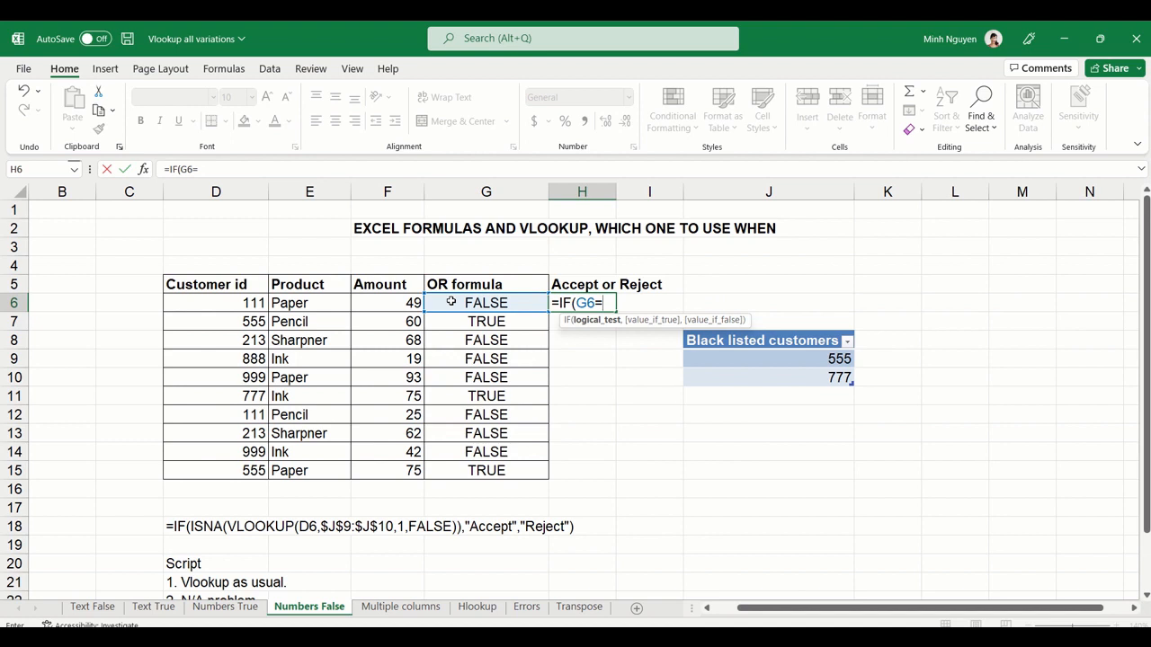
text(FALSE,"Accept)
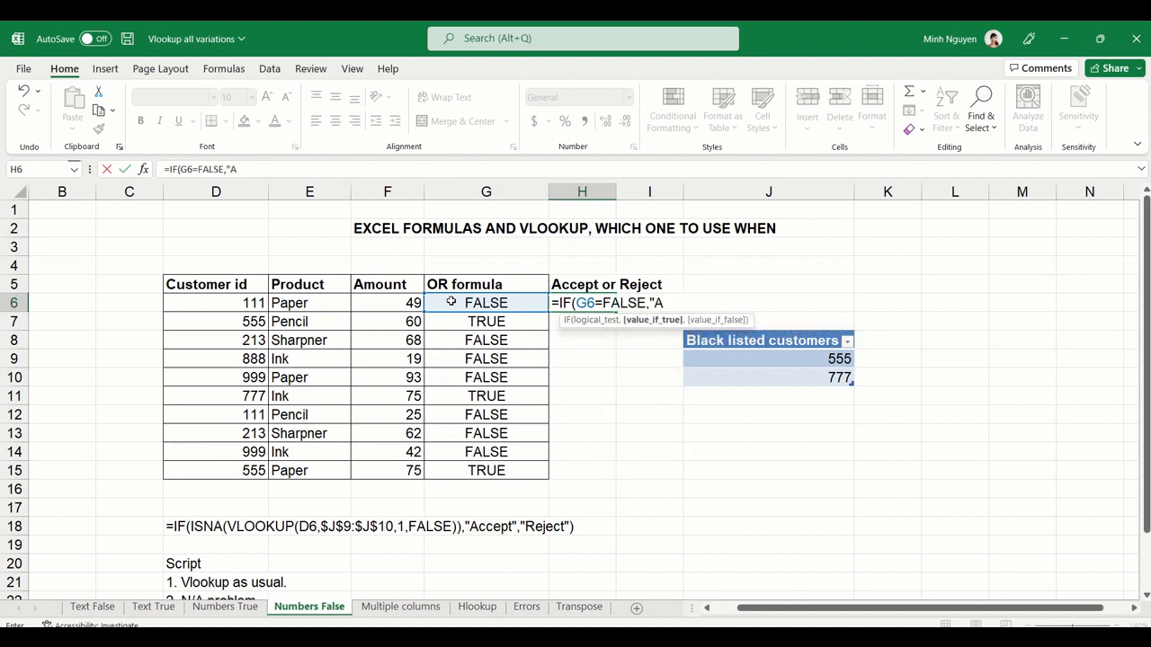
text(ccept)
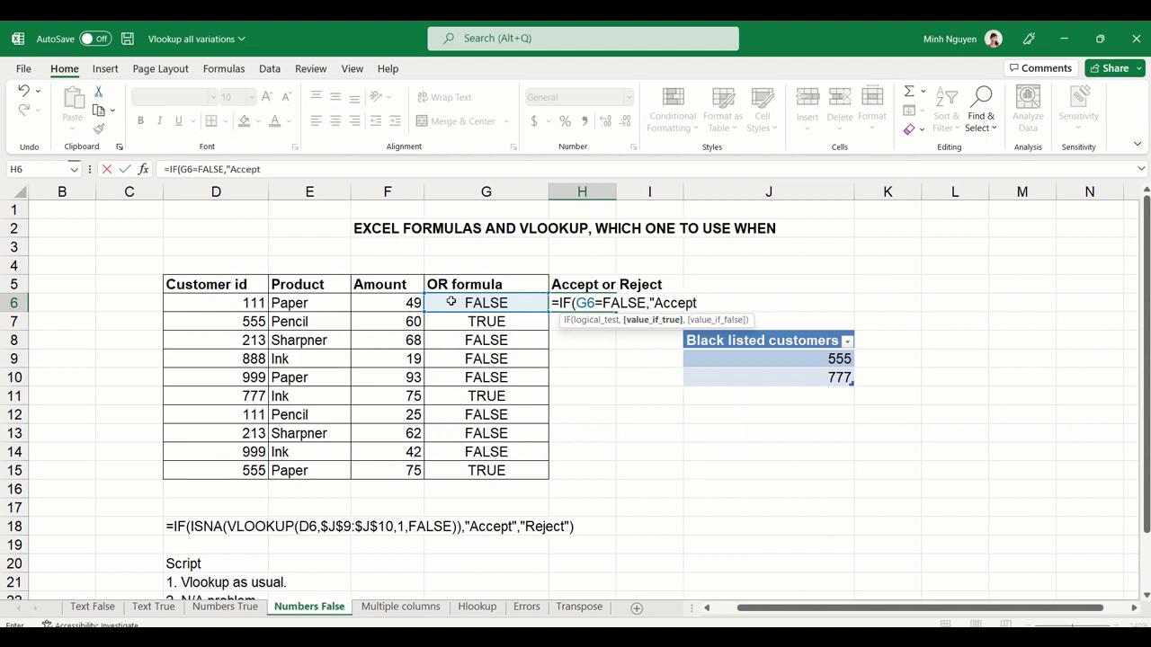
text(")
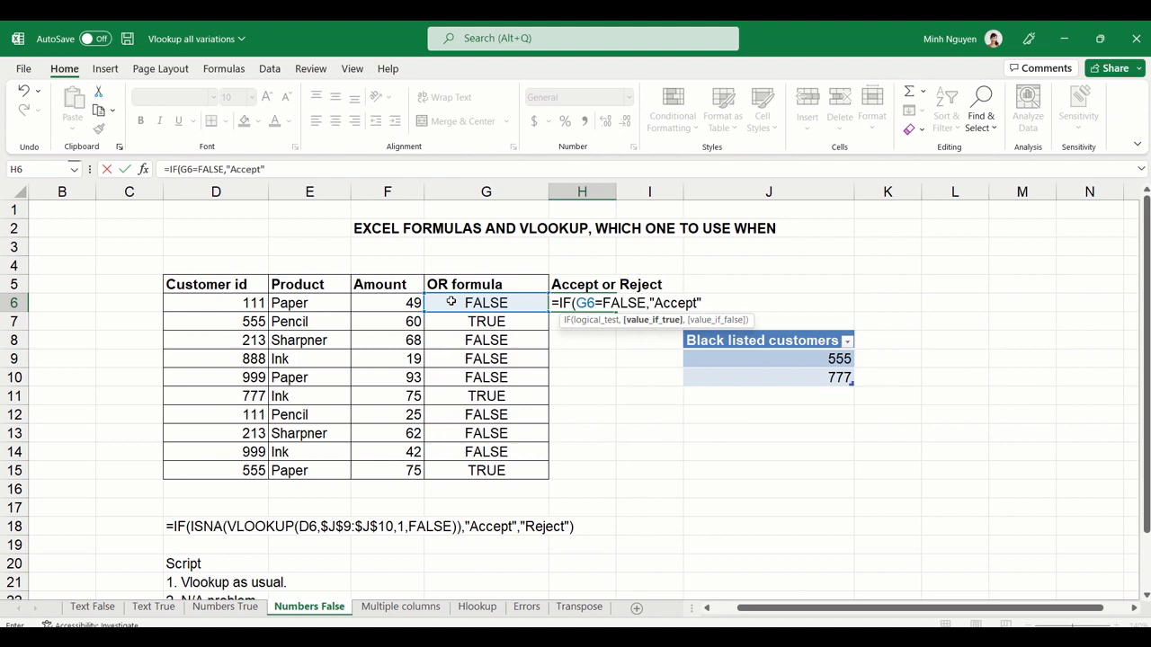
text(,"R)
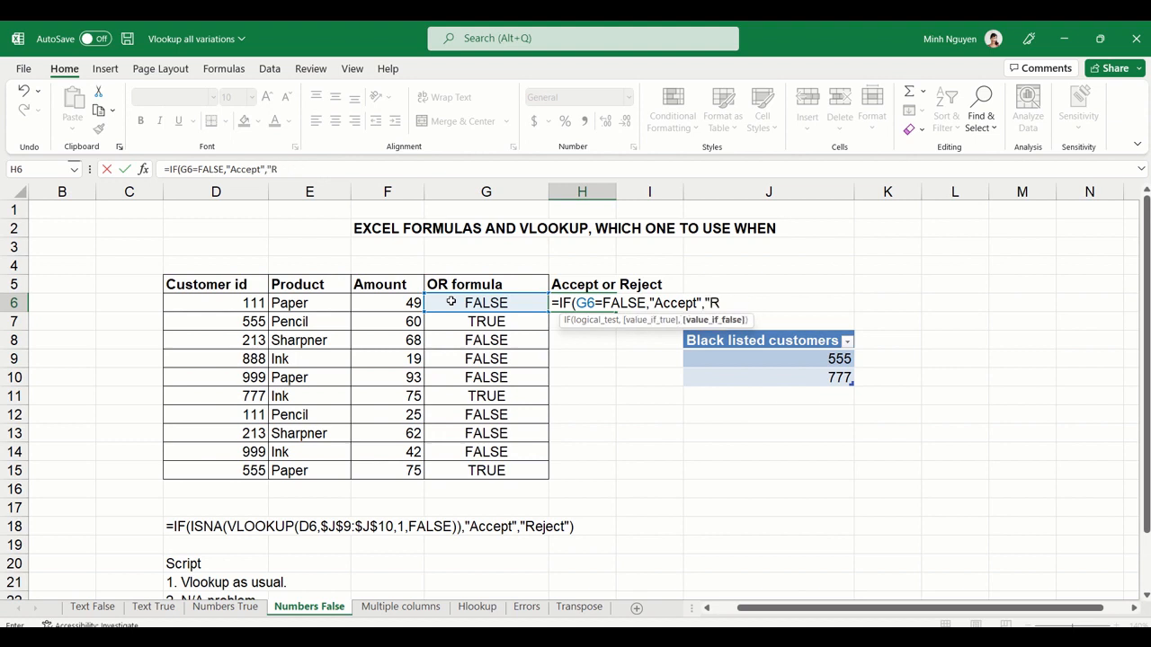
text(eject"))
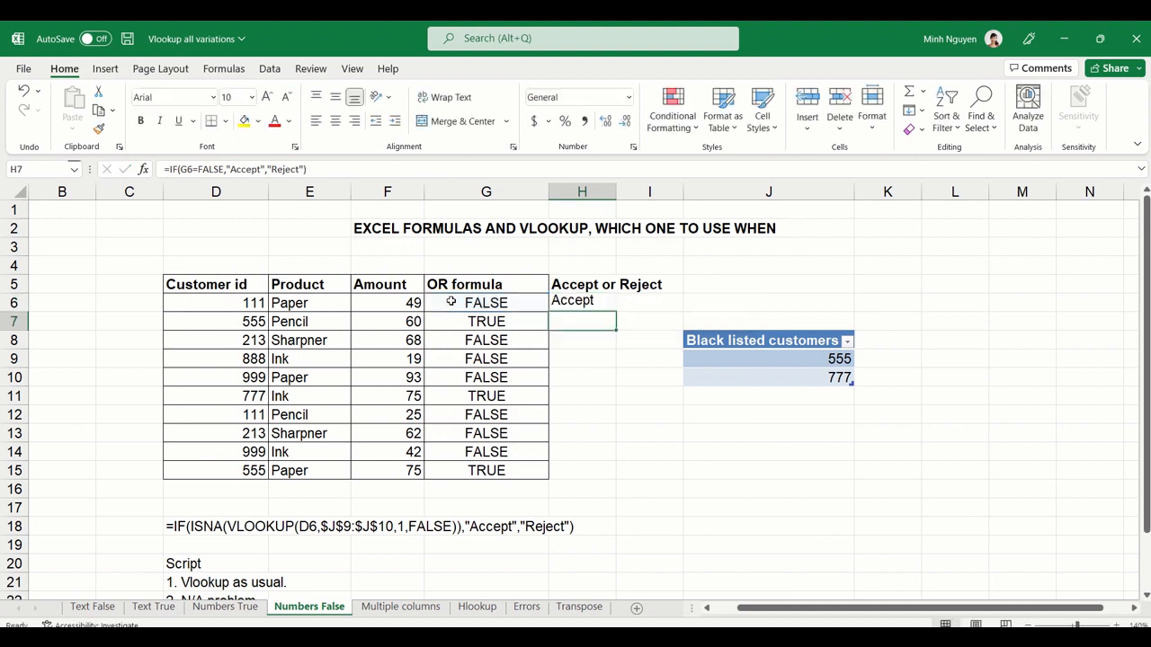
click(582, 302)
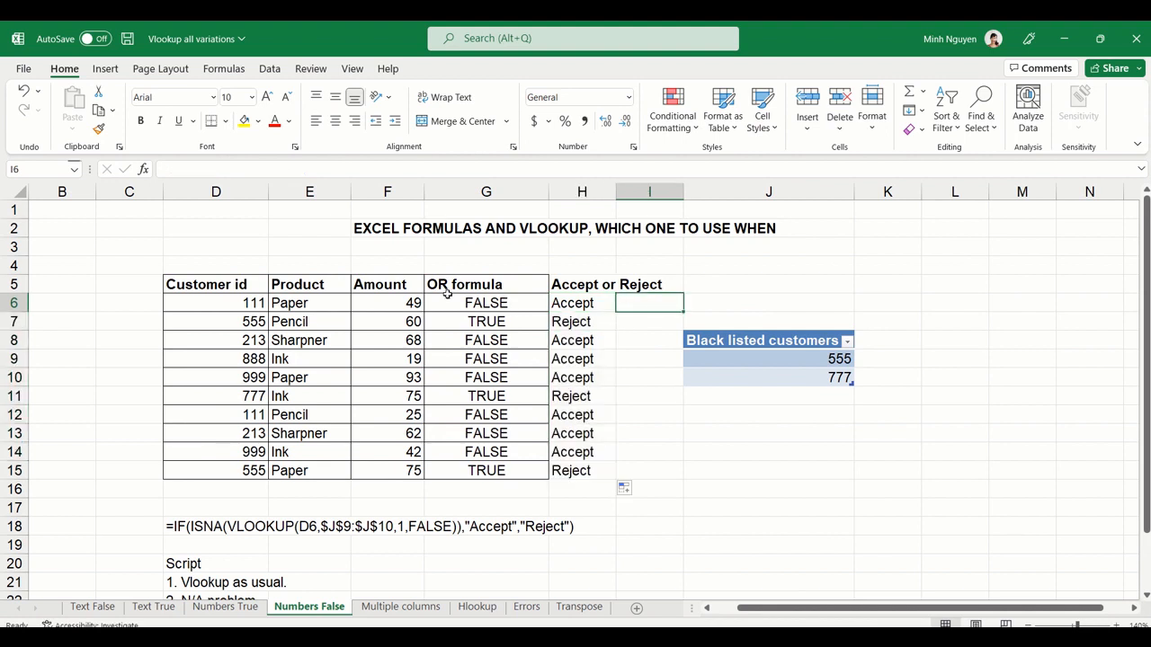
Build the condition =IF(OR(D6=$J$9,D6=$J$10) in G6, using F4 for absolute blacklist references
click(583, 302)
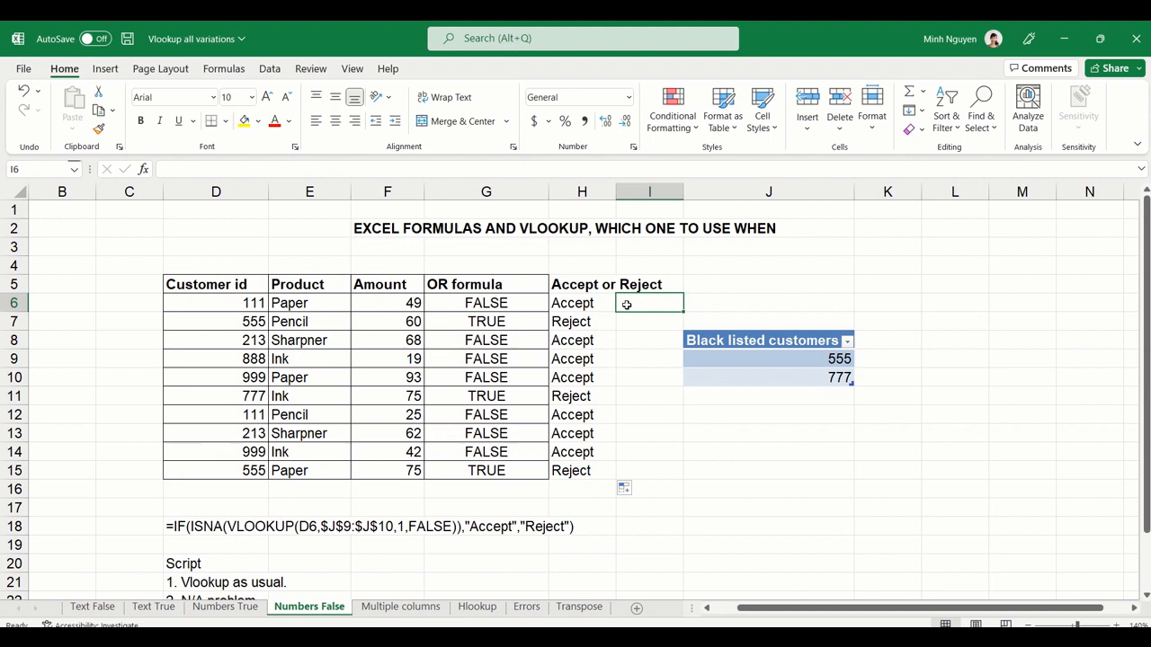
text(=)
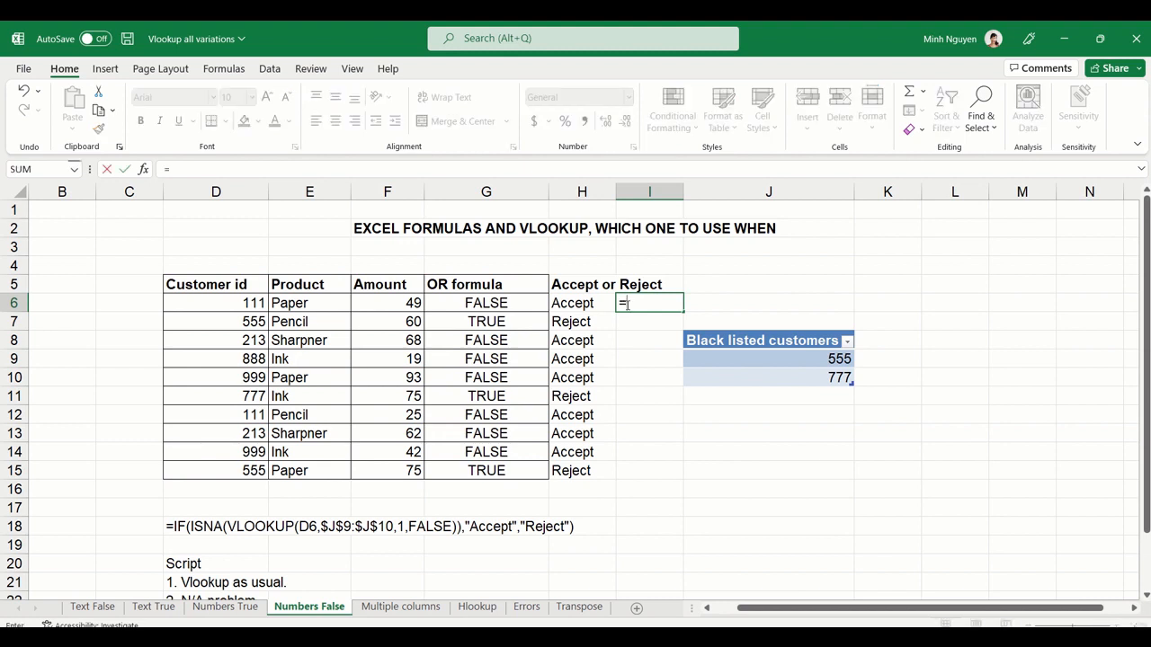
drag(486, 302, 583, 472)
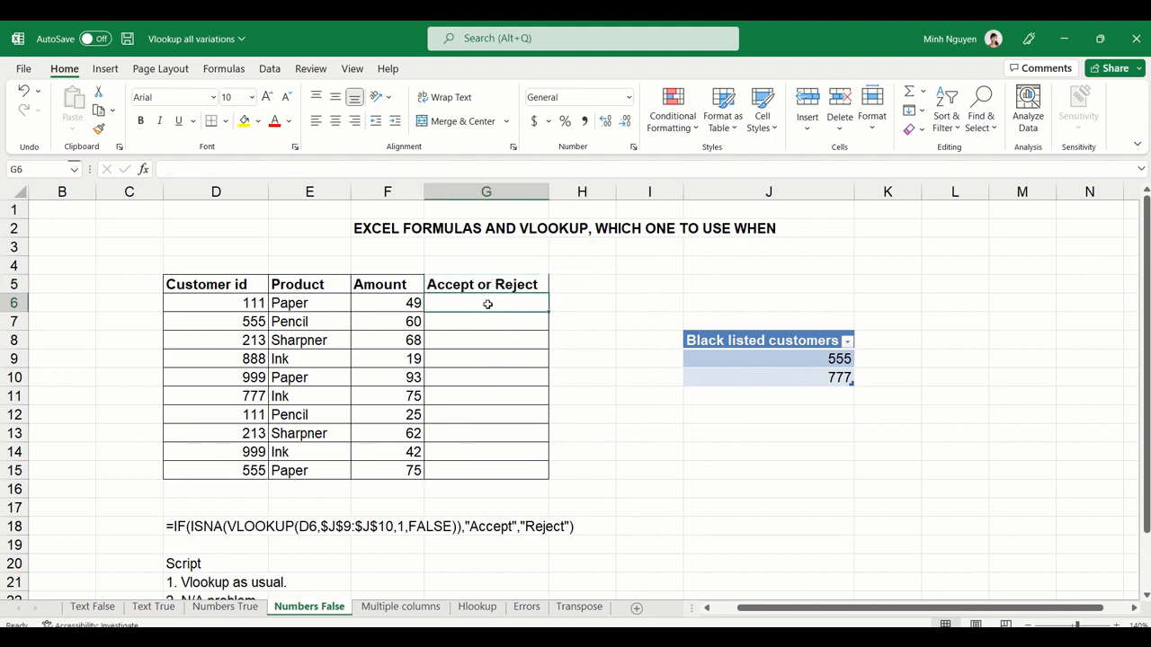
text(=ifq)
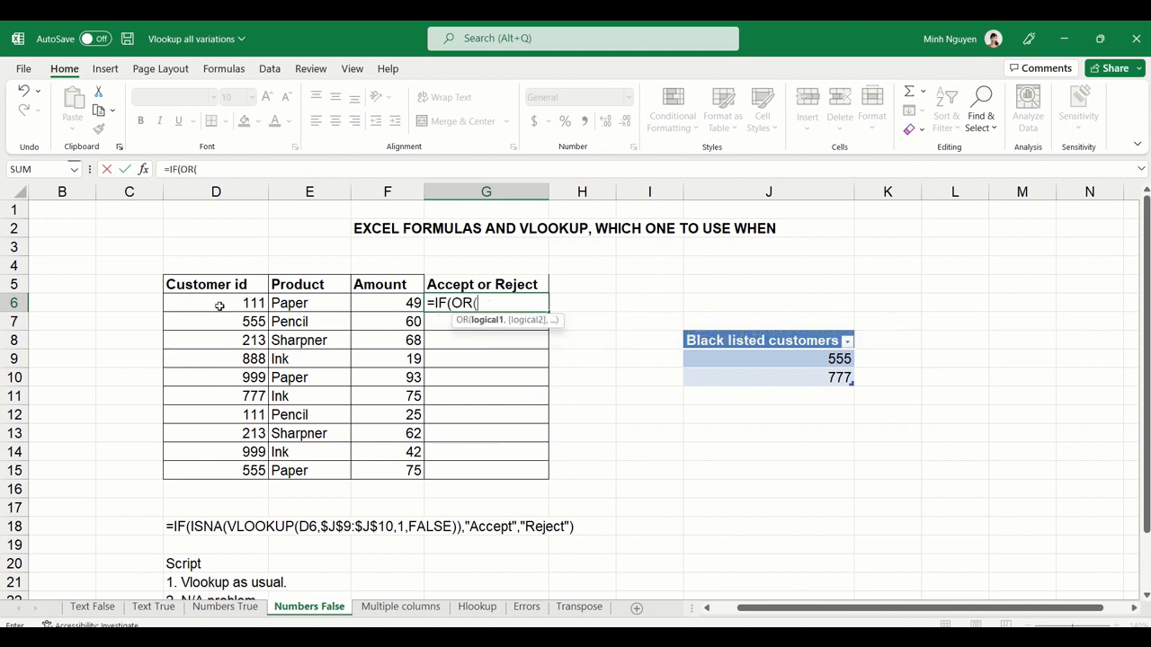
click(216, 302)
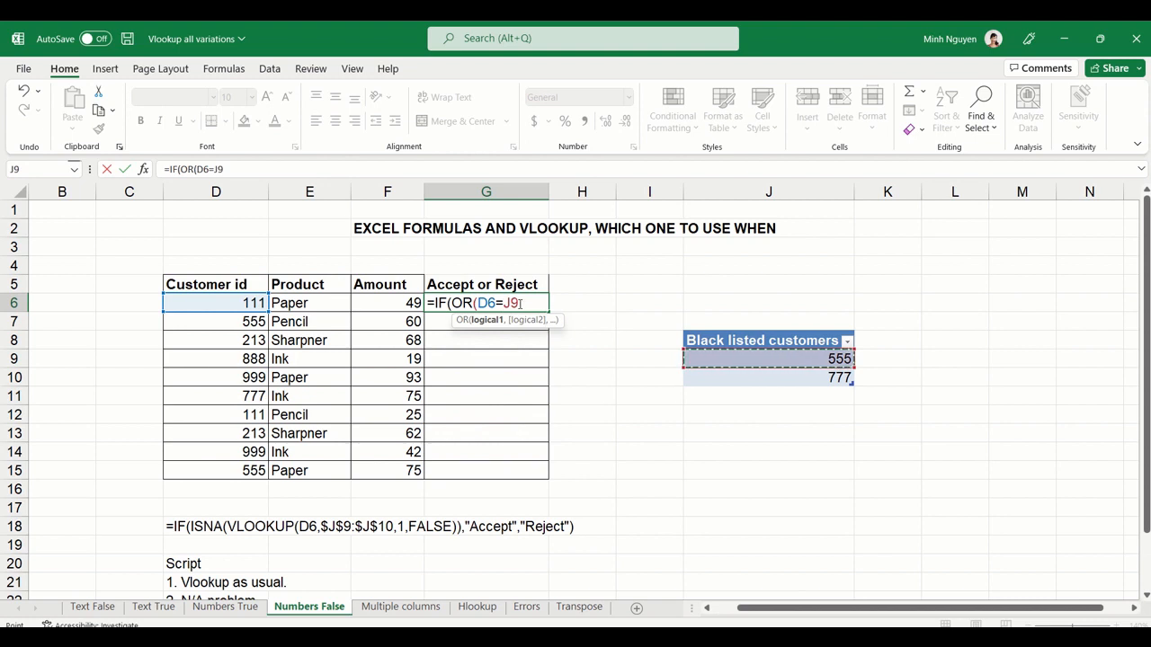
text(,)
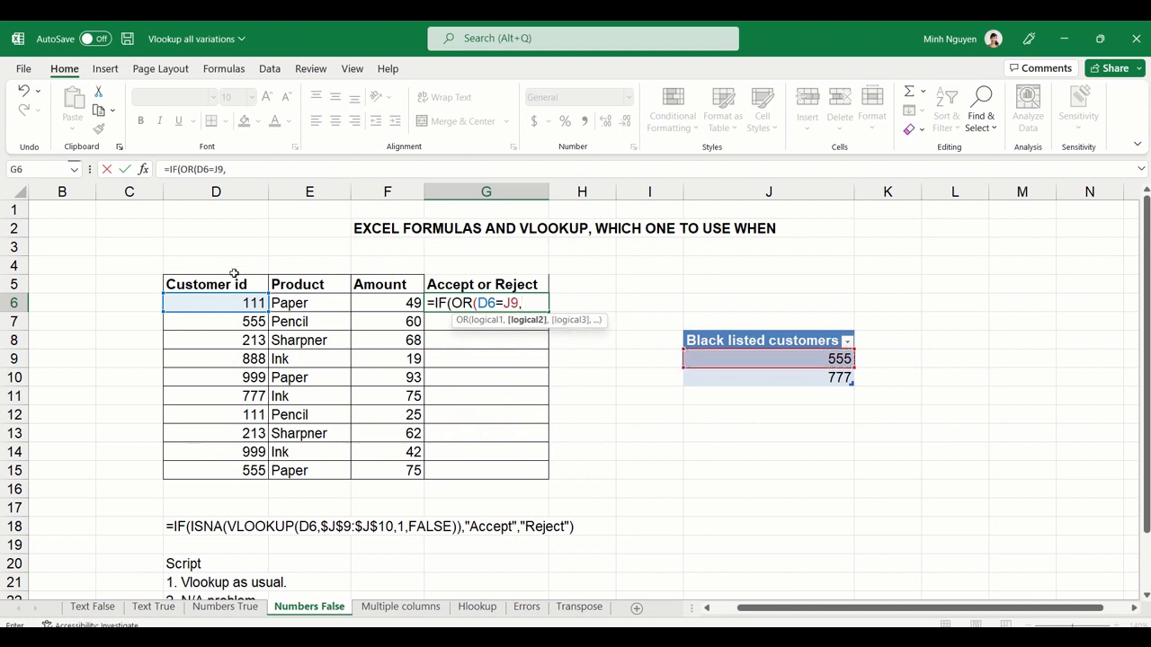
click(216, 302)
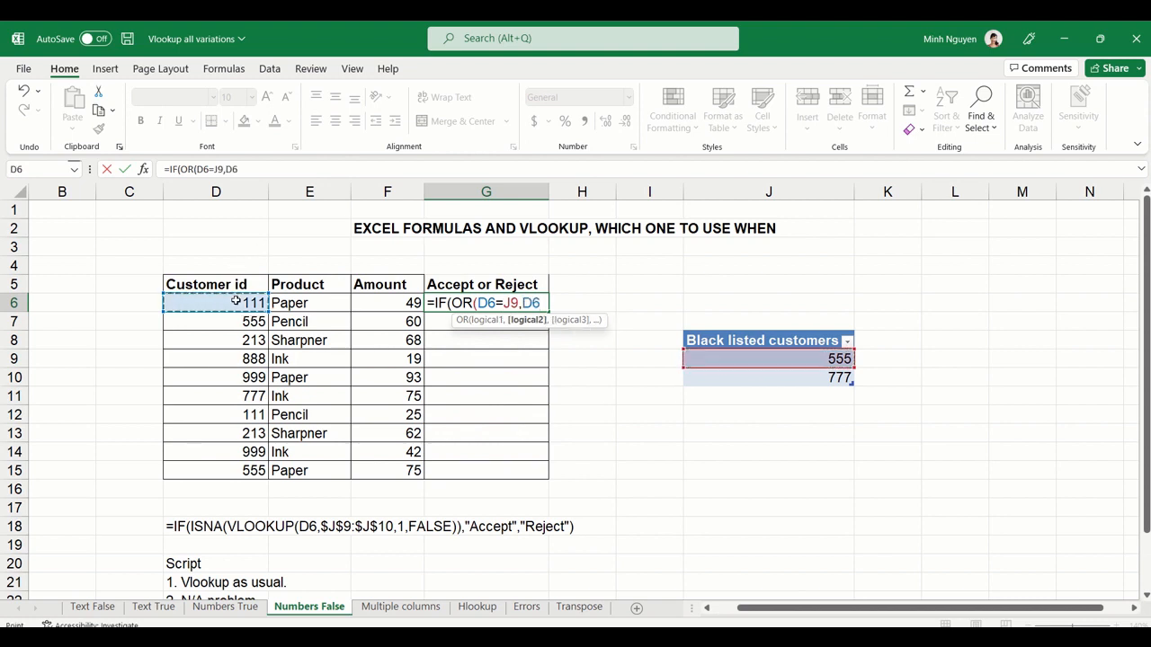
text(=$J$10)
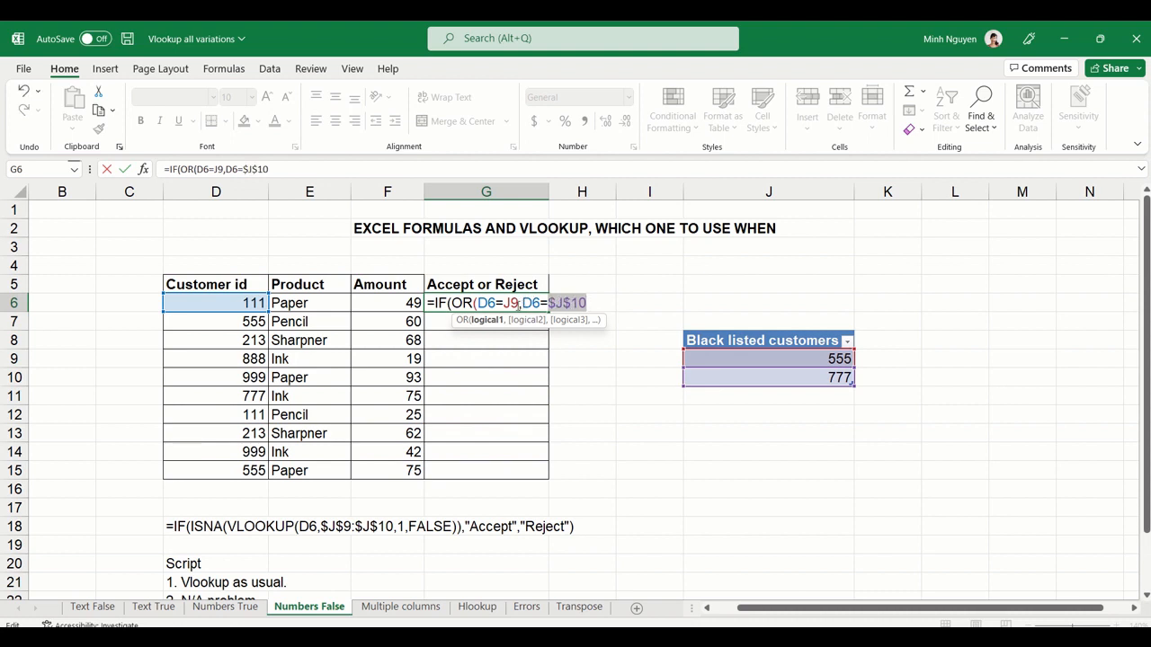
key(f4)
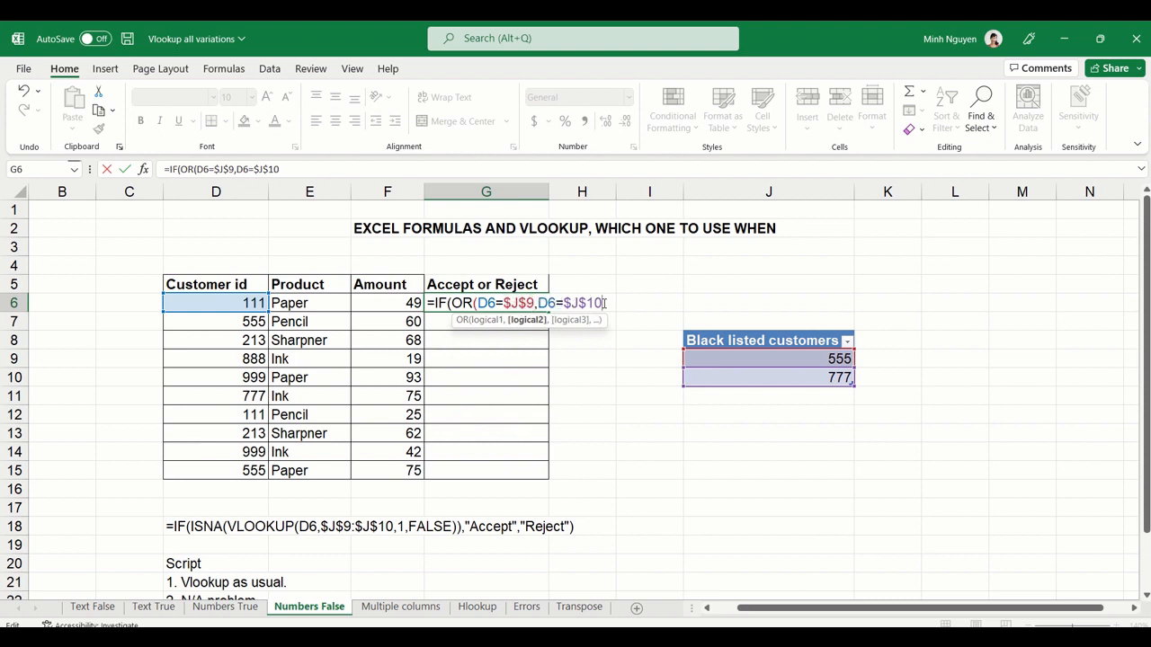
text())
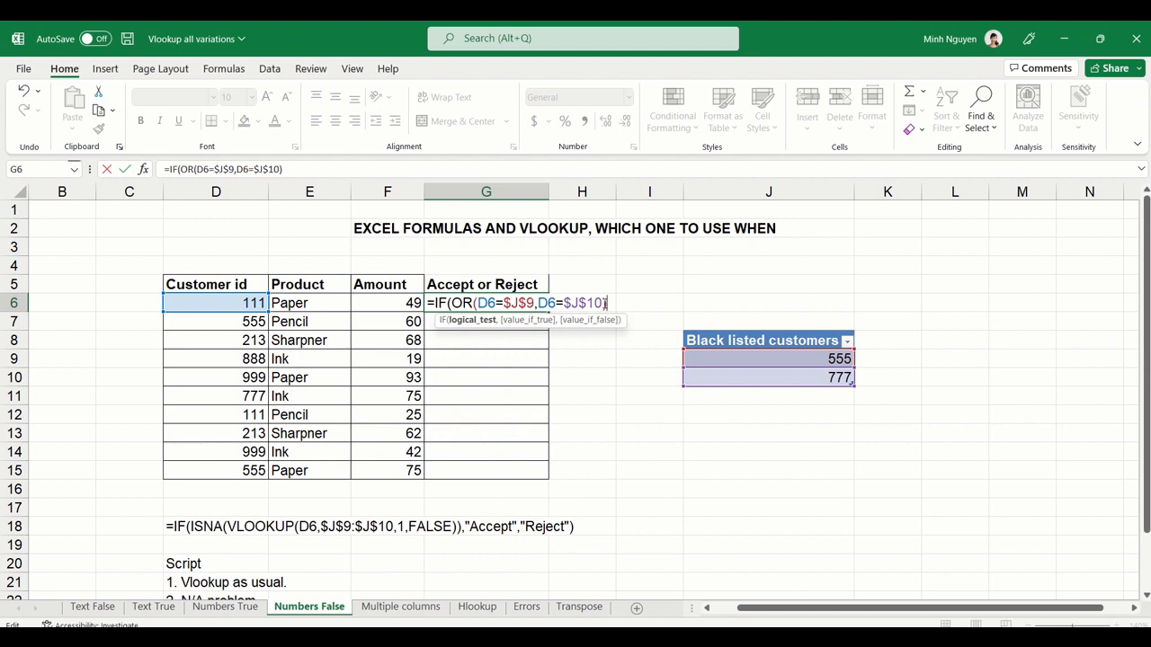
Complete it as =FALSE,"Accept","Reject") and fill down to G15, rejecting 555 and 777
text(=)
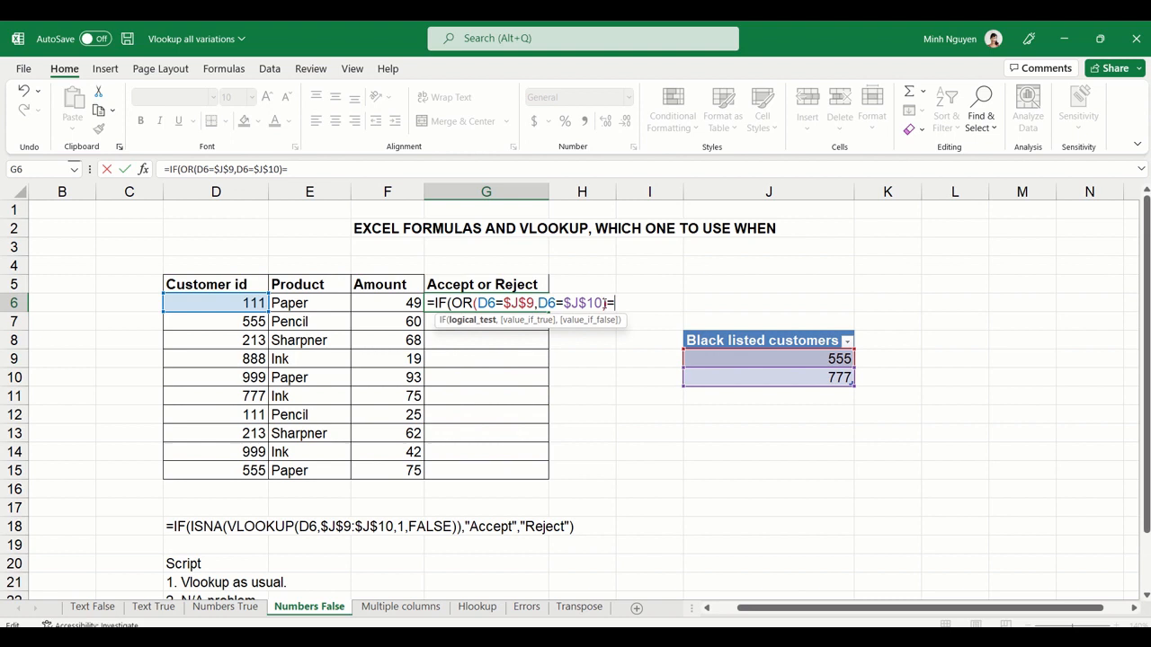
text(FALSE)
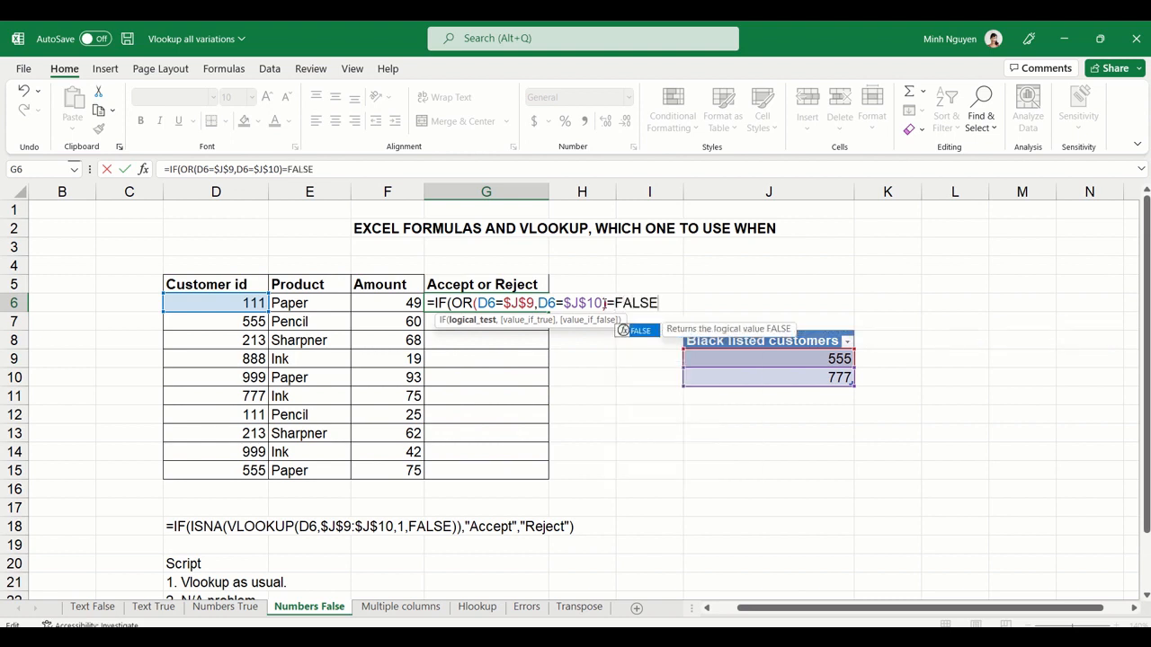
text(,)
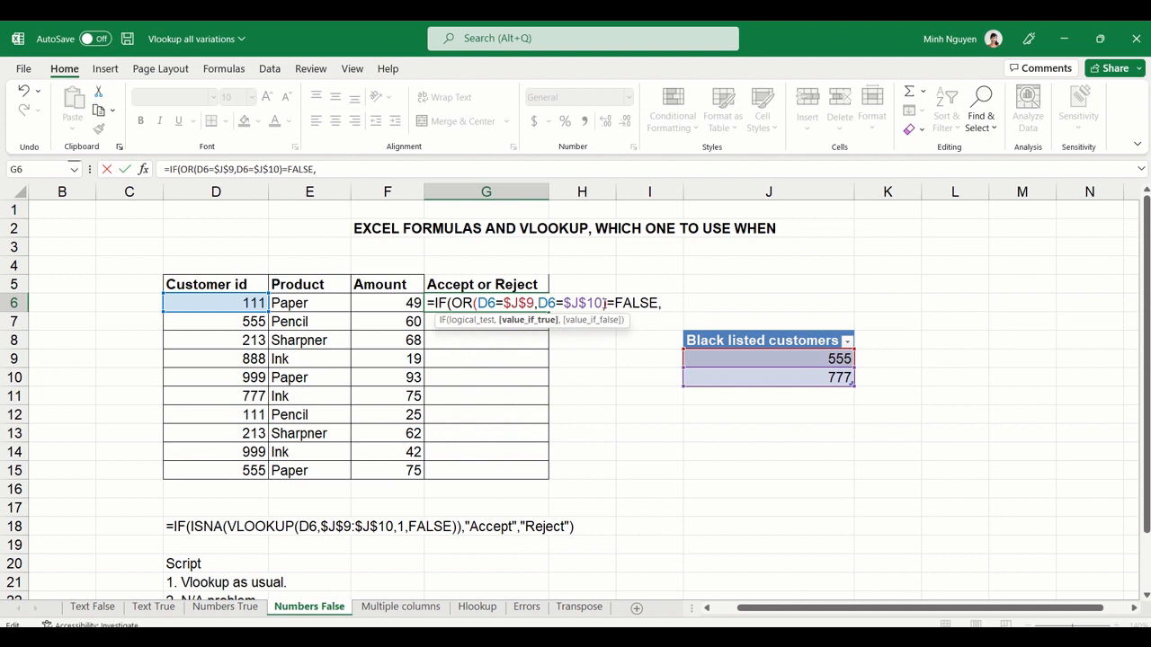
text("A)
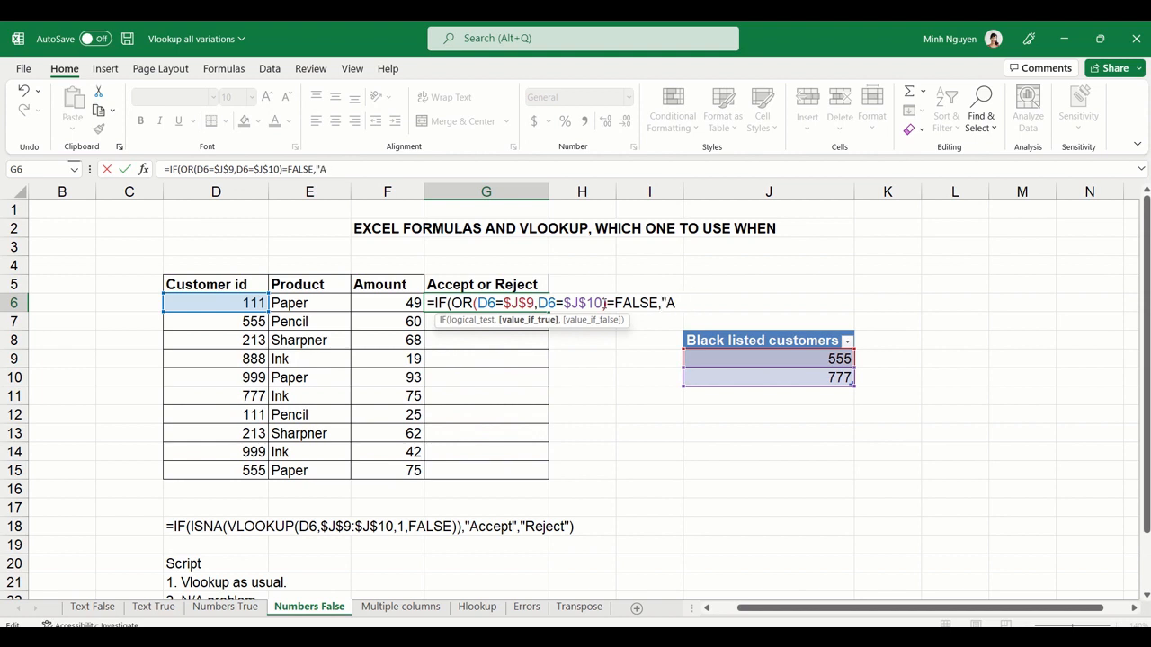
text(ccept","Re)
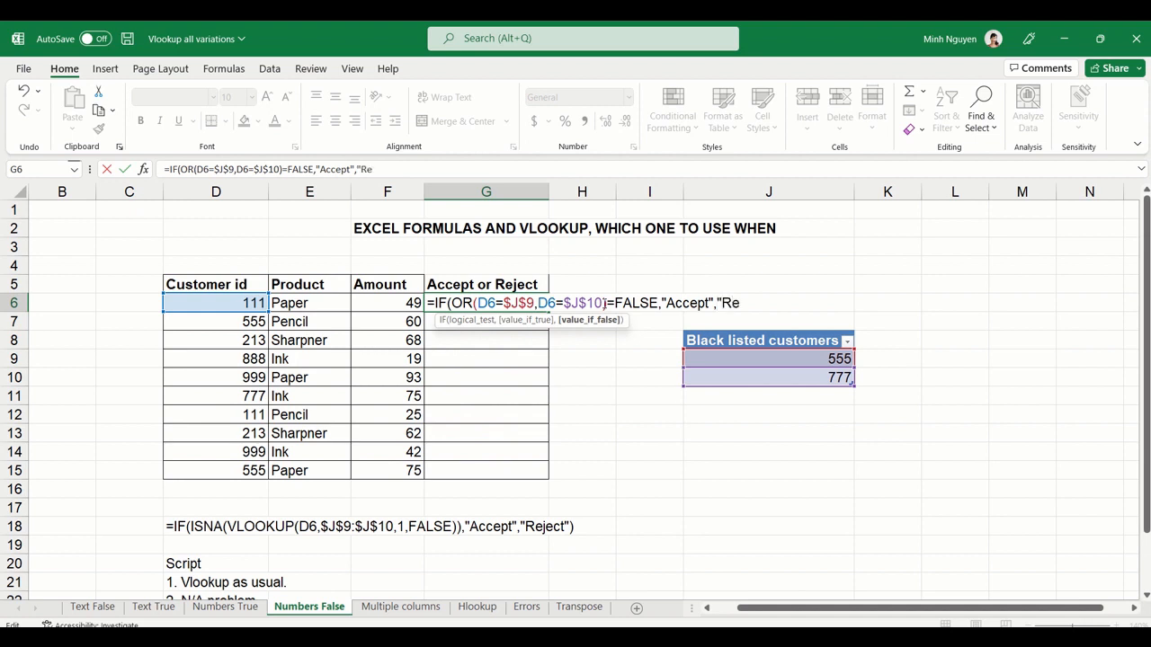
text(ject")
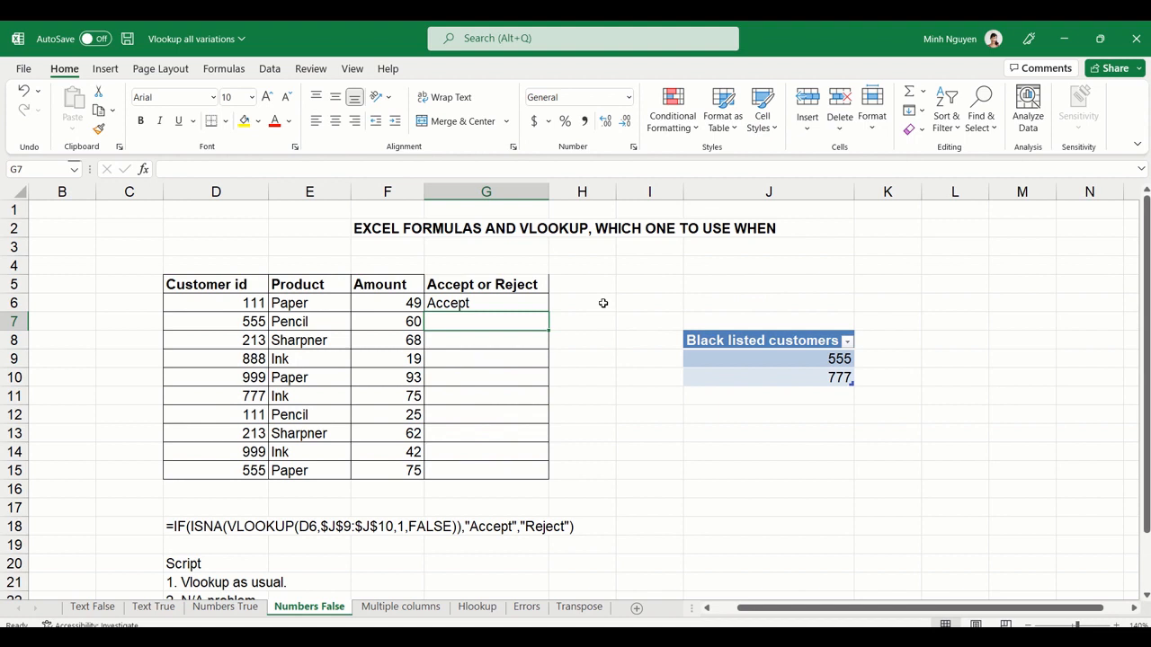
click(486, 302)
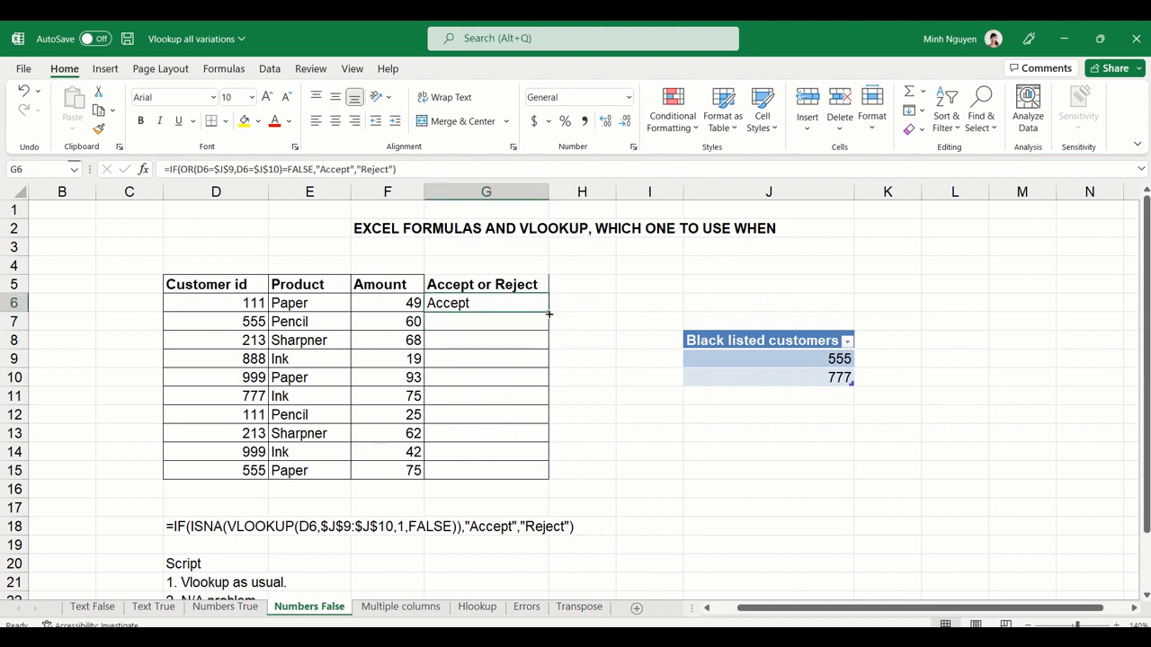
drag(548, 309, 548, 471)
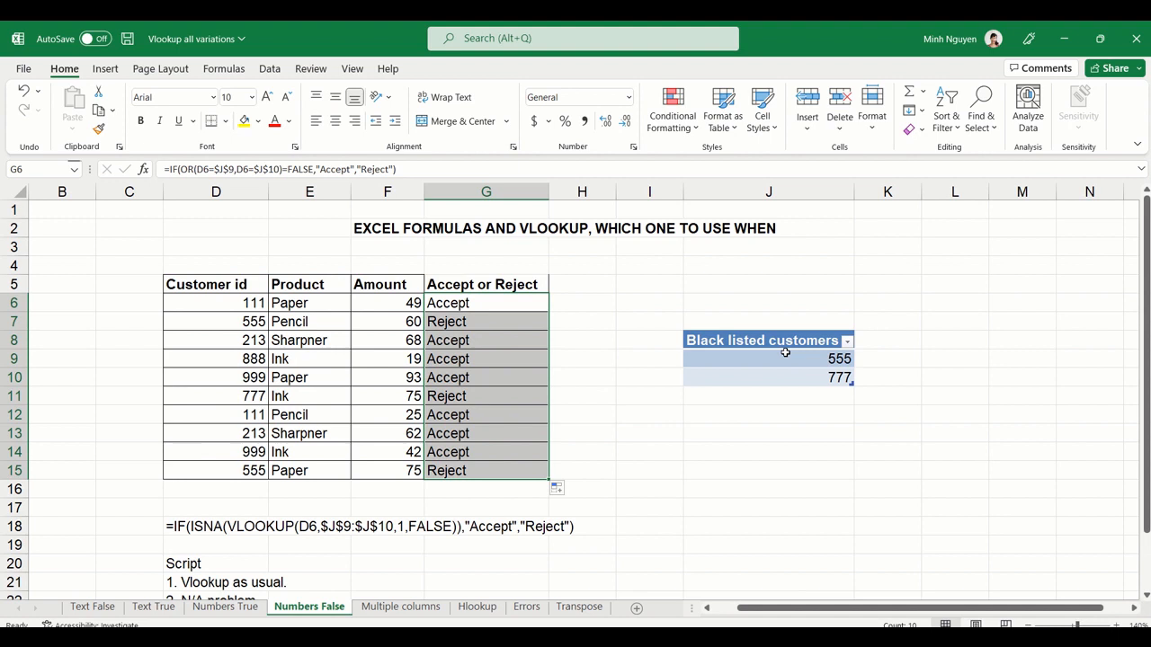
Add customer id 111 below the blacklist table and select the old column G results for replacement
click(769, 360)
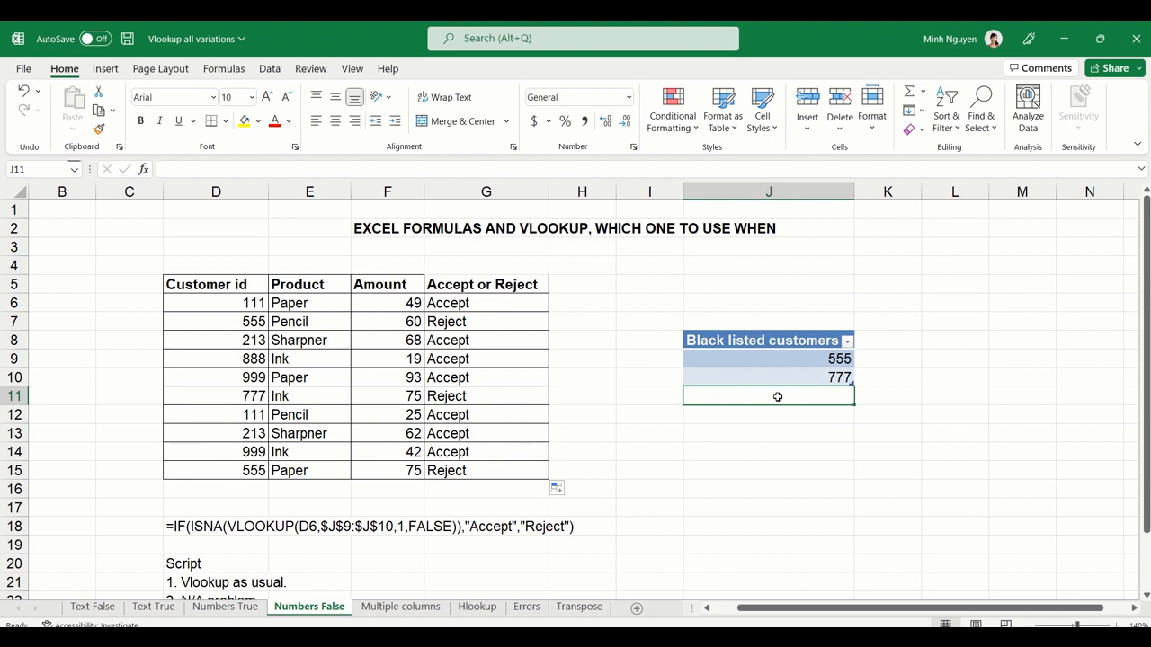
mouse_move(757, 407)
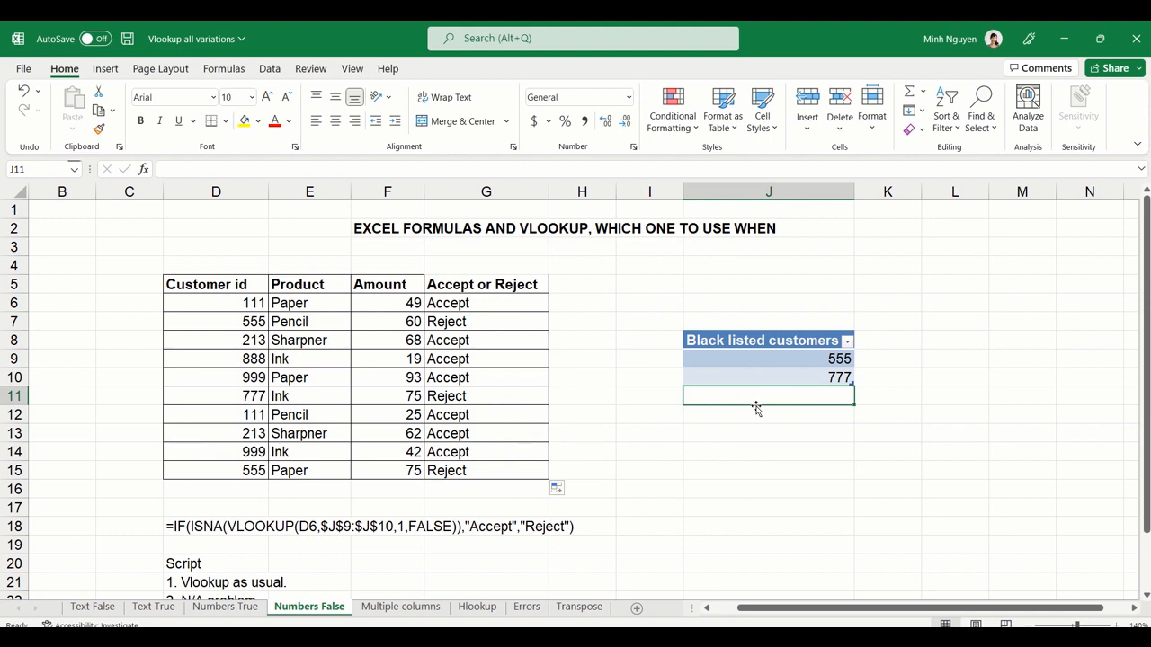
mouse_move(219, 418)
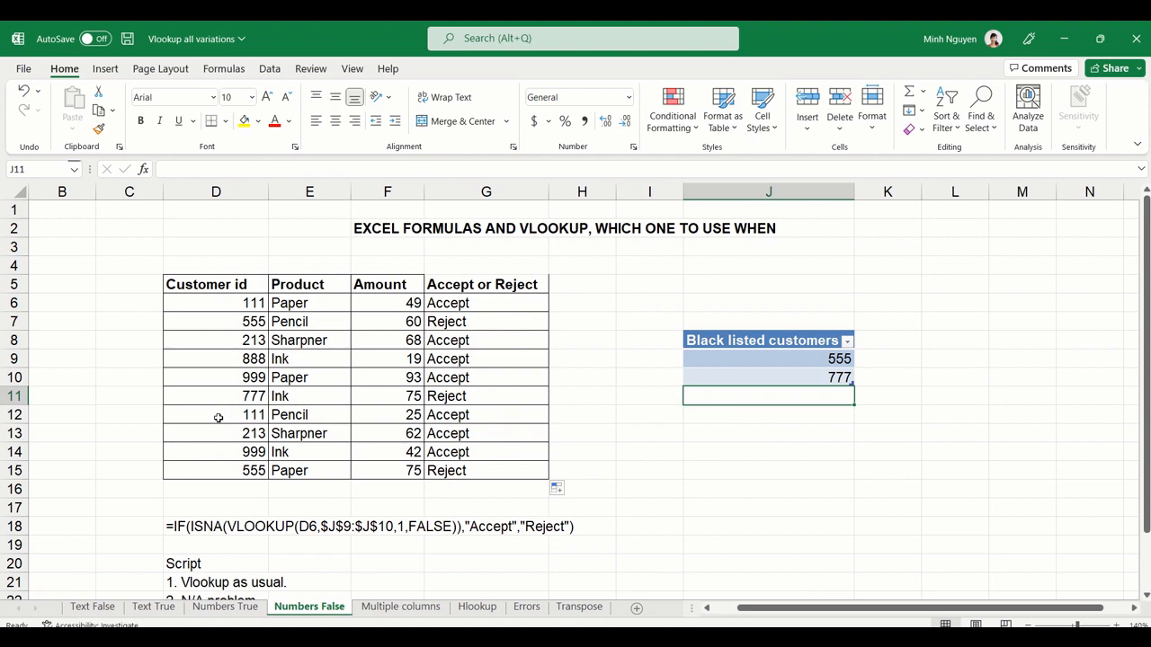
text(111)
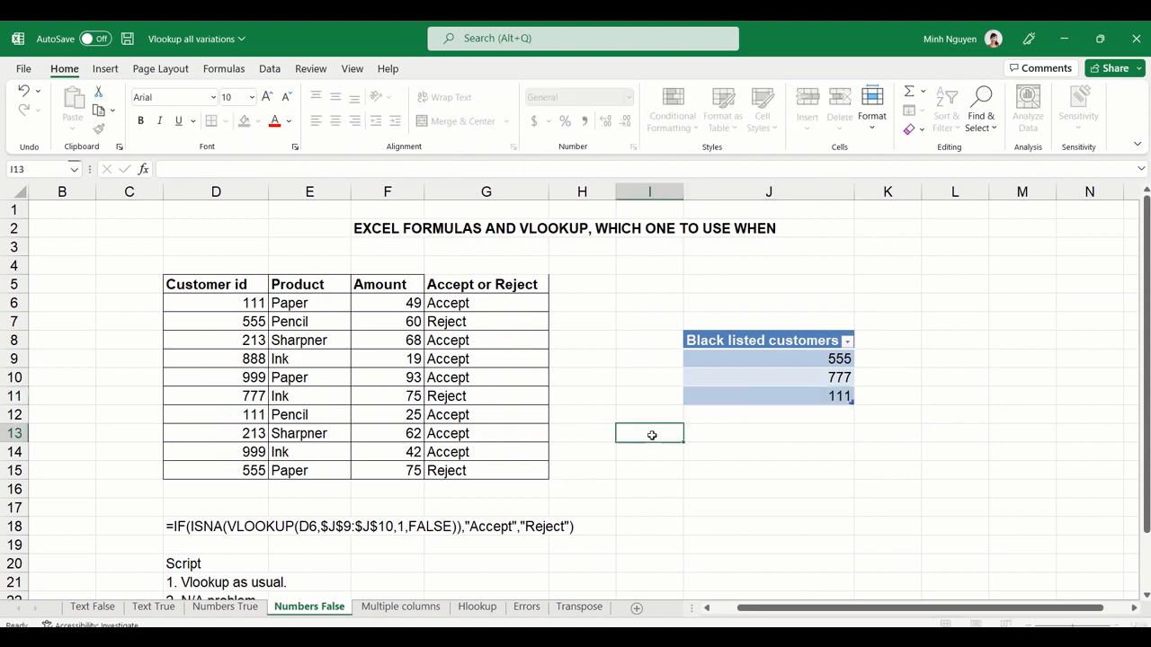
click(485, 302)
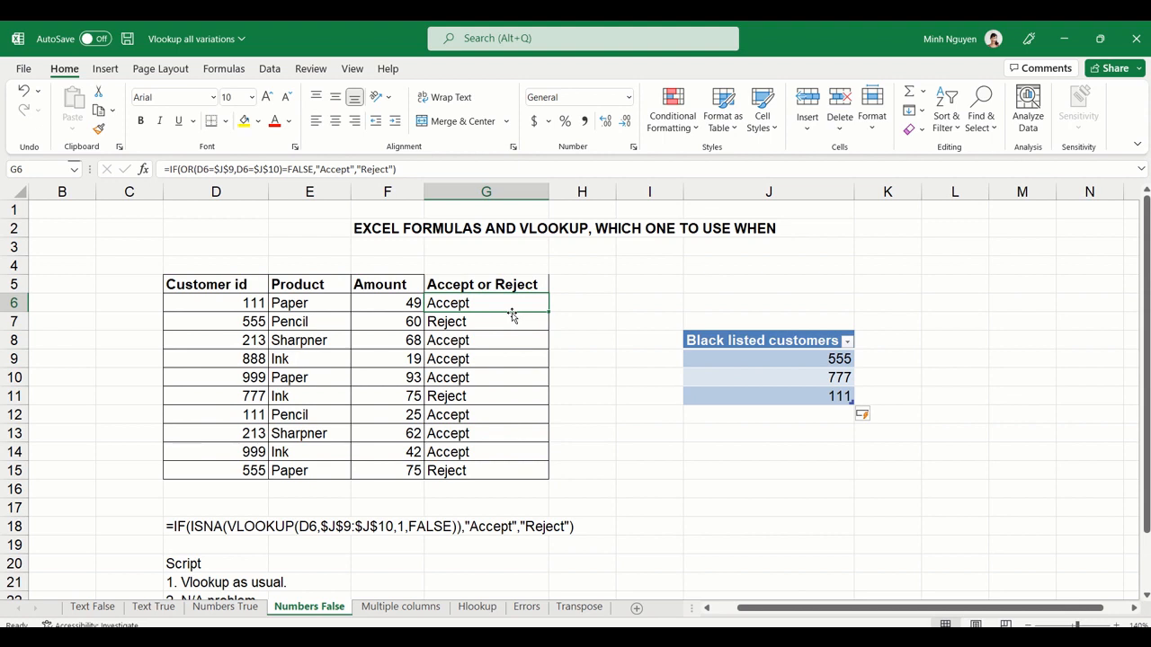
mouse_move(781, 392)
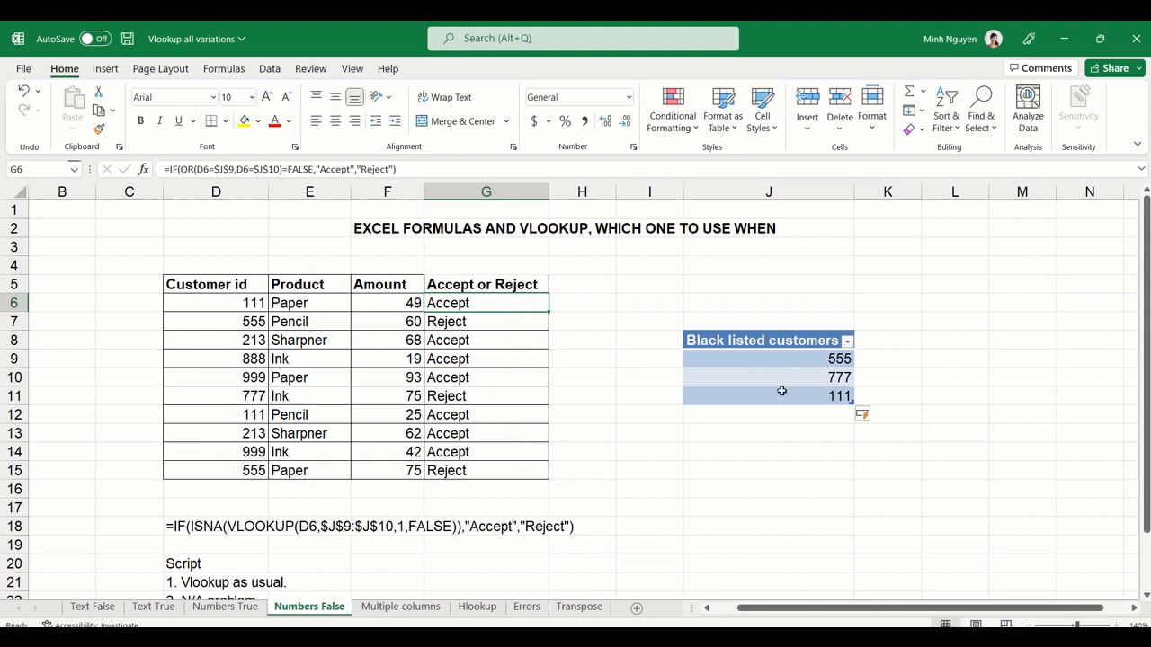
drag(486, 302, 493, 443)
text(=)
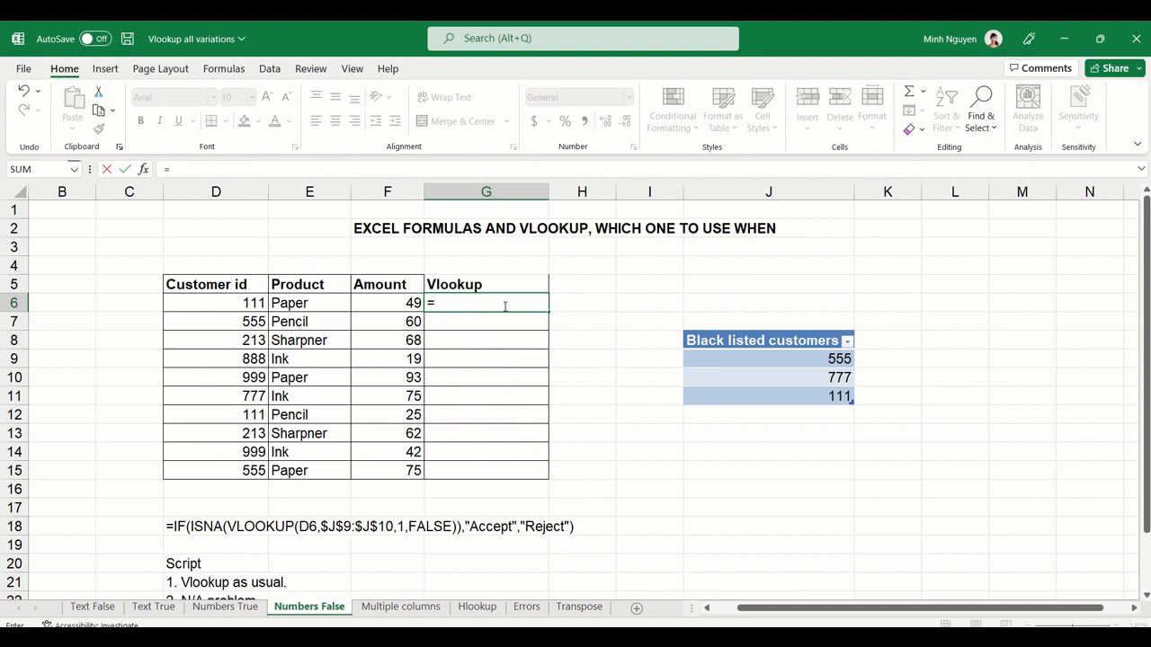
Enter =VLOOKUP(D6,Table4[Black listed customers],1,FALSE) under the Vlookup header, matching 111, 555 and 777
text(VLOOKUP()
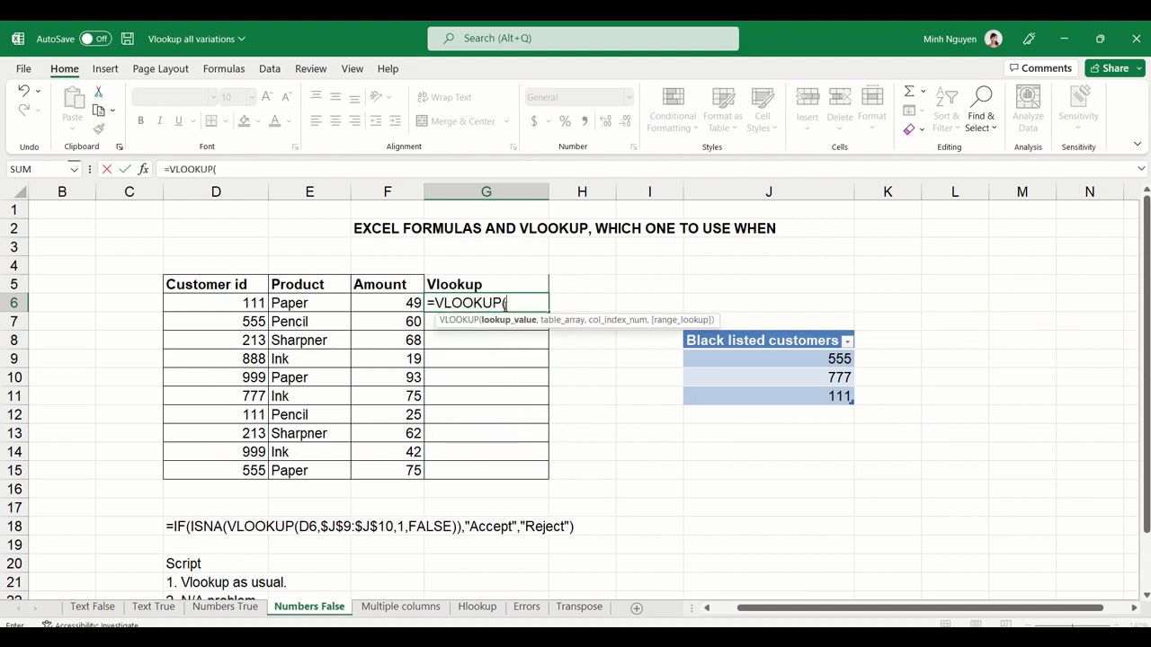
click(216, 303)
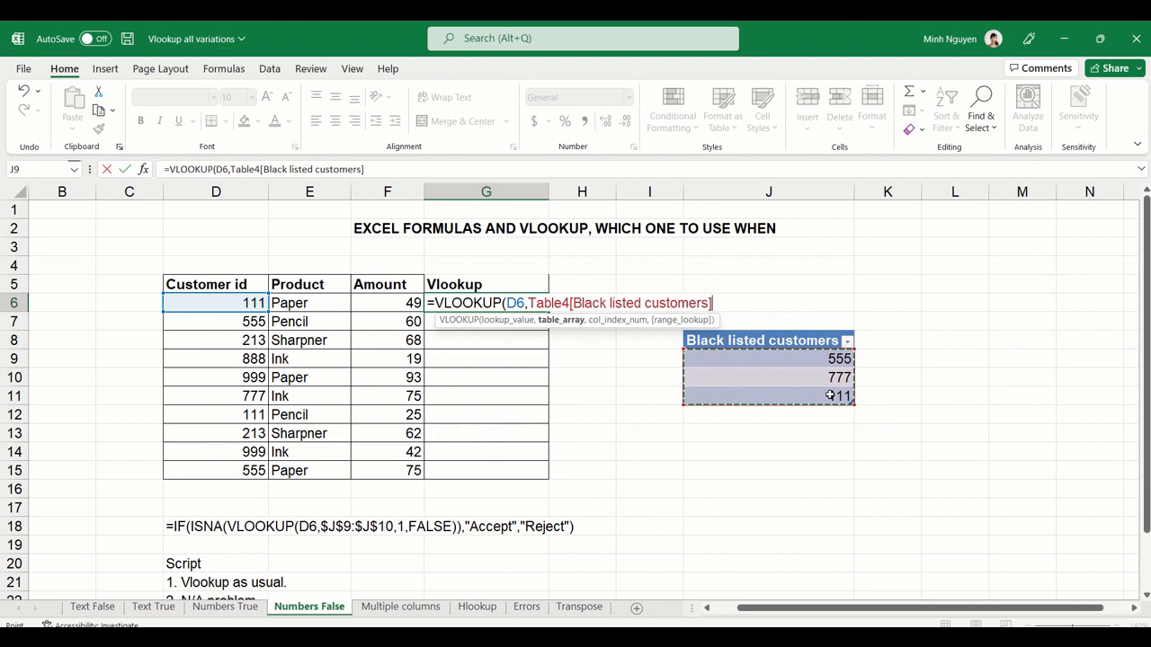
text(,)
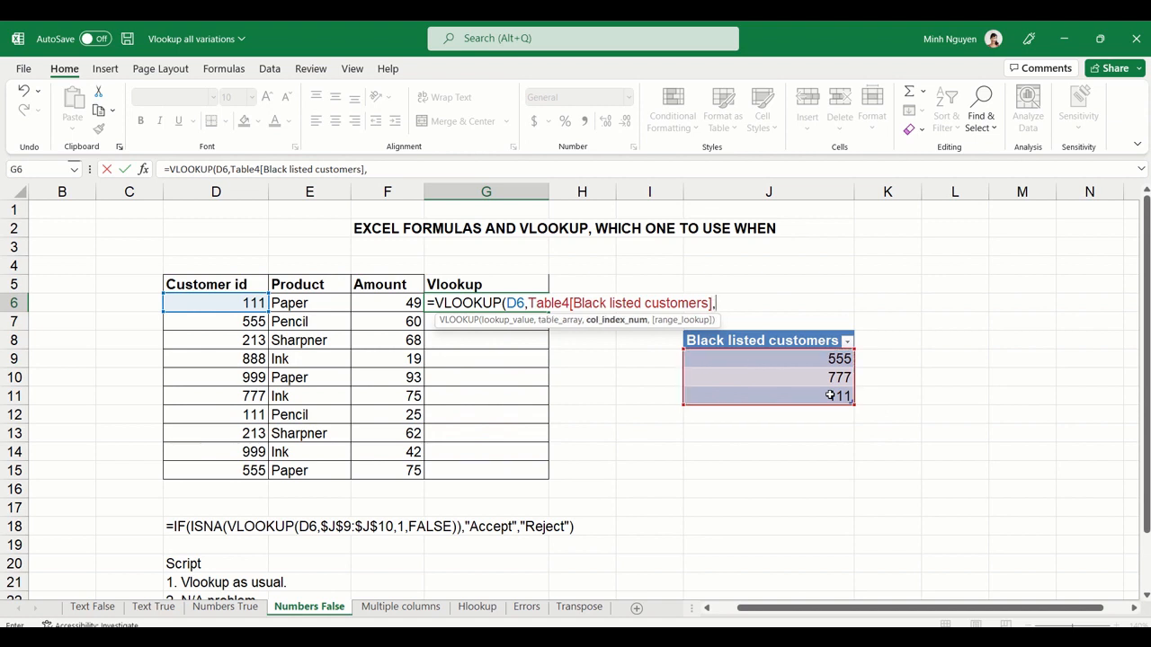
text(1,)
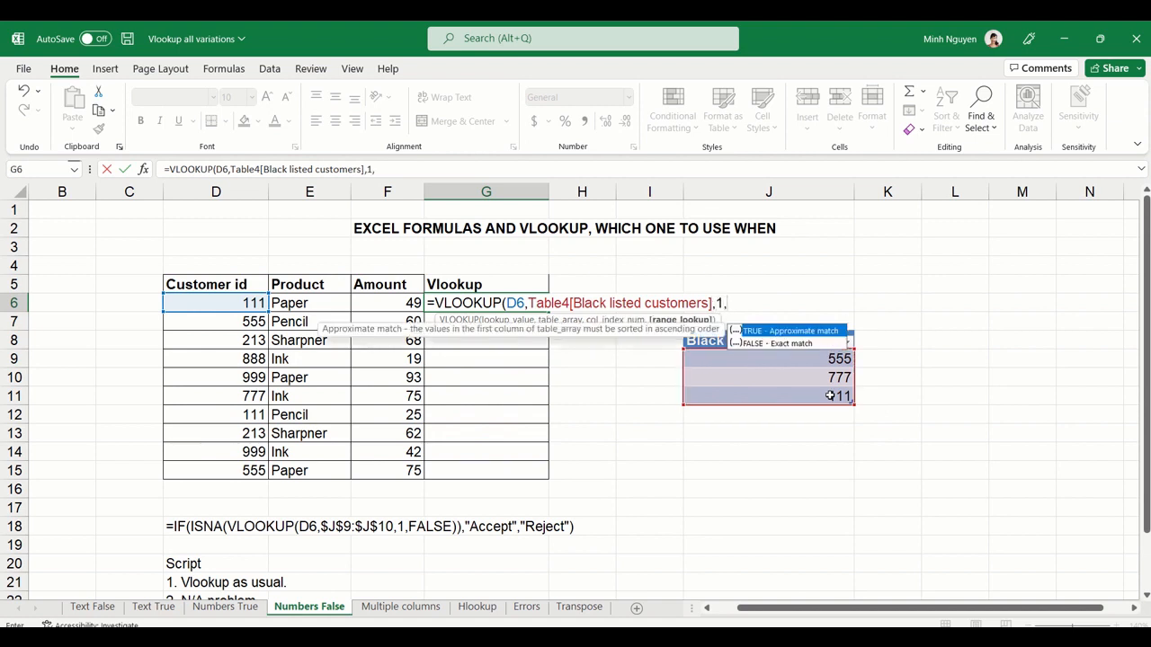
text(fa)
click(581, 284)
text(I)
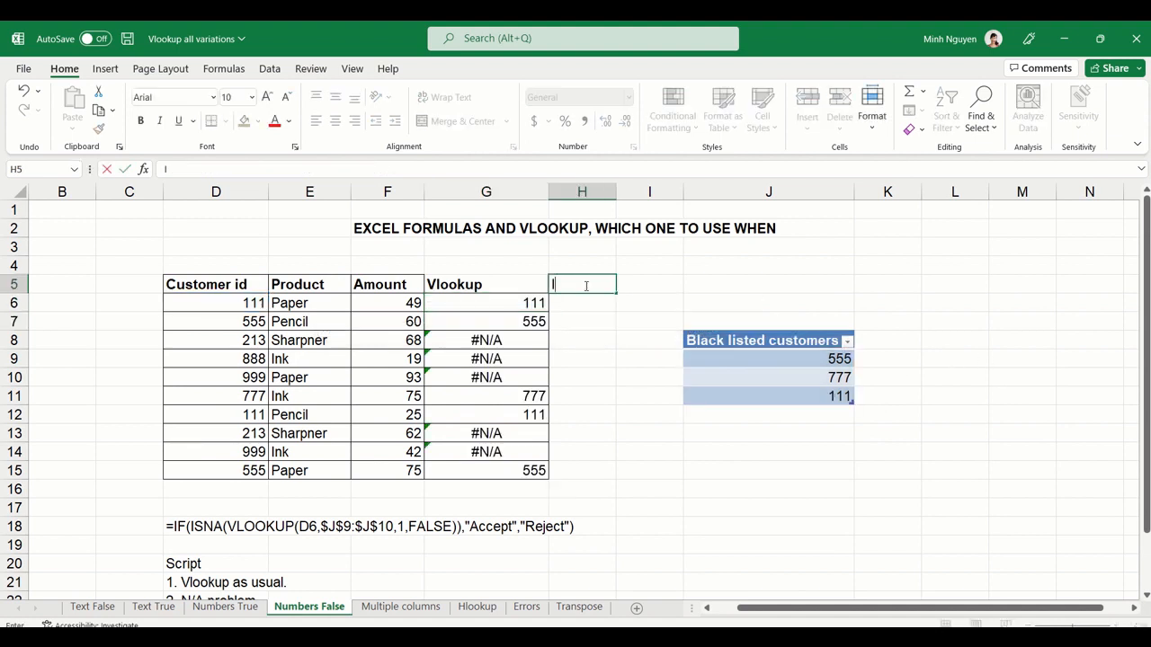
Add an ISNA column with =ISNA(G6) and head I5 with Accept Or Reject
text(SNA)
click(582, 304)
text(=)
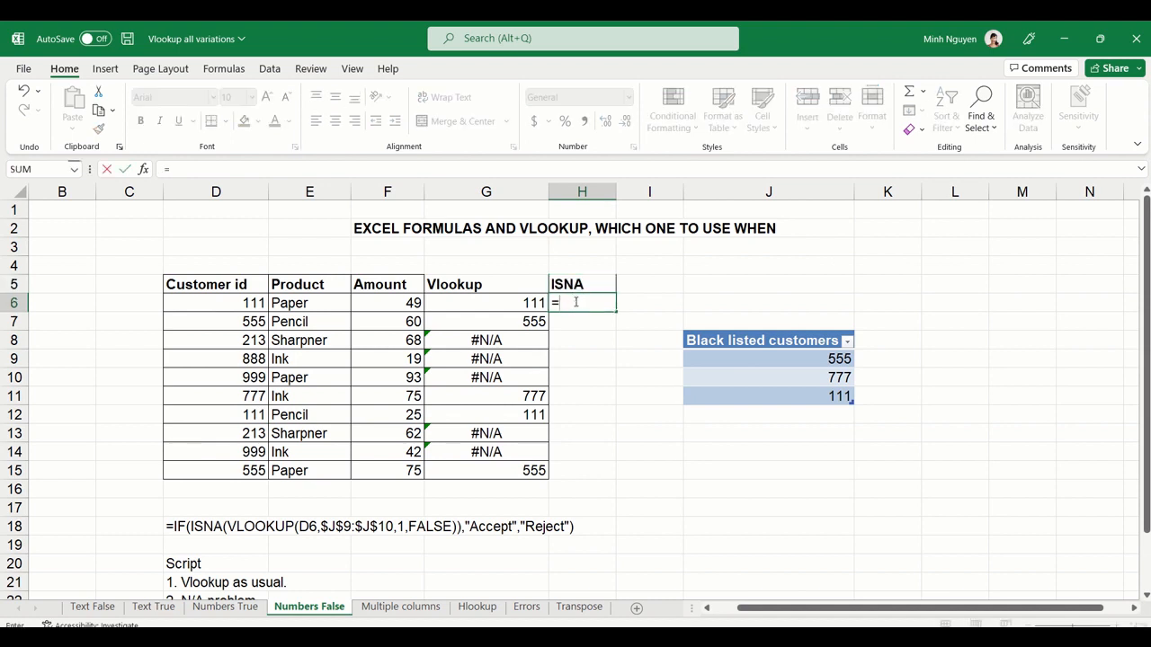
click(486, 302)
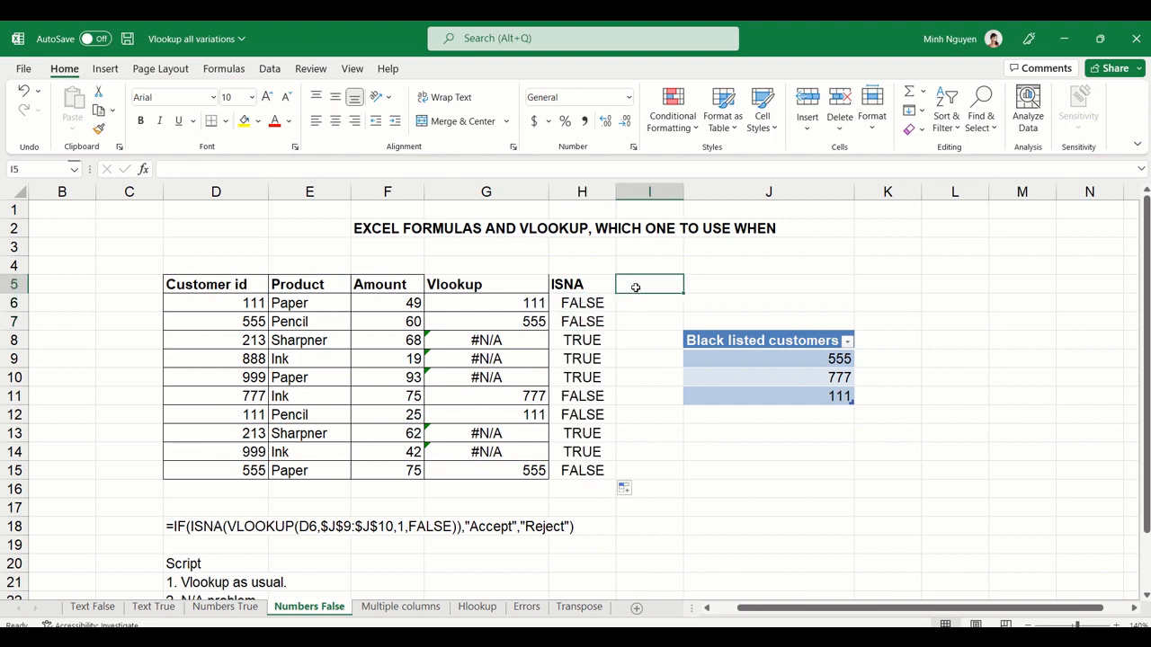
text(Accept Or Reject)
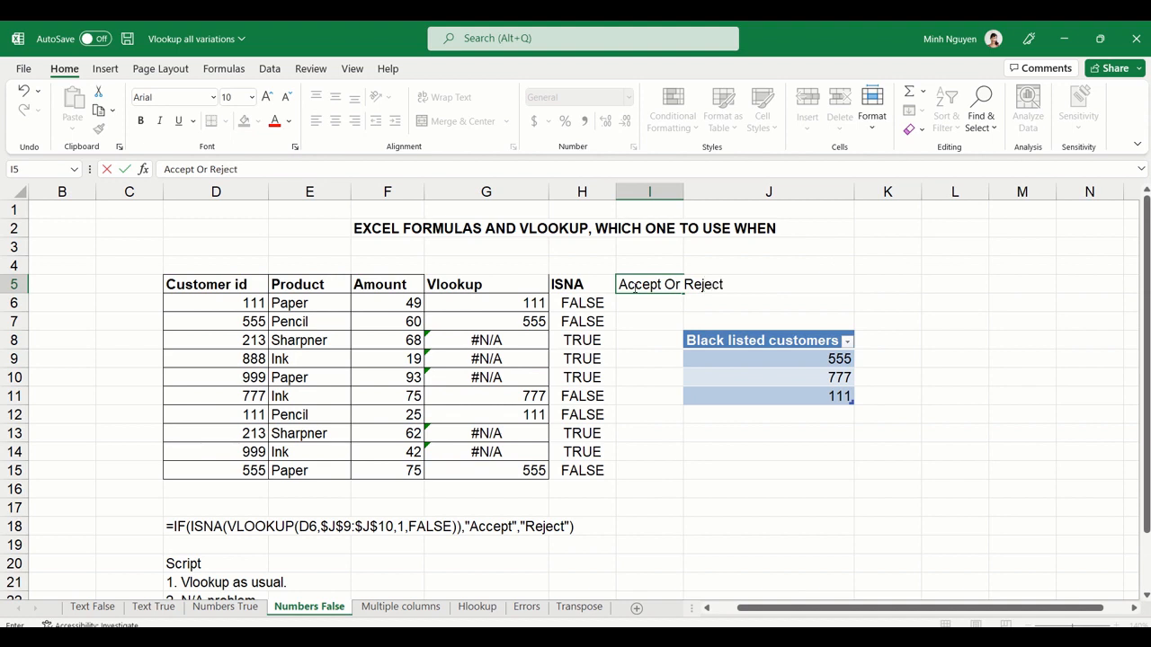
Enter =IF(H6=FALSE,"Reject","Accept") in I6, showing Reject for 111, and select down to row 15
click(649, 302)
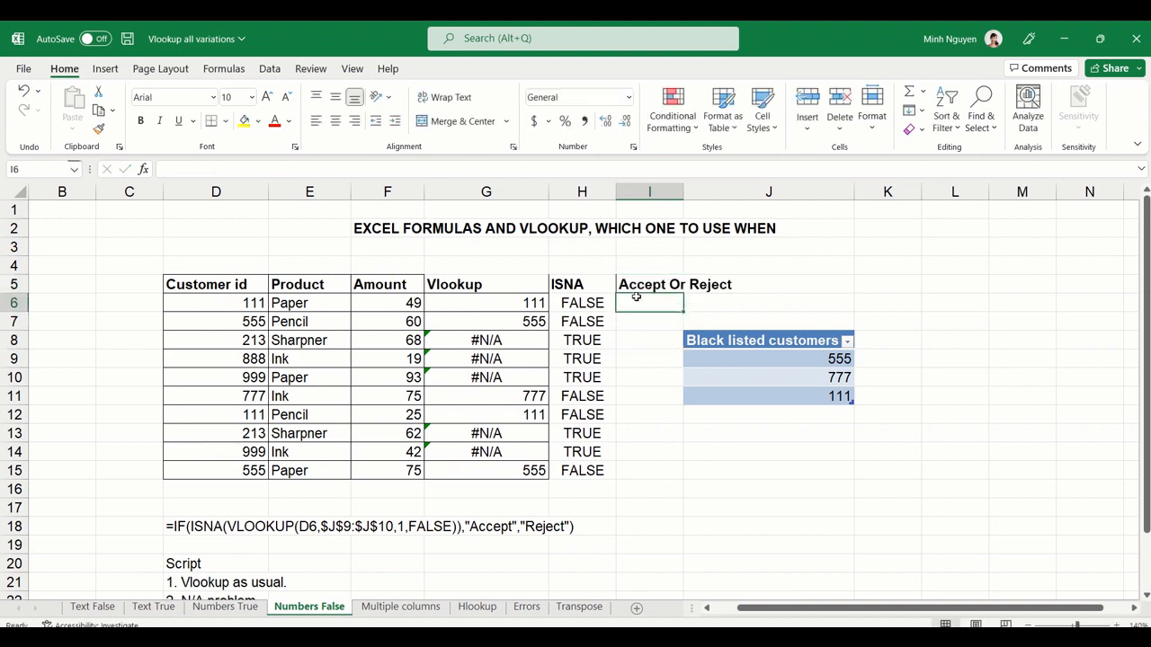
text(=IF()
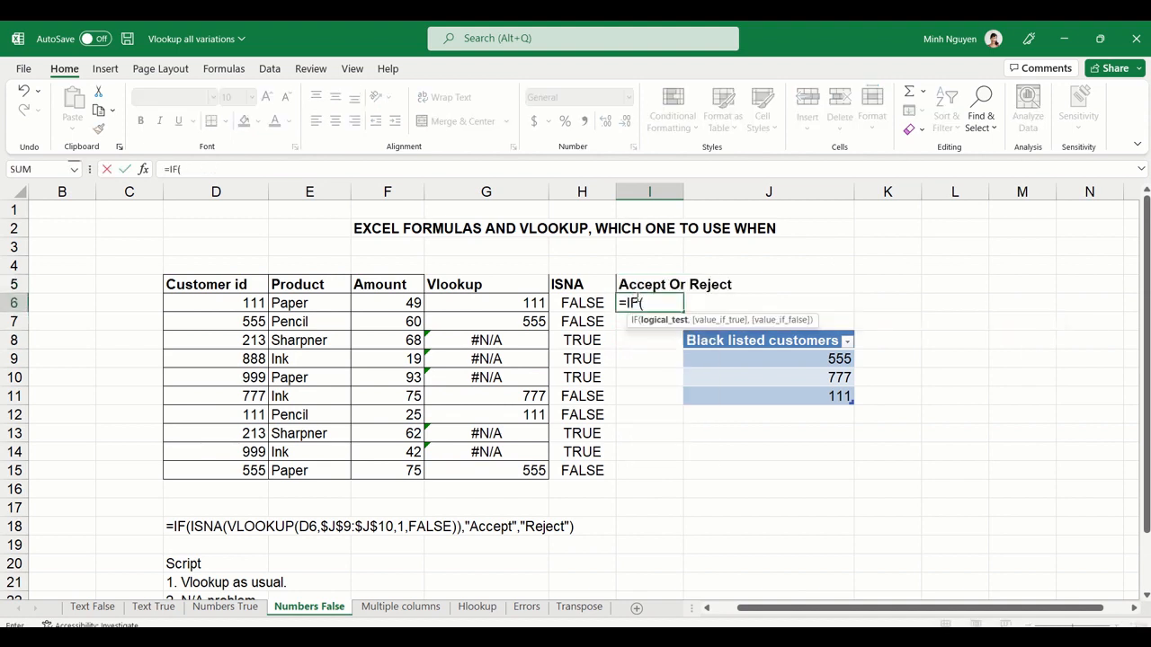
click(583, 302)
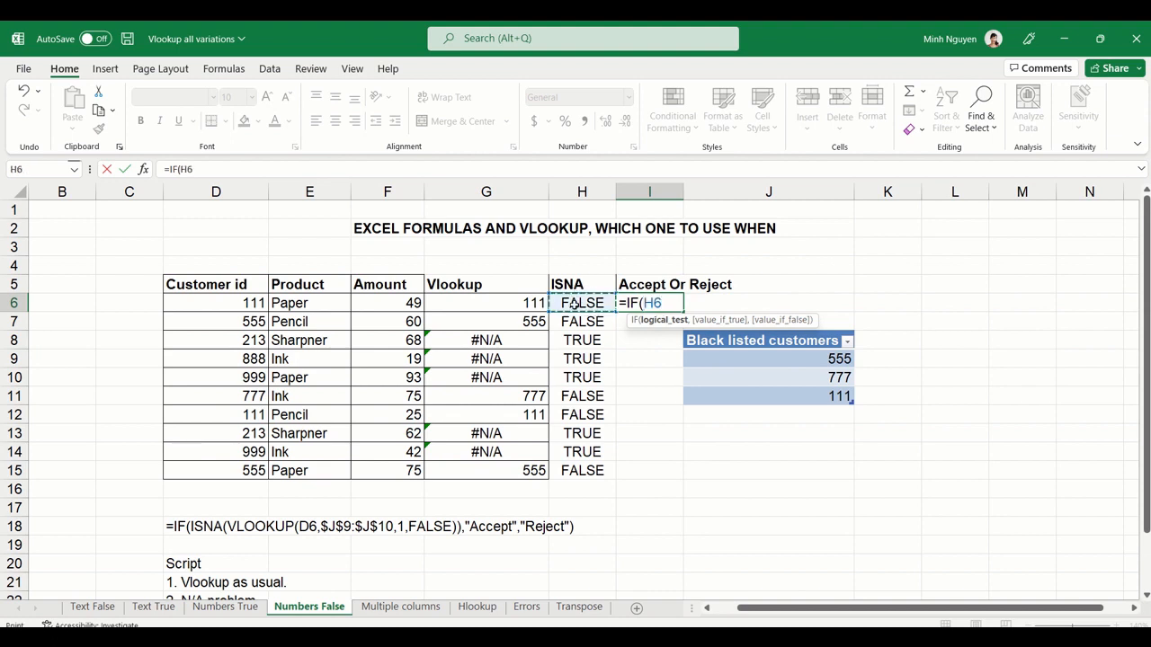
text(=FALSE,")
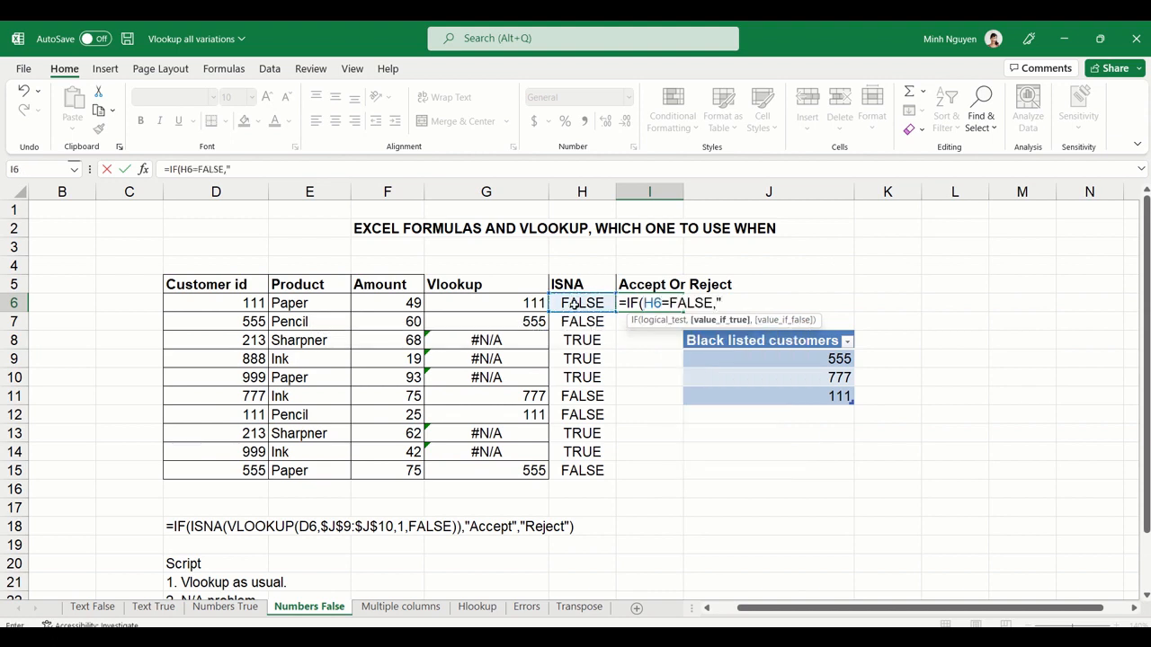
text(Reject)
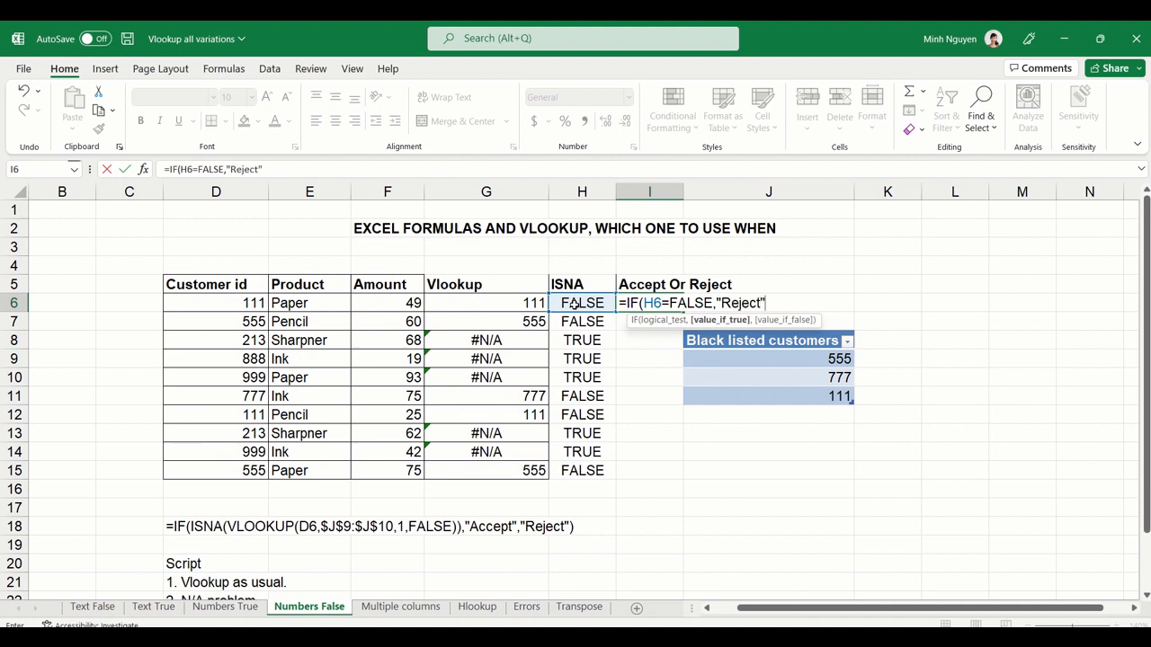
text(,)
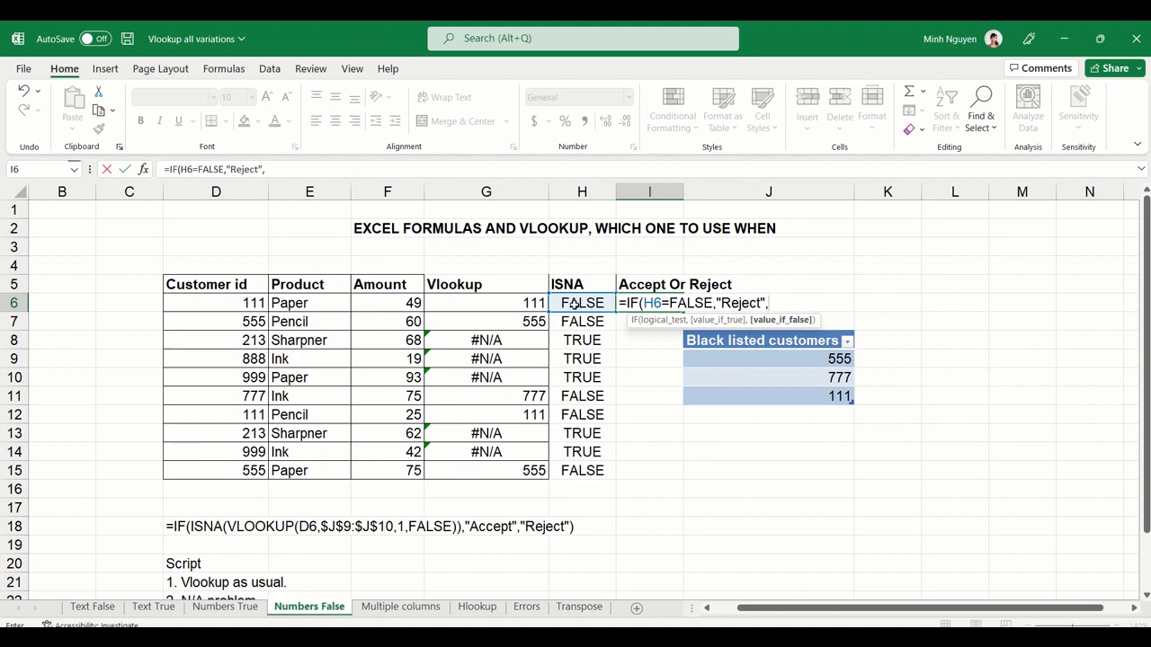
text("Accept")
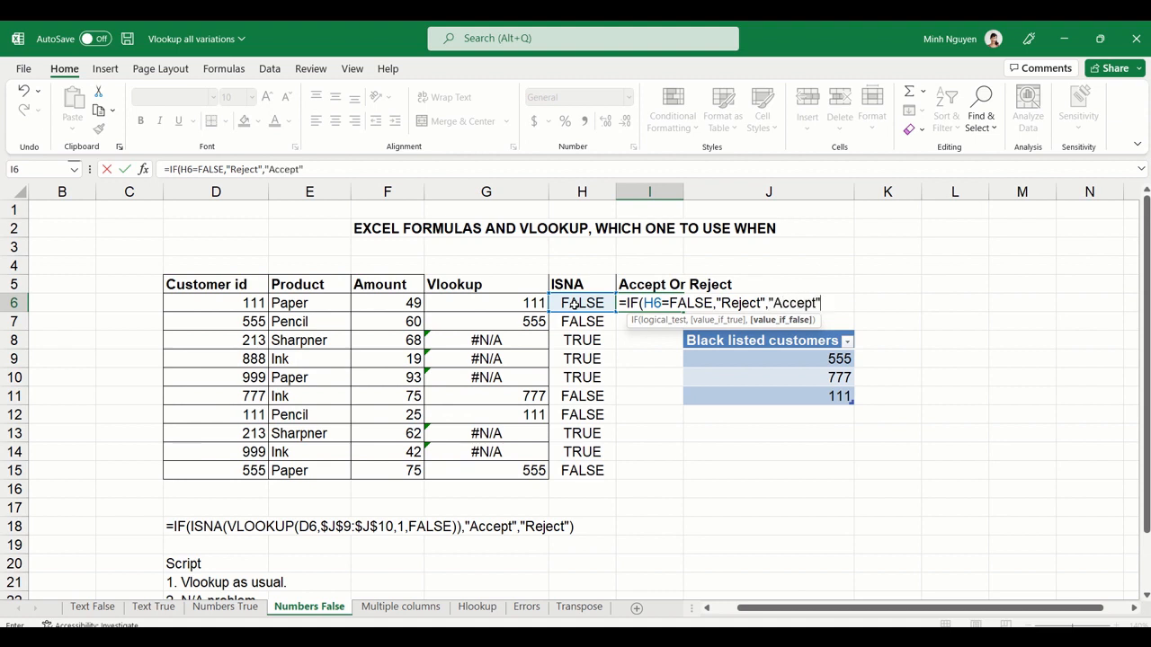
key(enter)
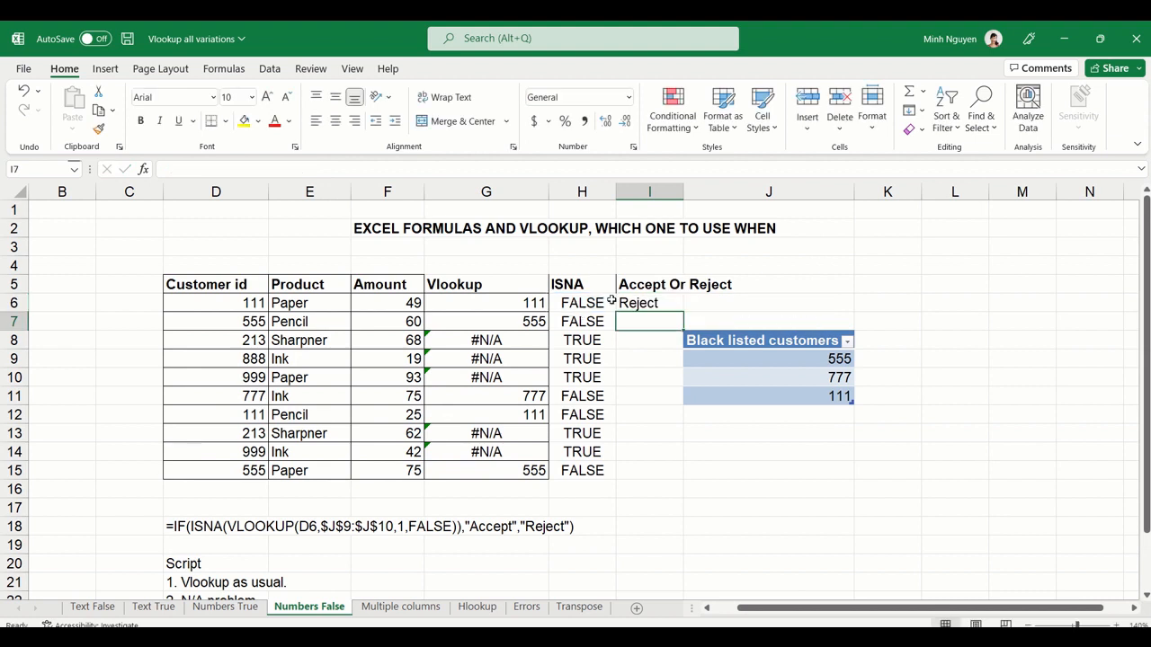
drag(649, 302, 650, 471)
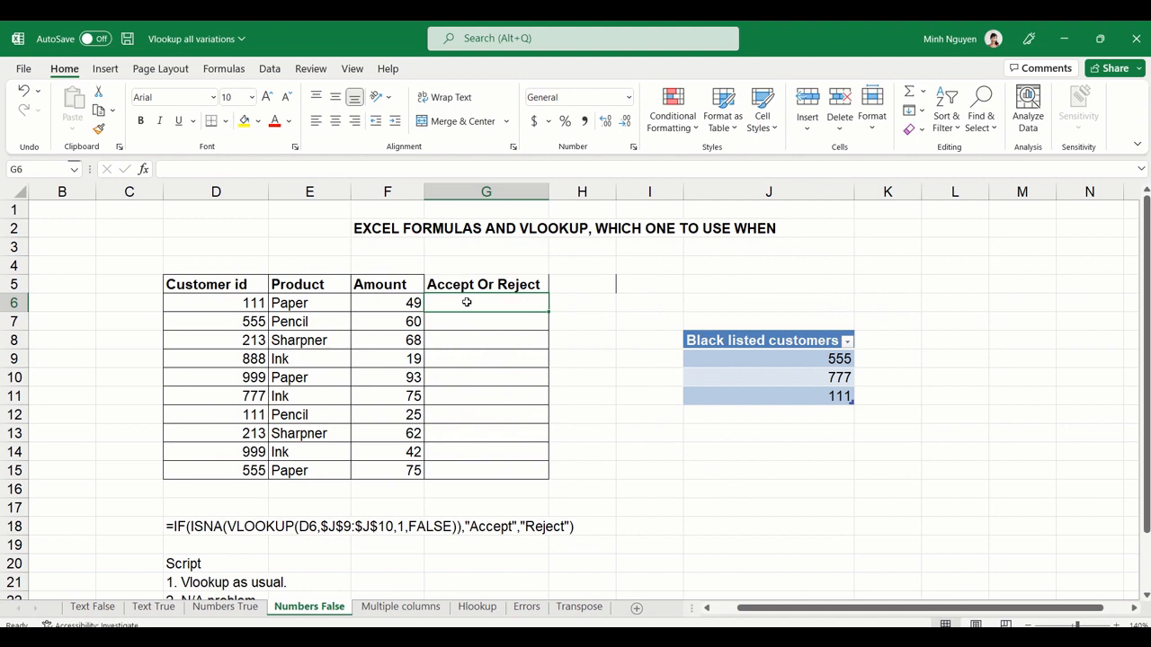
Start the combined formula in G6: IF(ISNA(VLOOKUP(D6, blacklist table, 1, false))
text(=i)
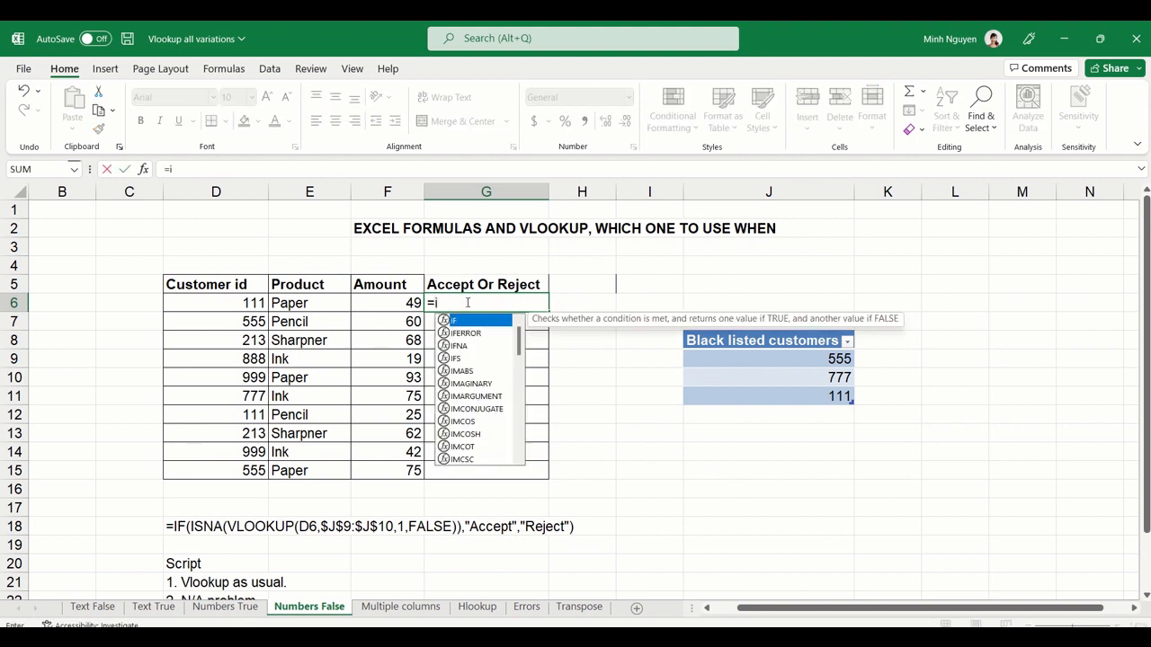
text(F(ins)
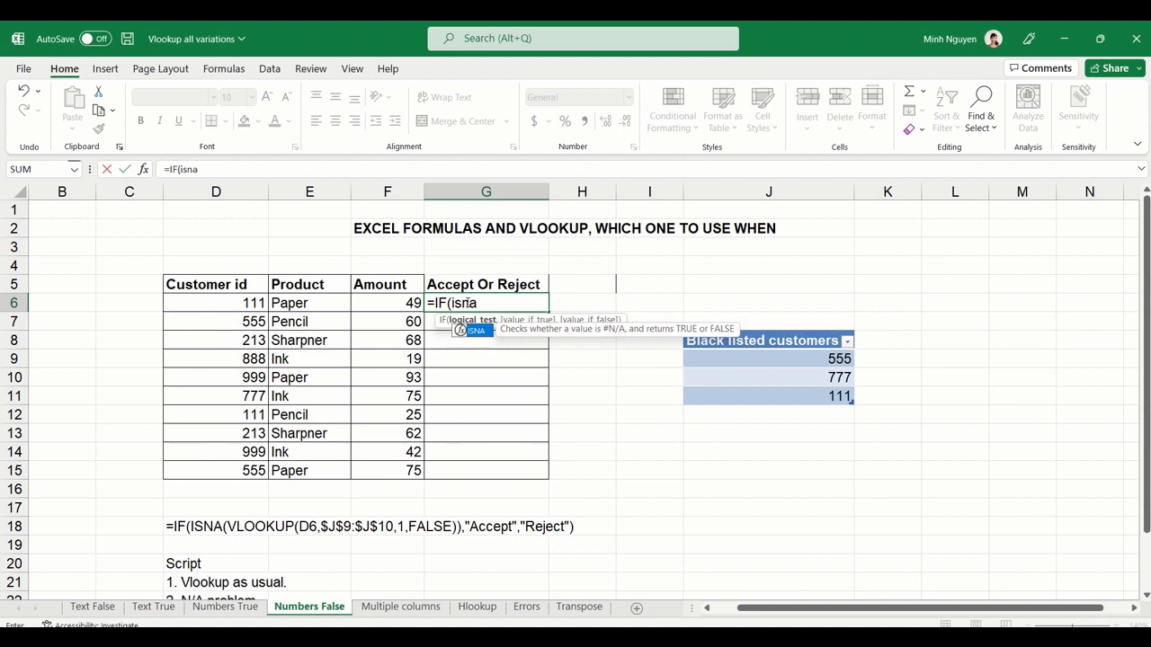
text((VLOOKUP()
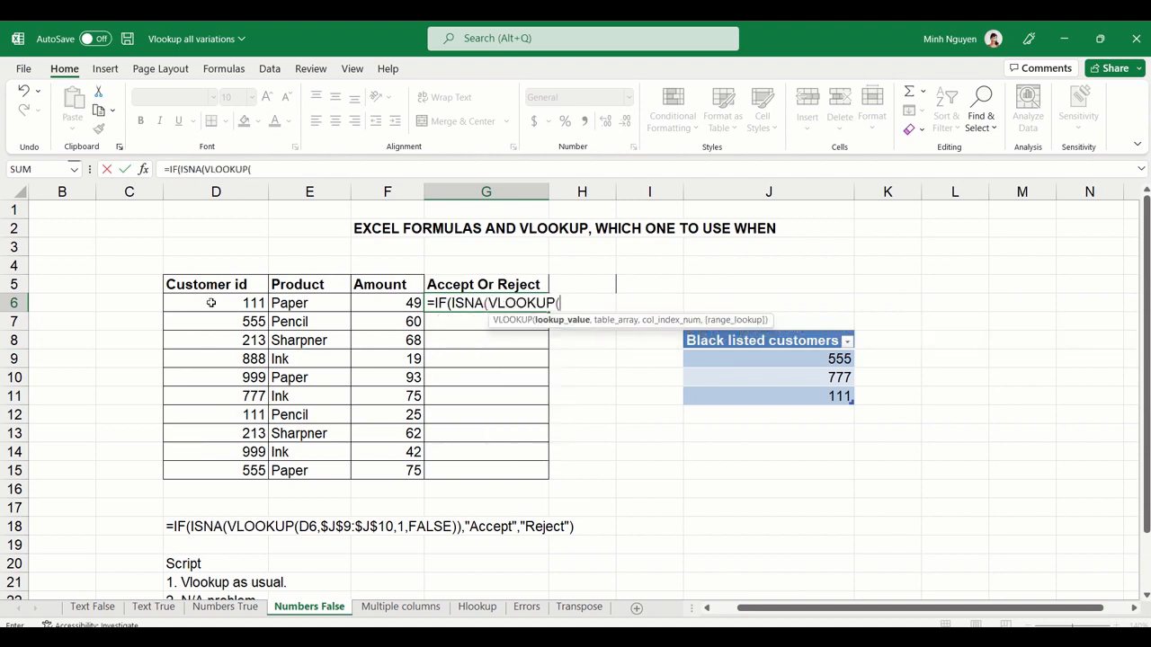
click(216, 302)
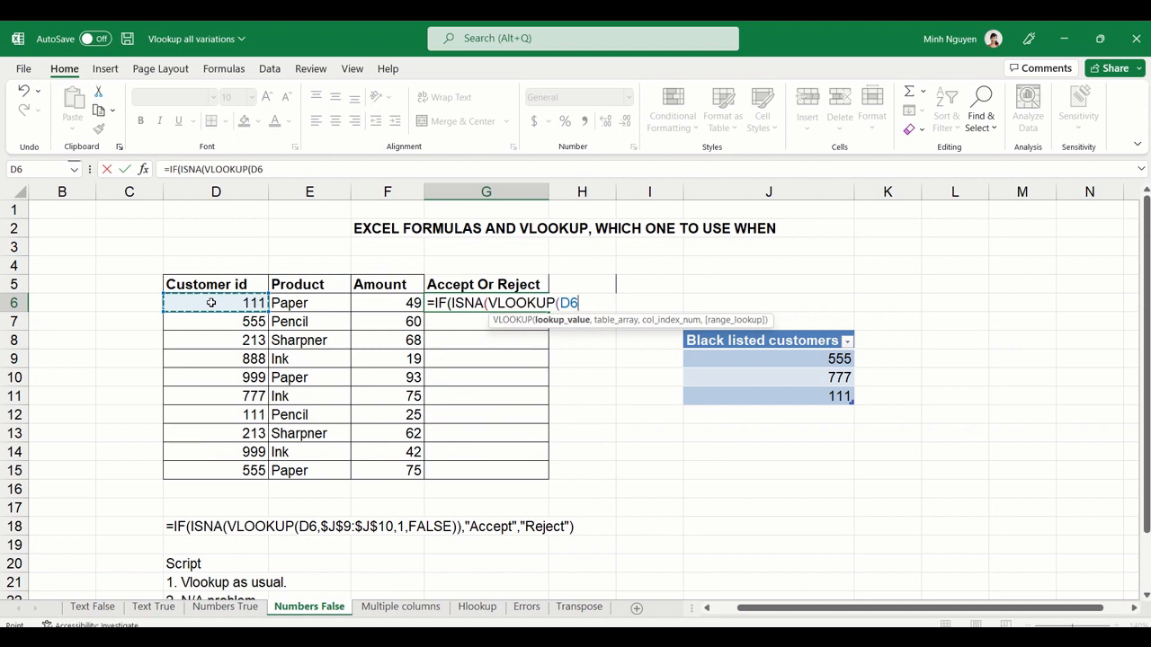
text(,Table4[Black listed customers)
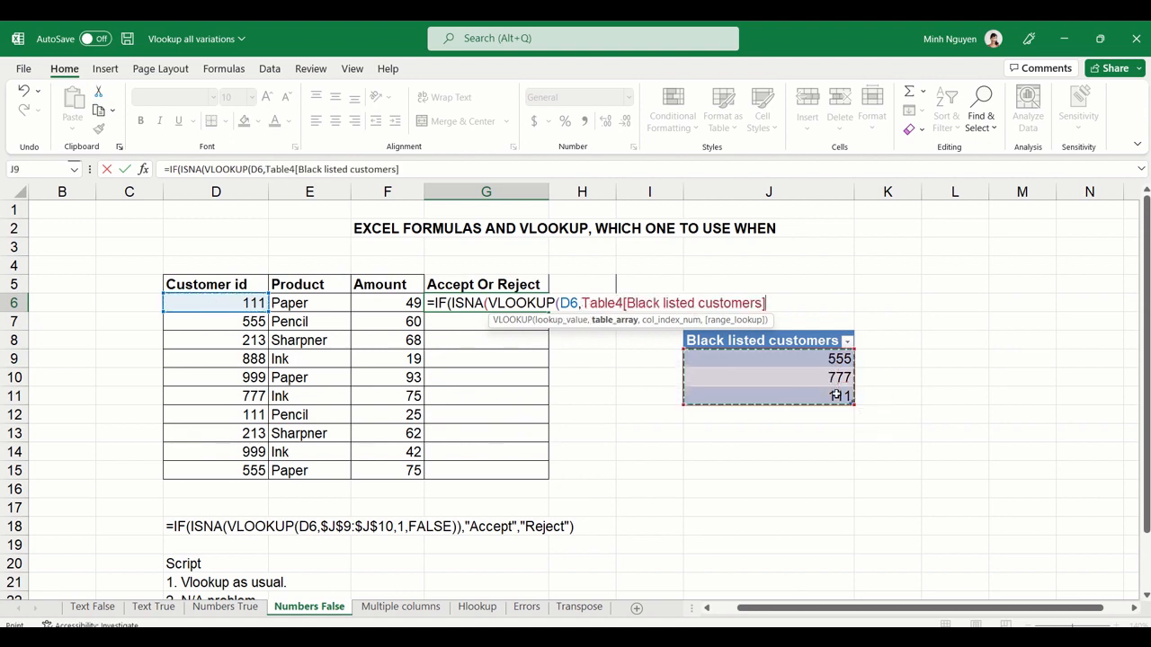
text(,)
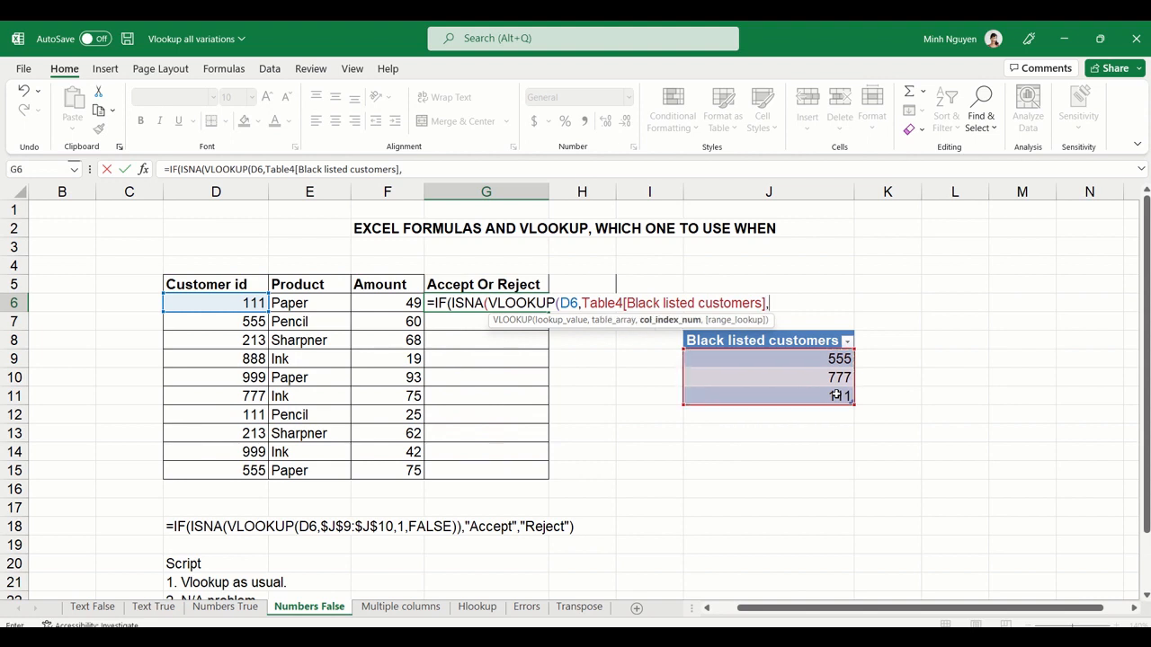
text(1)
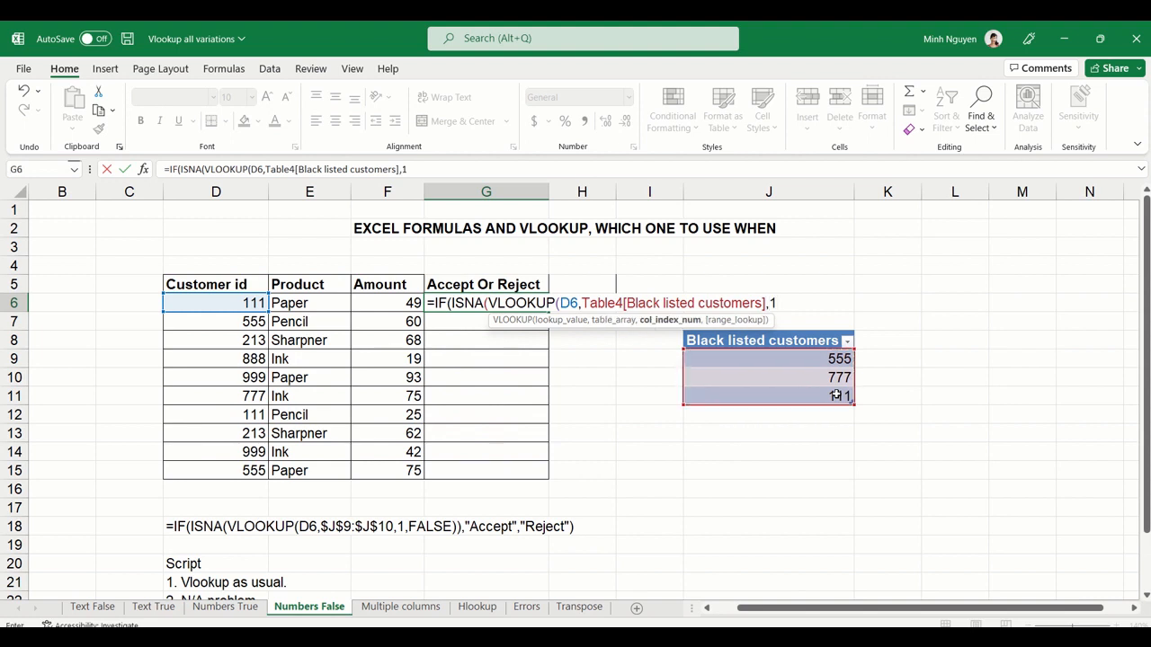
text(,fals)
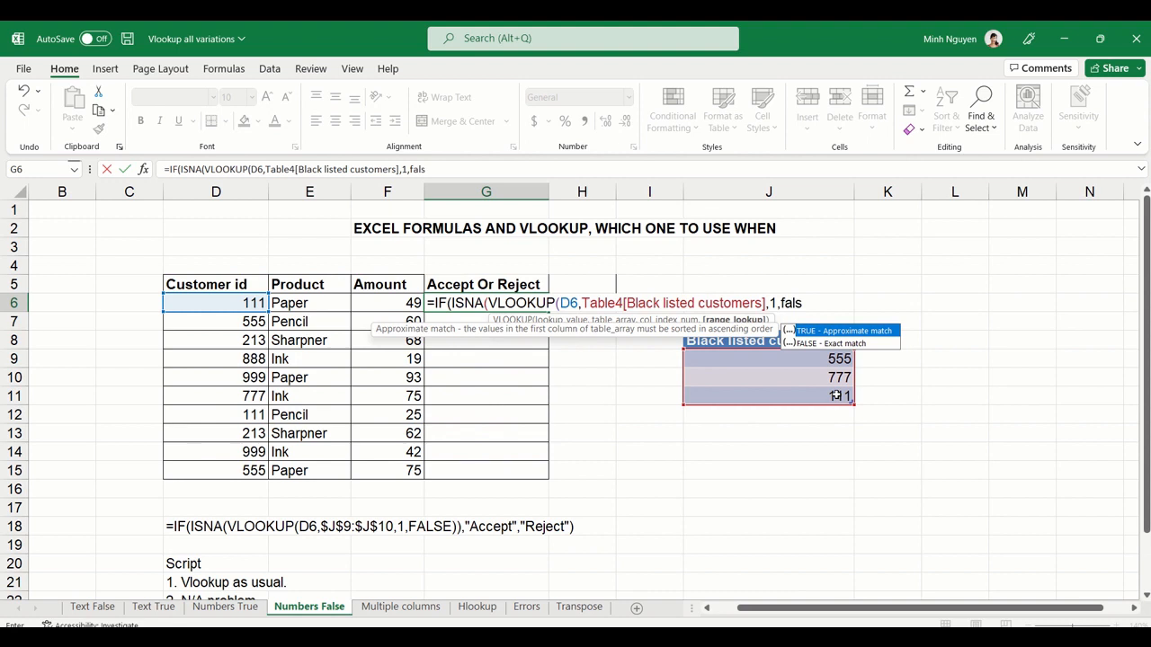
text(e)
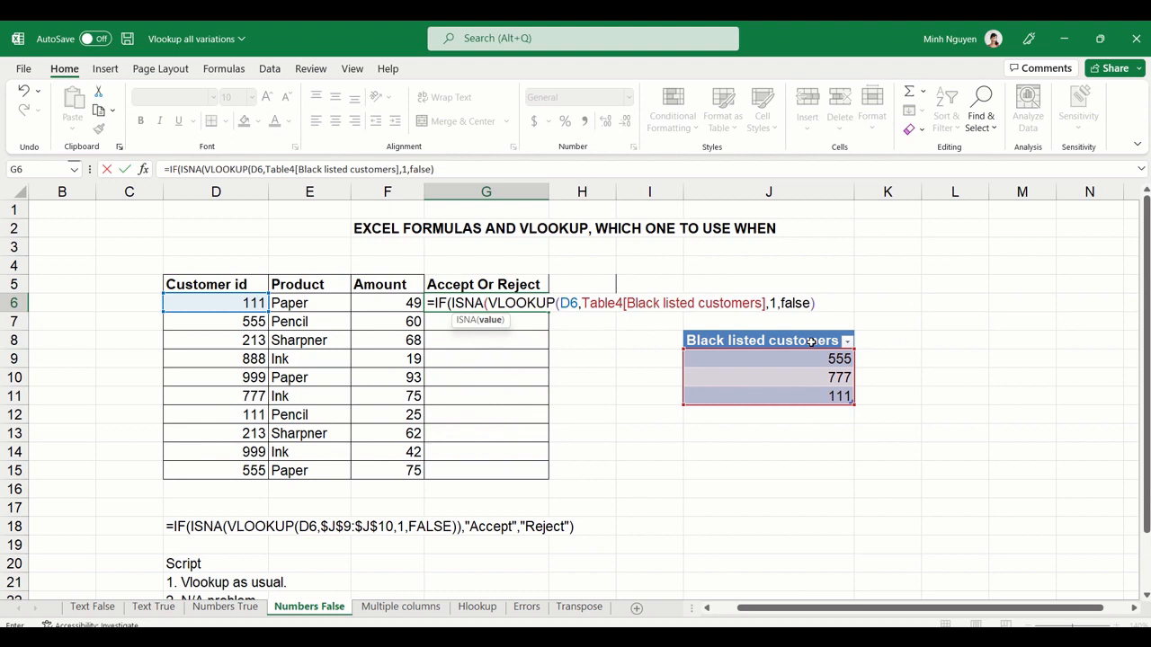
Finish the formula with "Accept","Reject" results and select G6, which shows Reject
text(),")
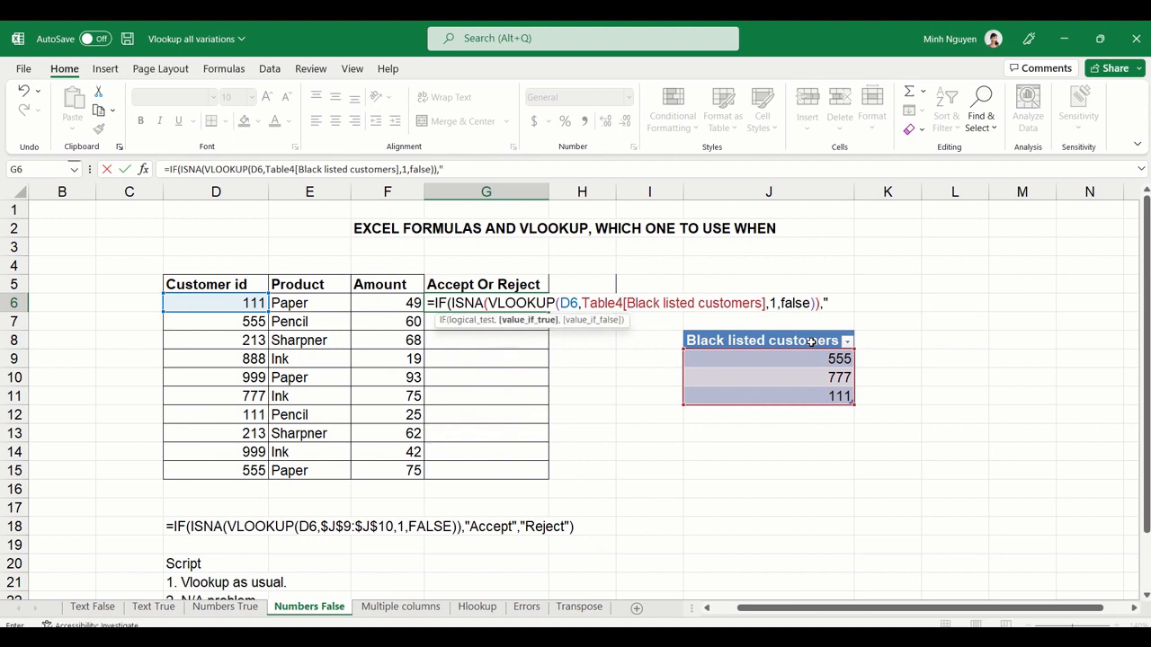
text(A)
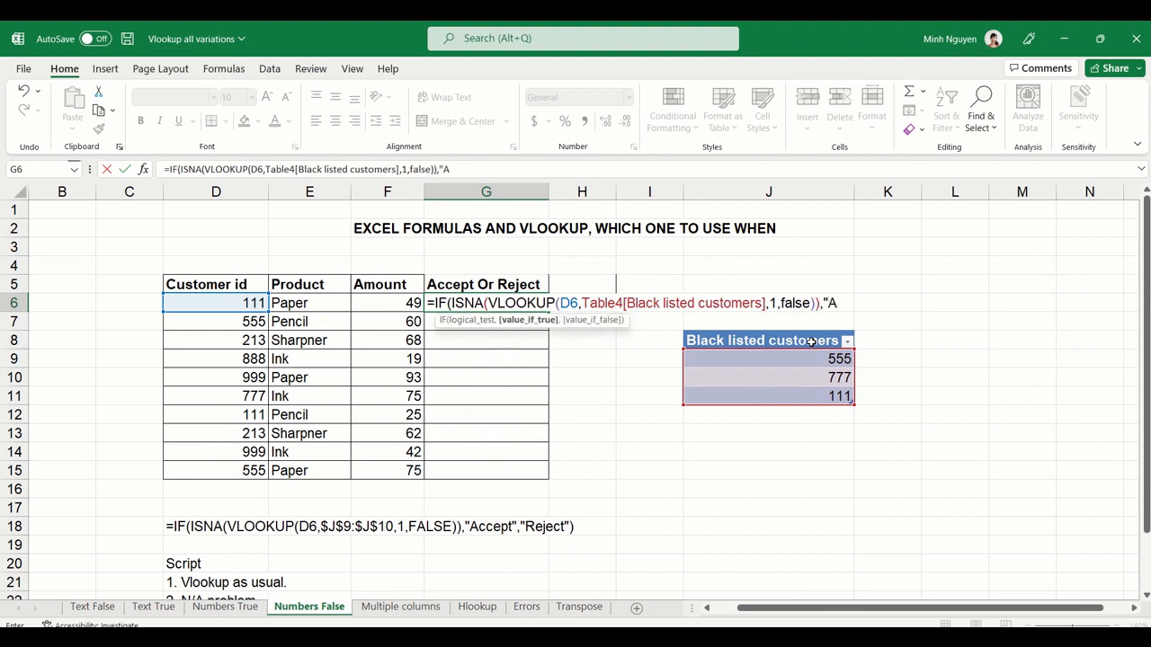
text(cce)
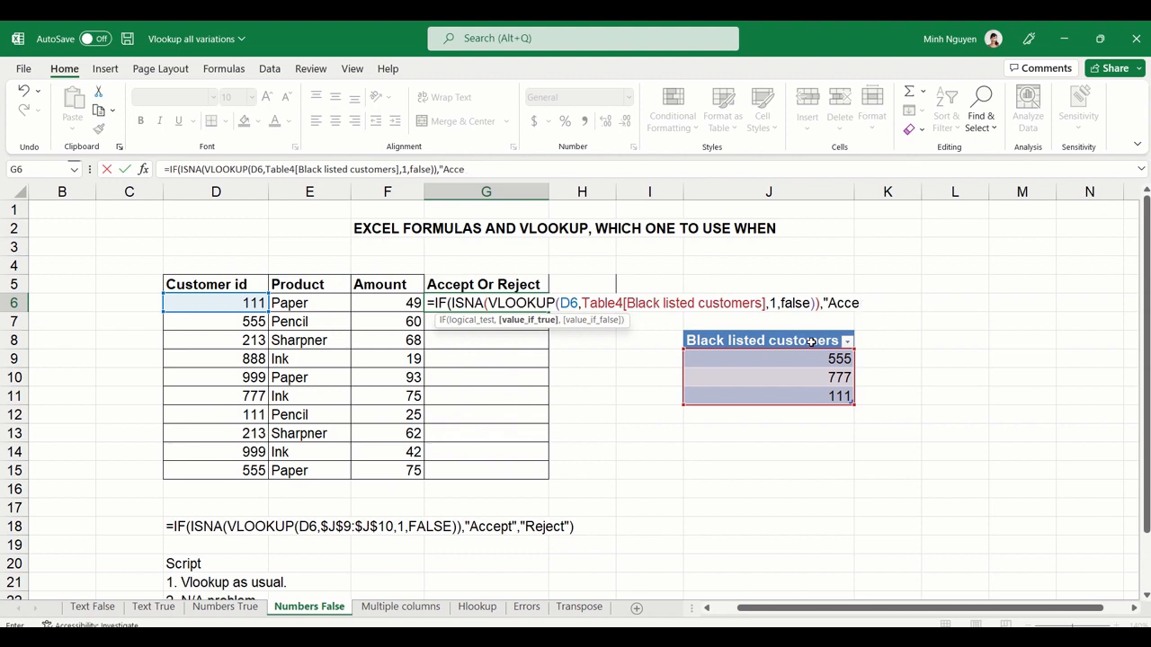
text(pt)
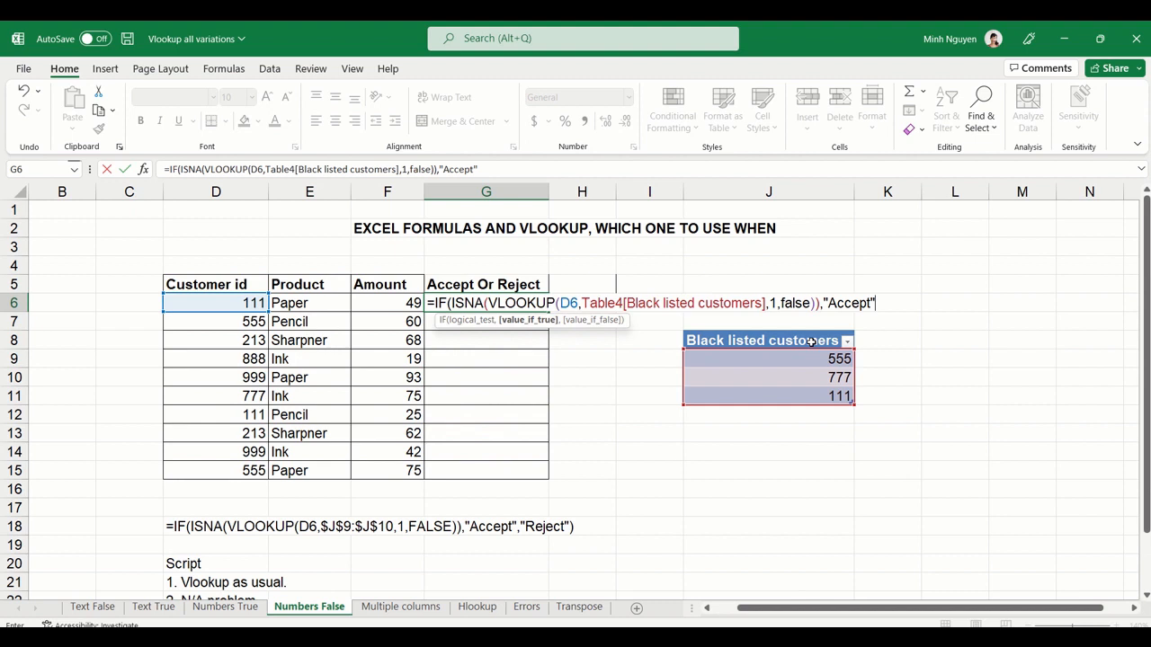
text(,"Re)
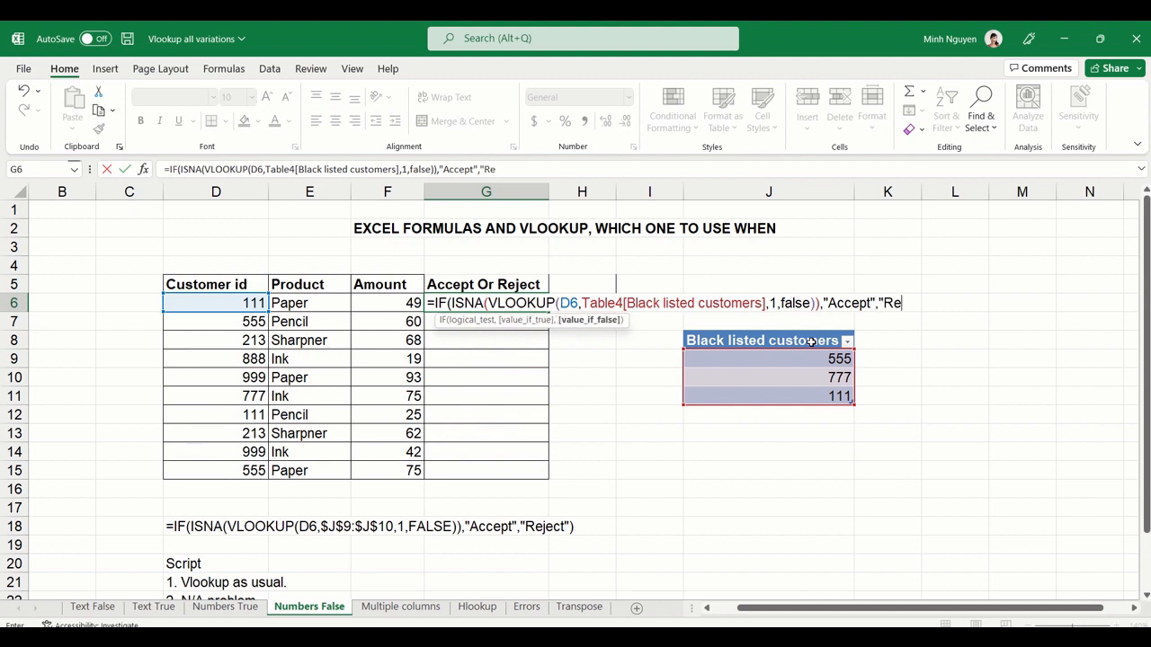
text(ject")
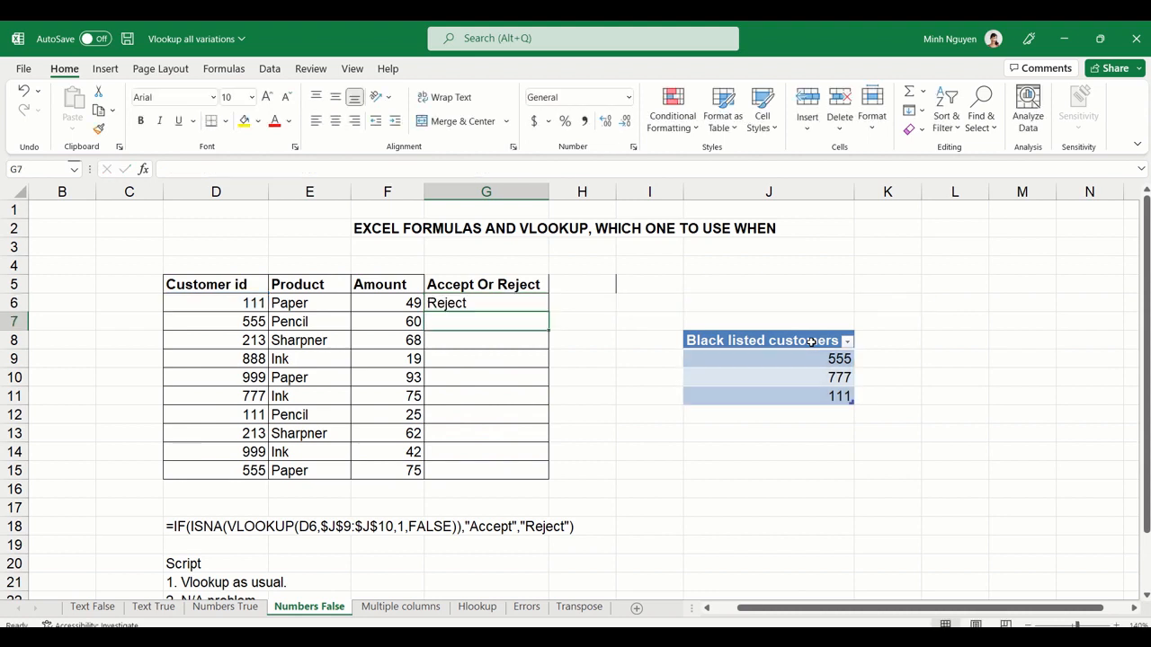
click(486, 303)
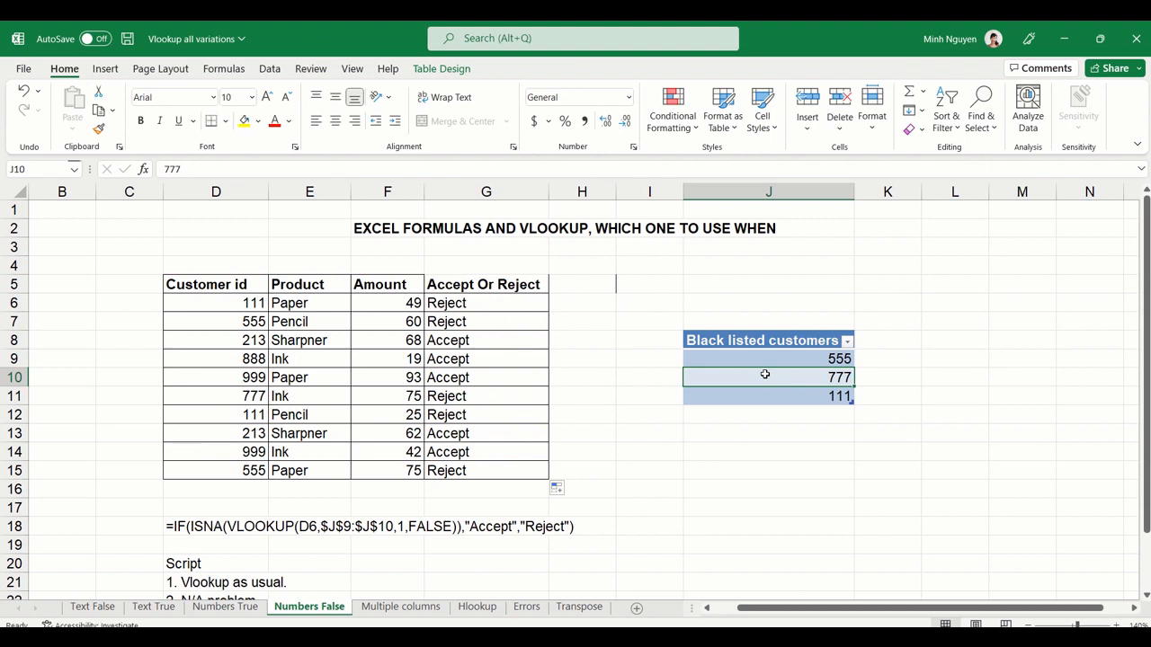
mouse_move(759, 347)
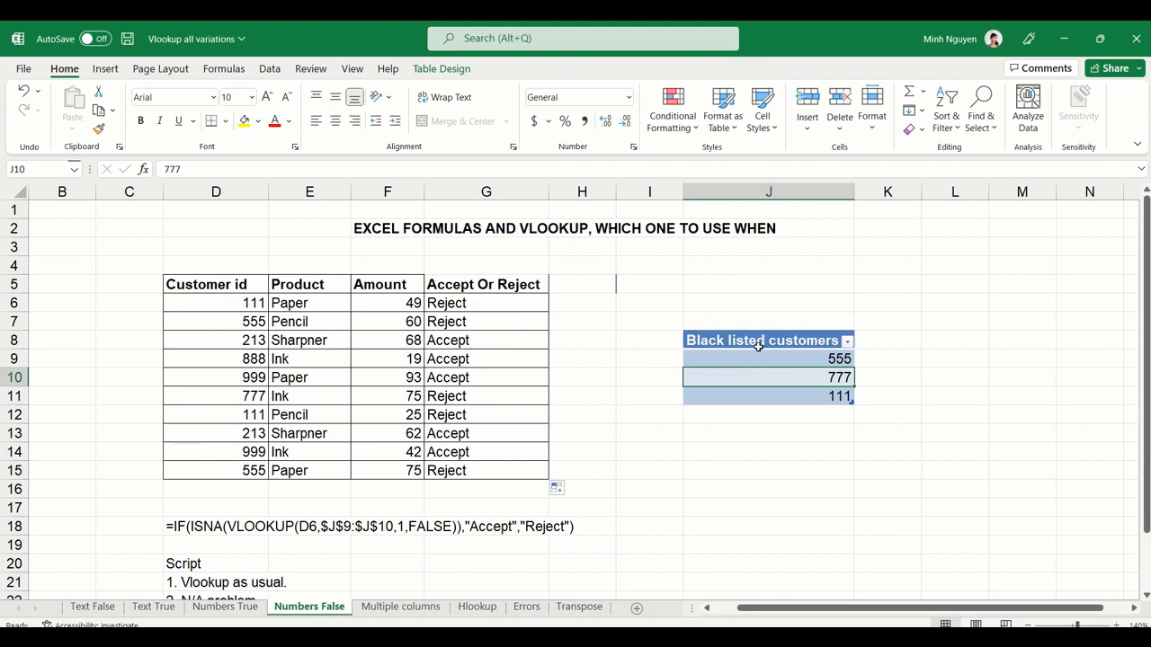
mouse_move(526, 298)
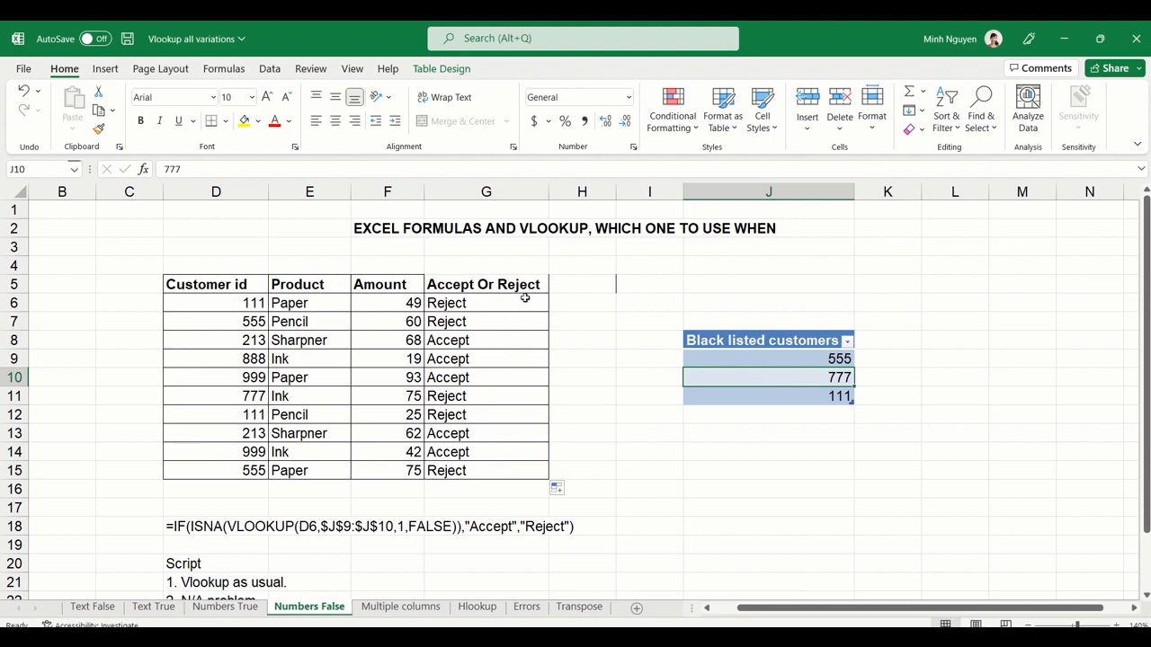
mouse_move(525, 287)
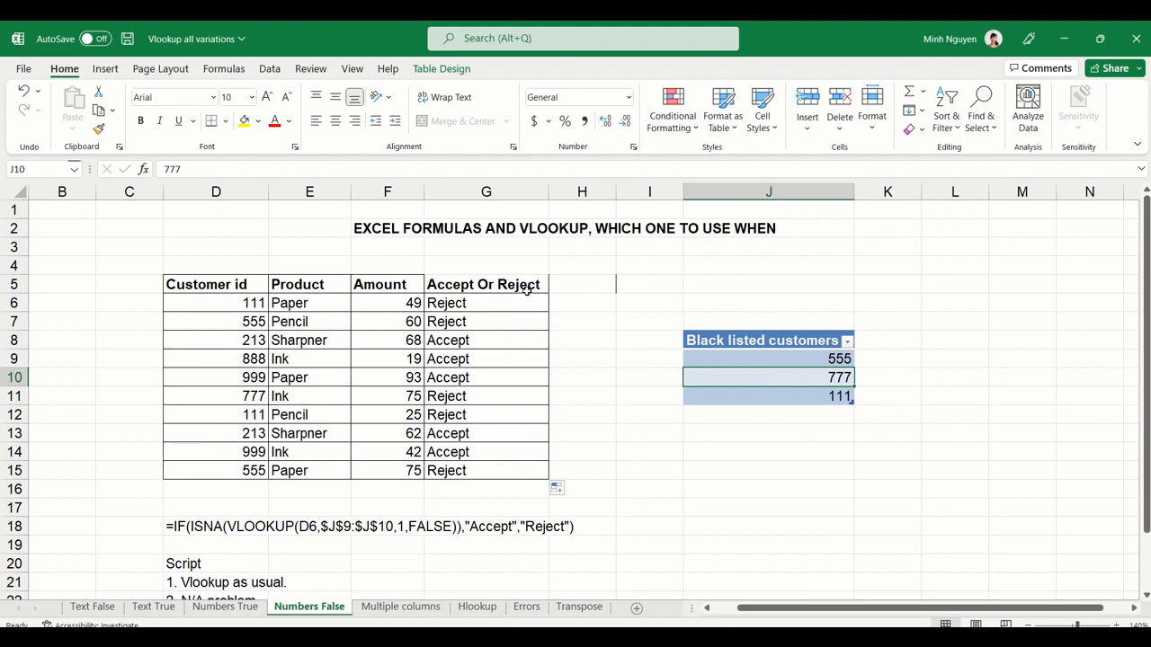
mouse_move(719, 363)
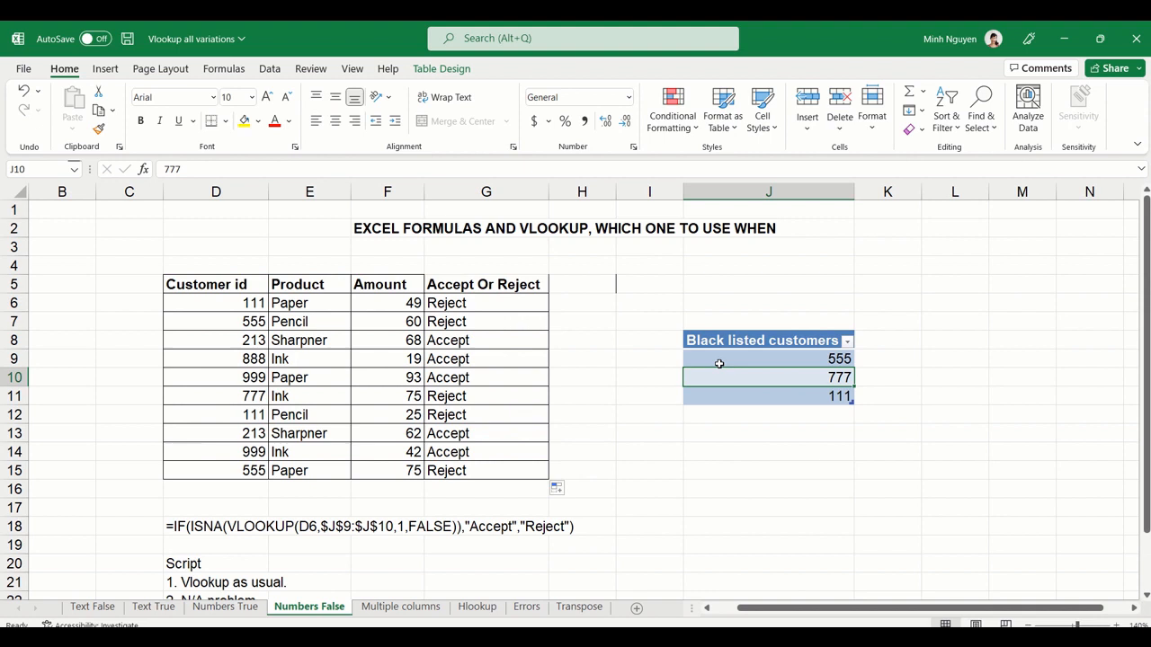
mouse_move(731, 370)
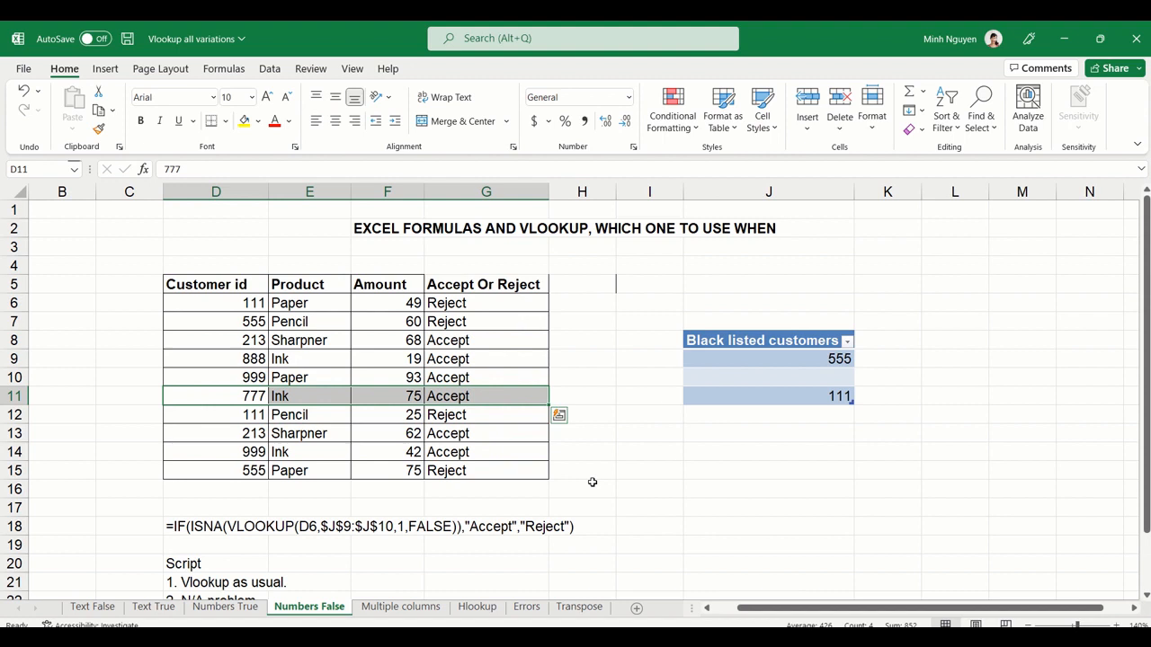
mouse_move(627, 448)
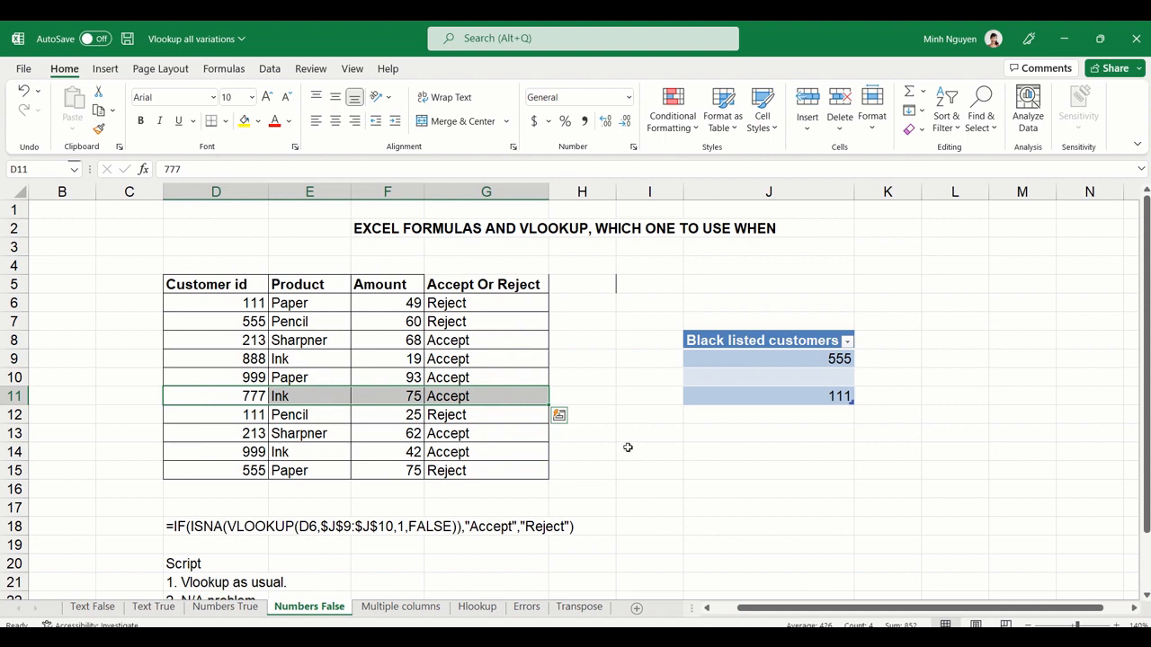
Enter 999 in the emptied blacklist slot J10 so customer 999's rows switch to Reject
click(768, 378)
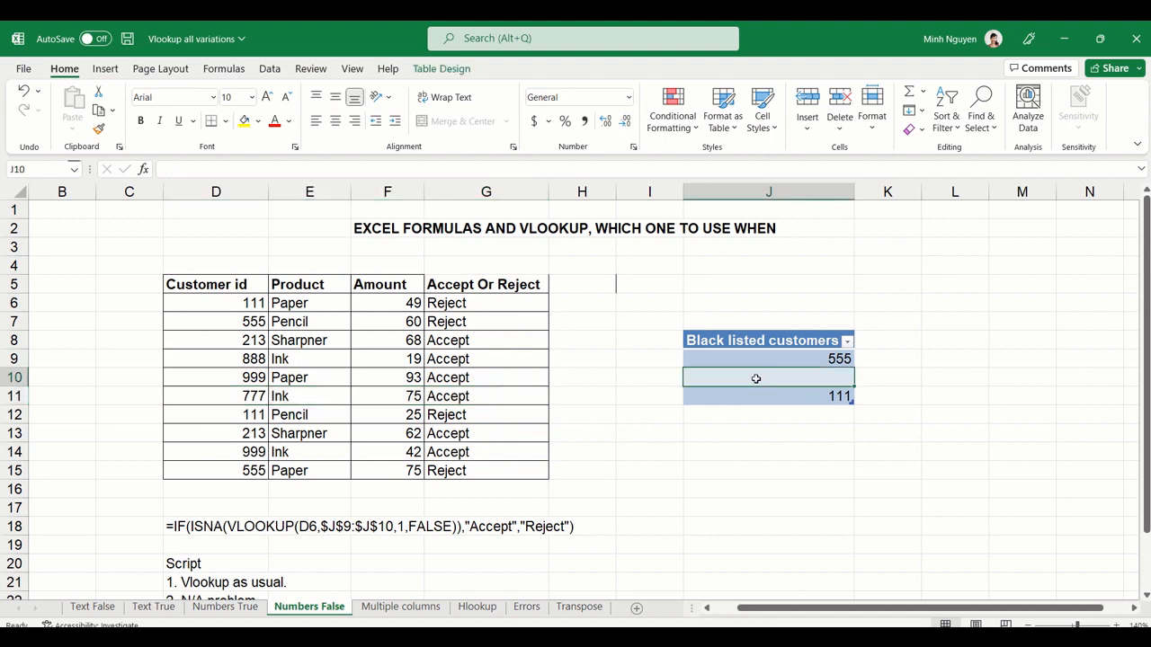
text(999)
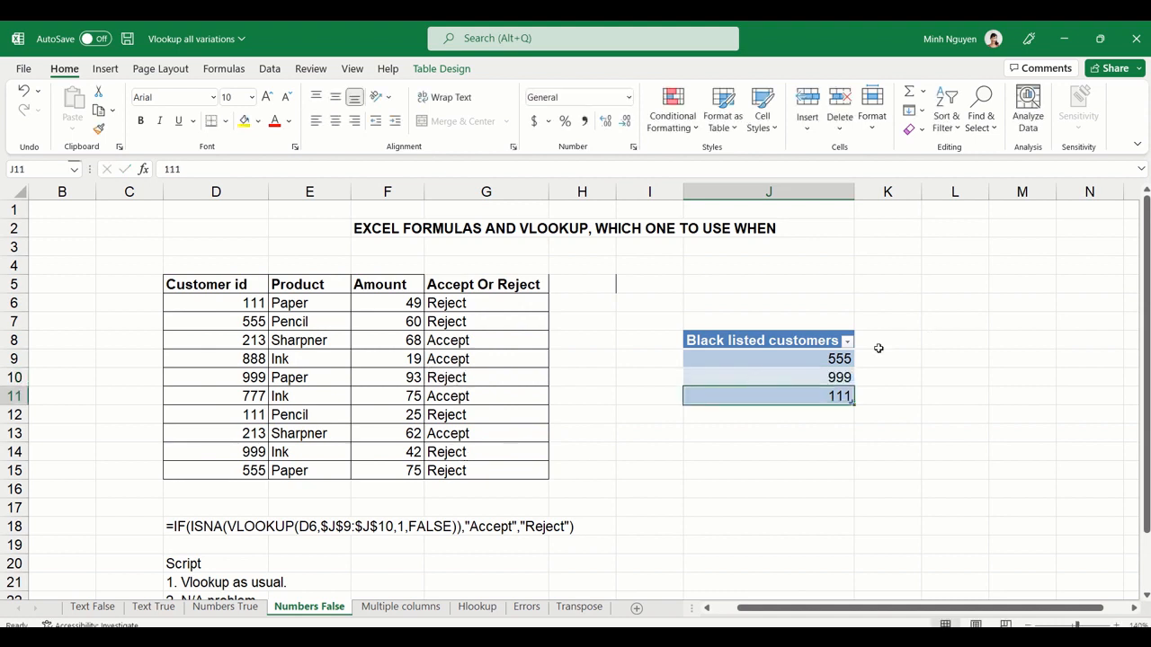
click(215, 452)
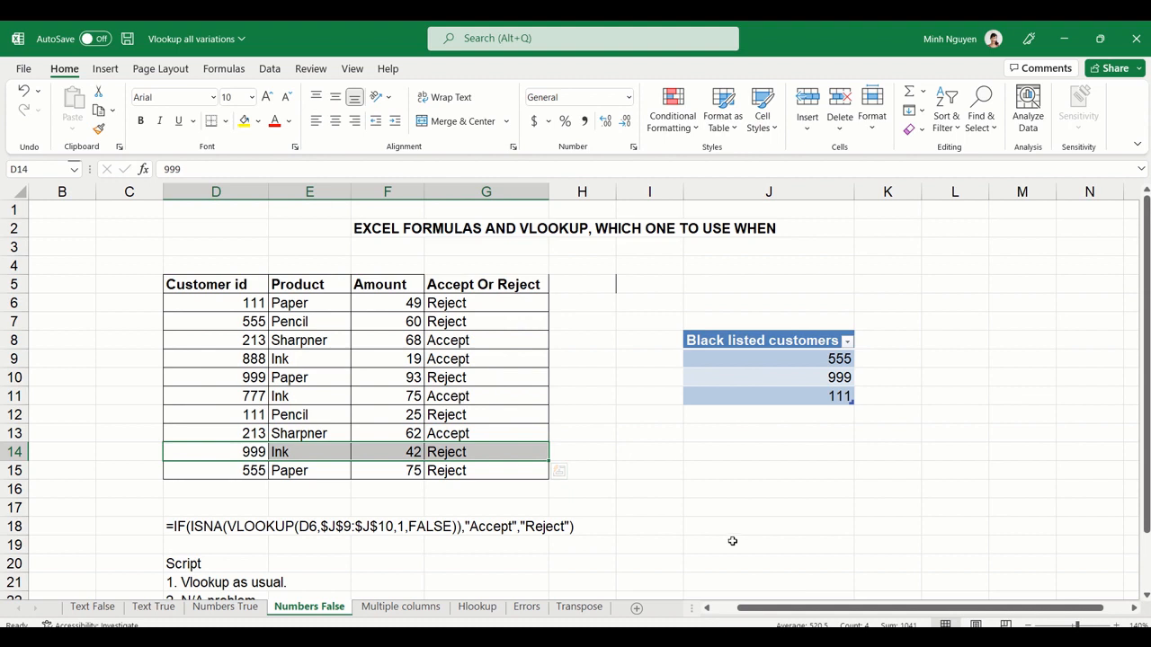
mouse_move(730, 534)
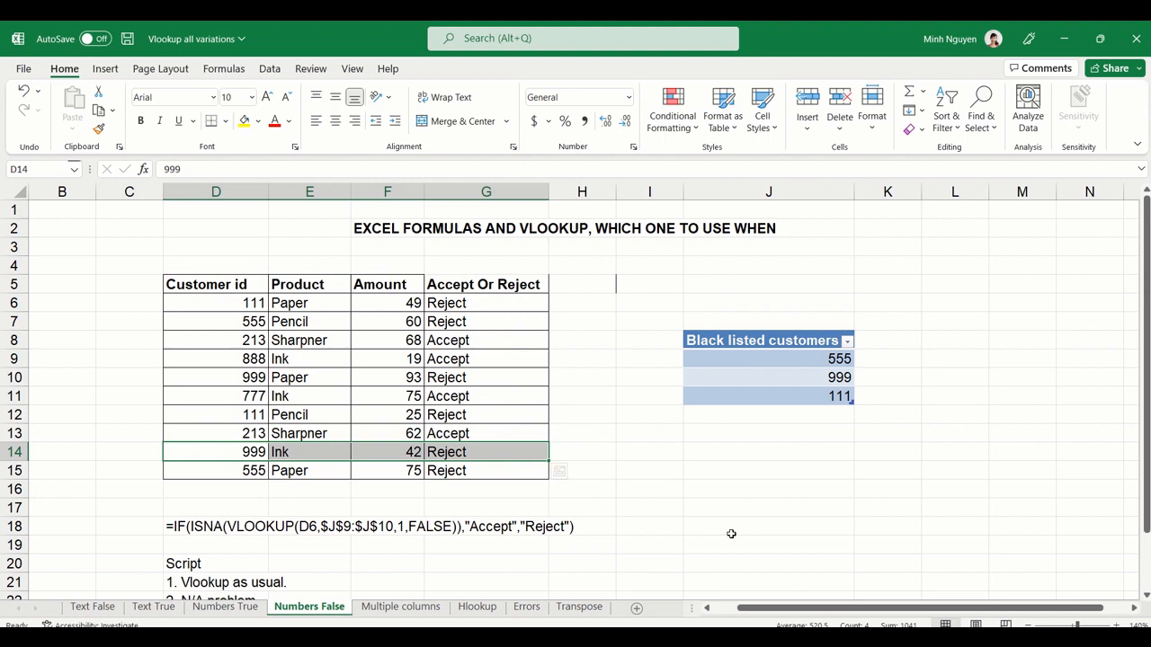
click(768, 525)
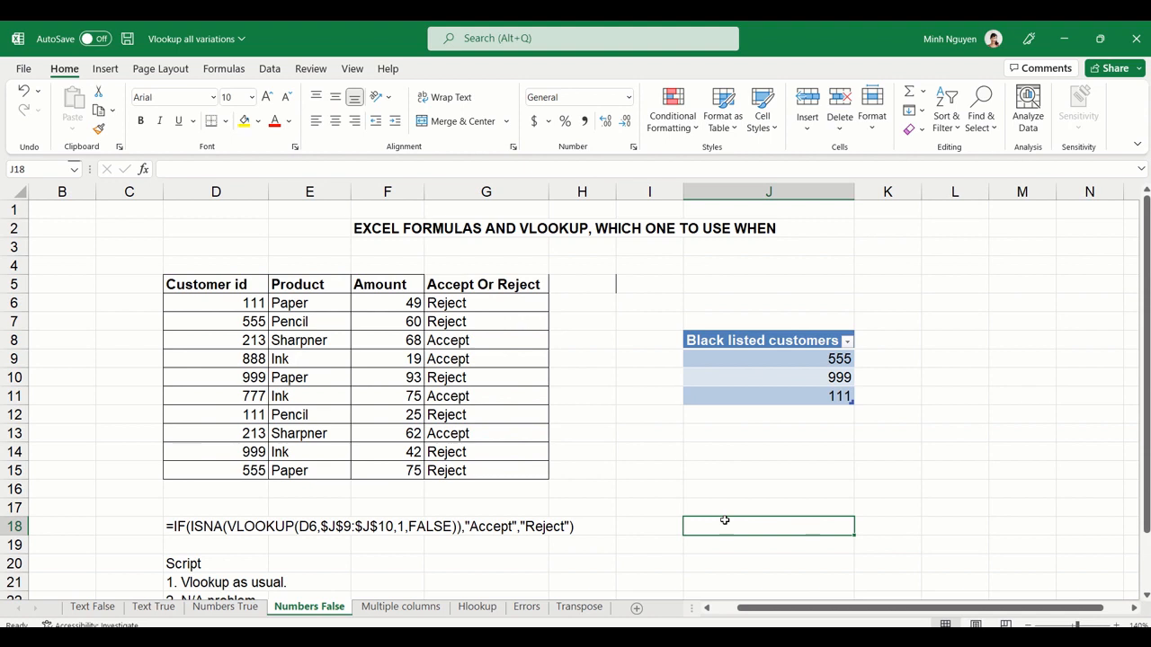
mouse_move(725, 526)
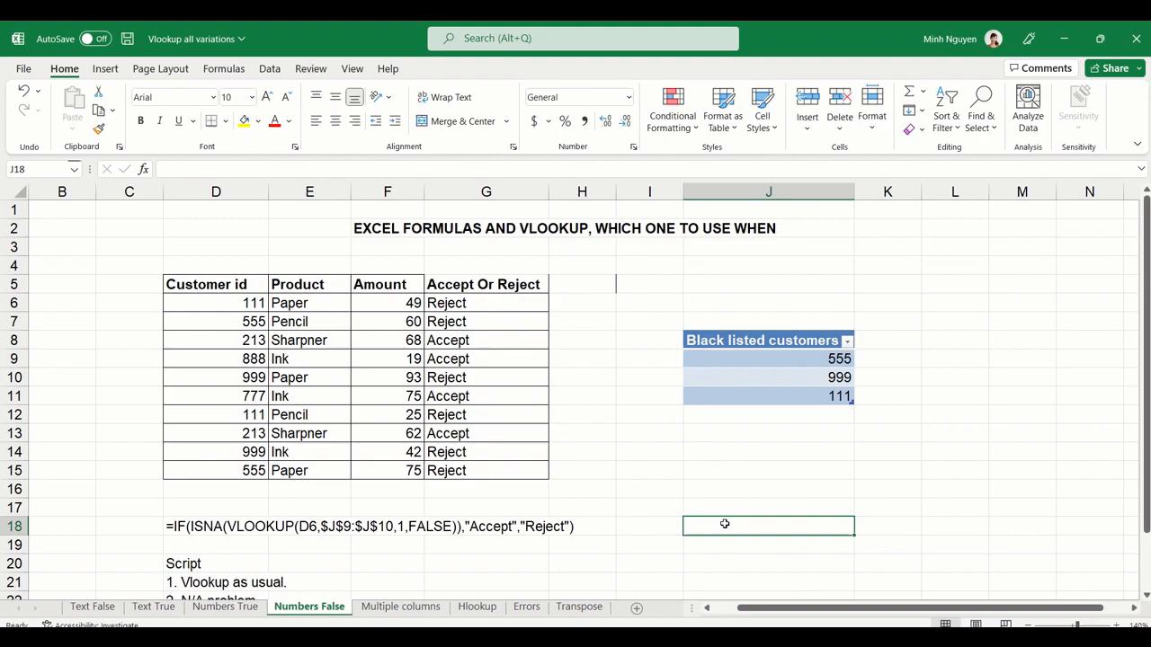